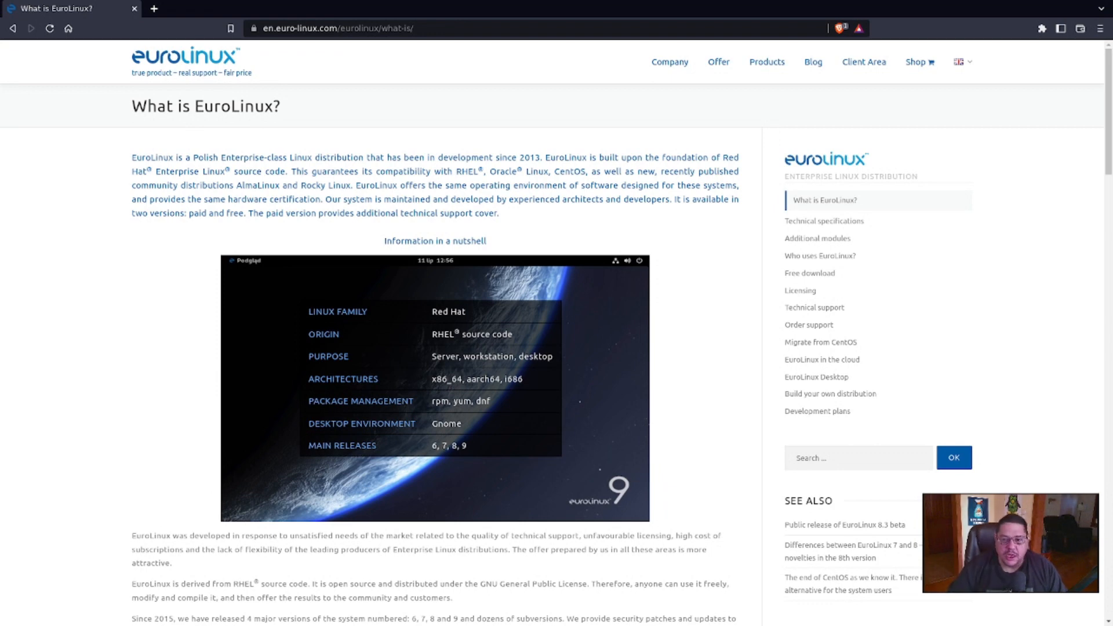
mouse_move(919, 62)
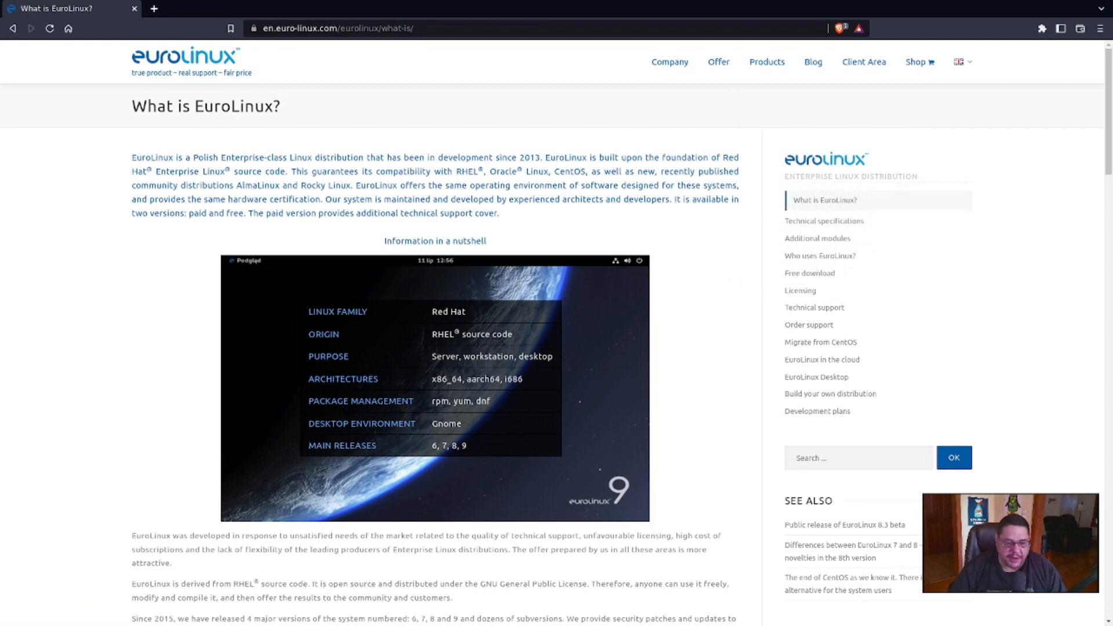
- Scroll down through the What is EuroLinux? overview and its feature list
scroll("down", 3)
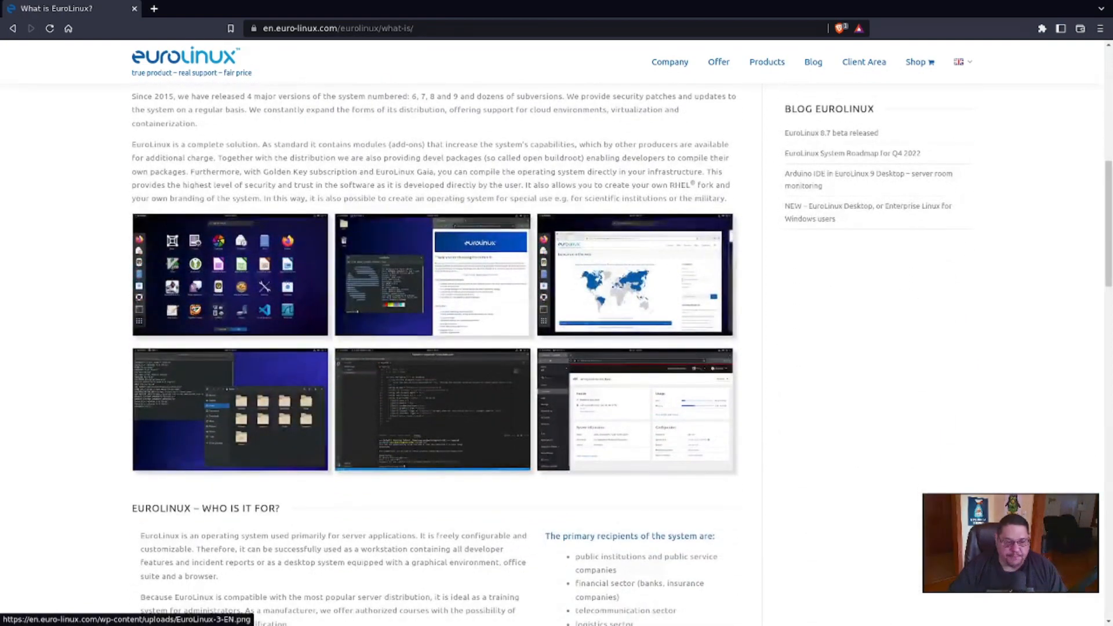
scroll("down", 3)
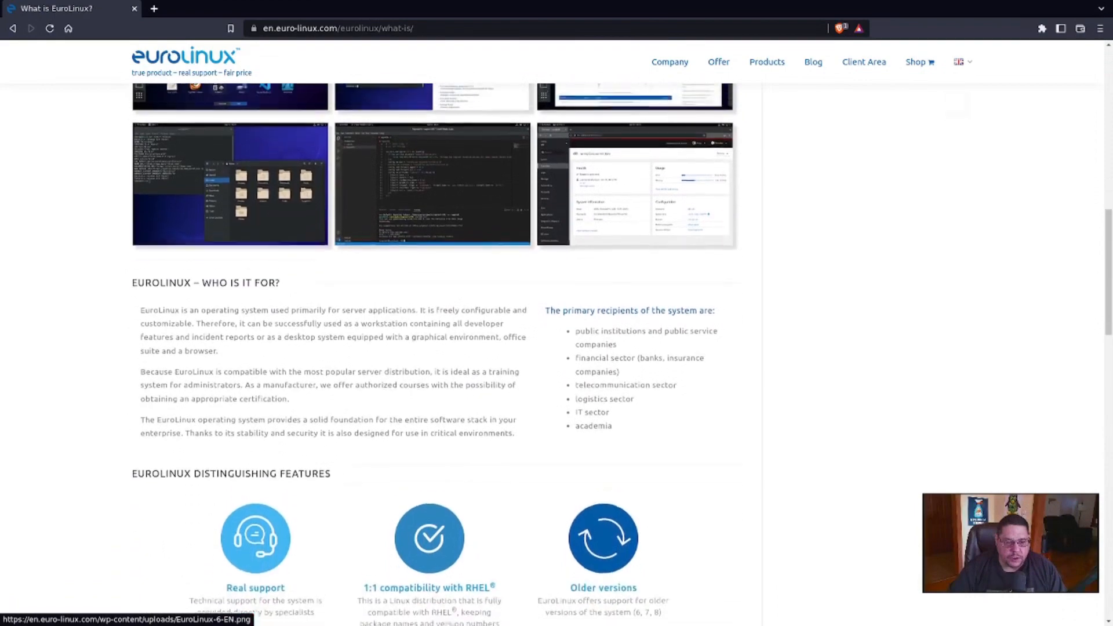
scroll("up", 3)
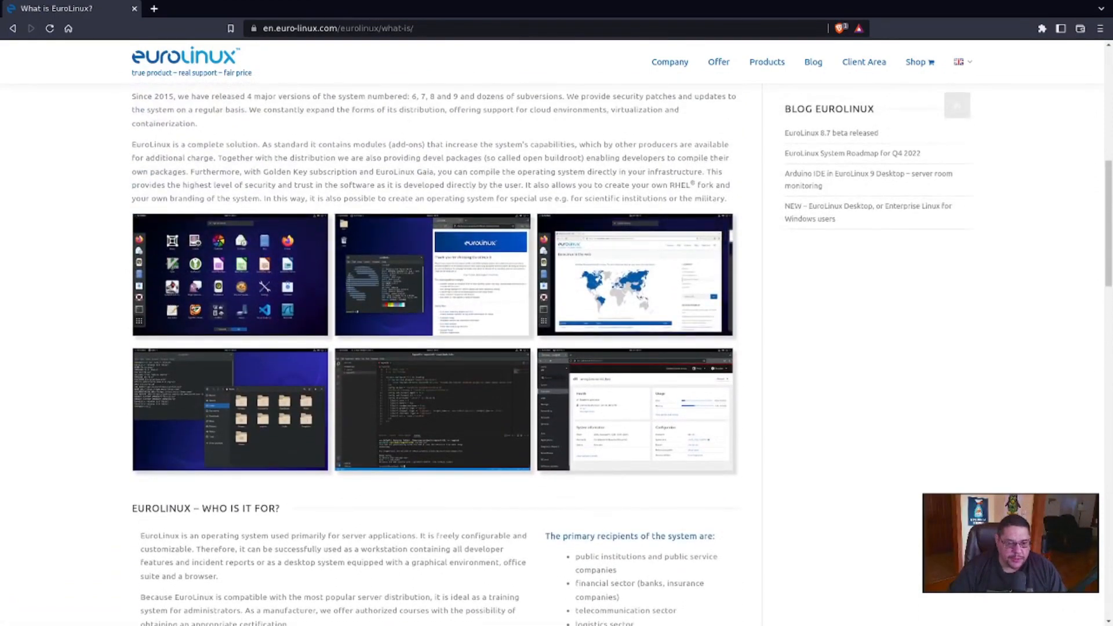
scroll("down", 3)
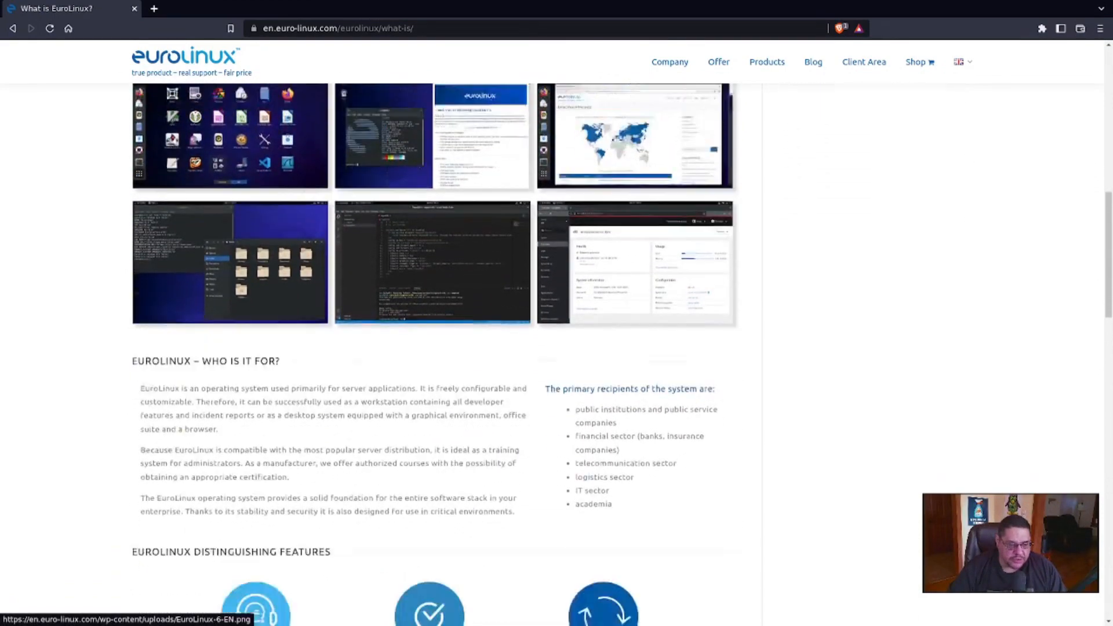
scroll("down", 3)
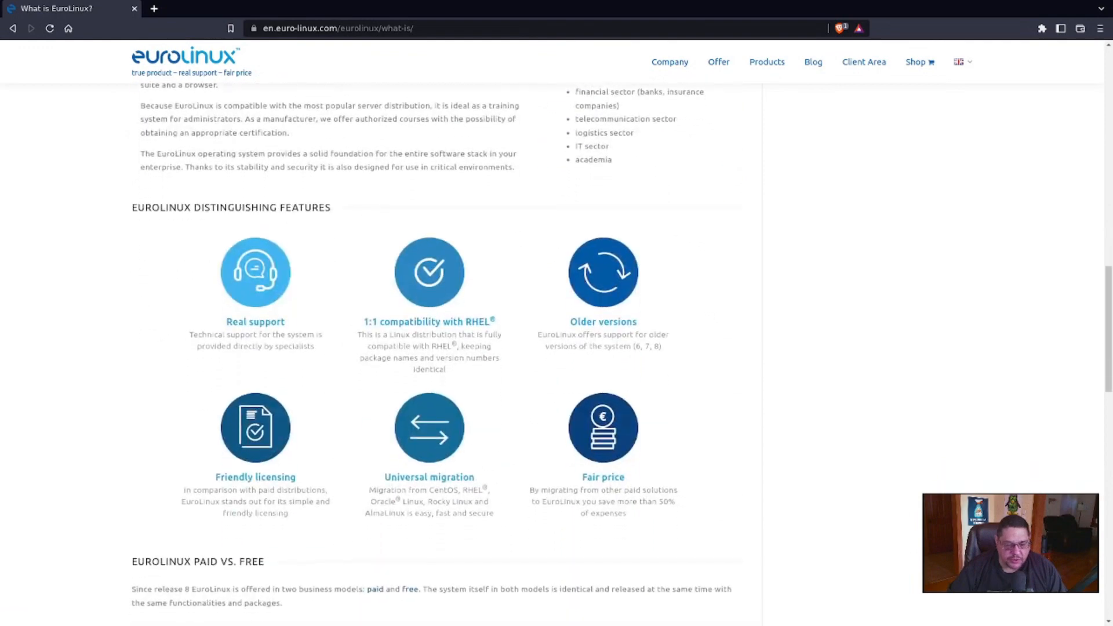
scroll("down", 3)
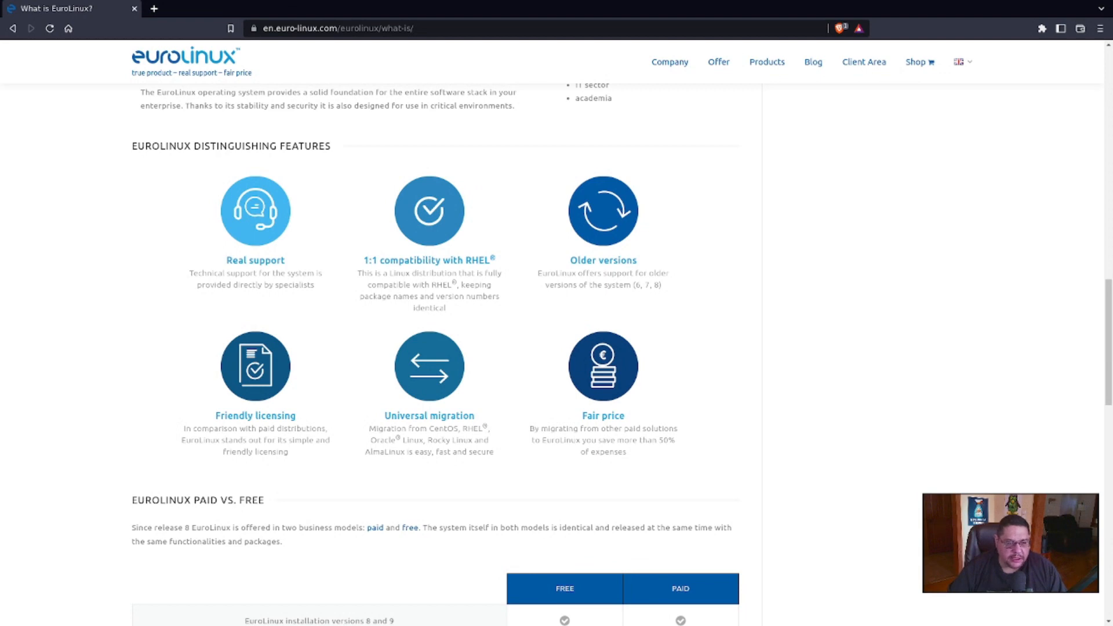
- Review the free-versus-paid comparison, then scroll back toward the top for the Products menu
scroll("down", 3)
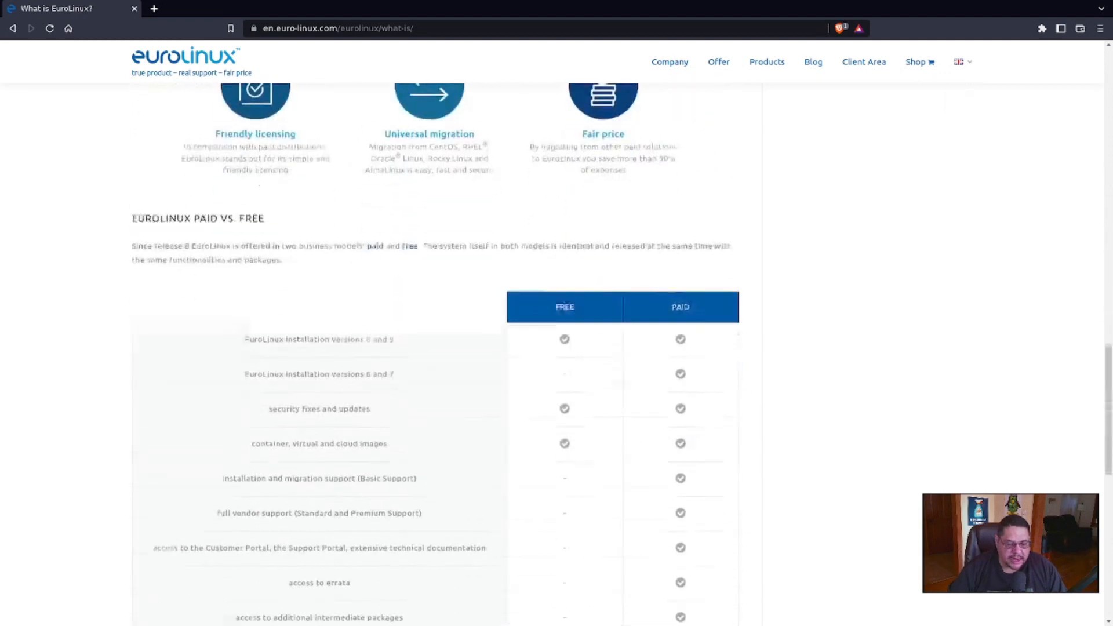
scroll("down", 3)
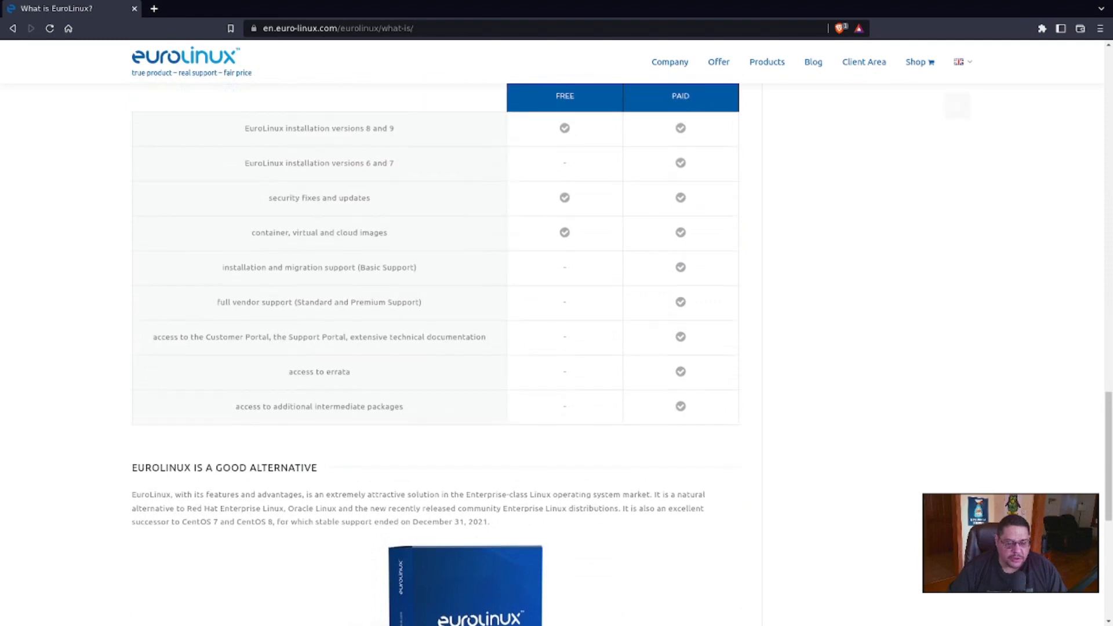
scroll("up", 3)
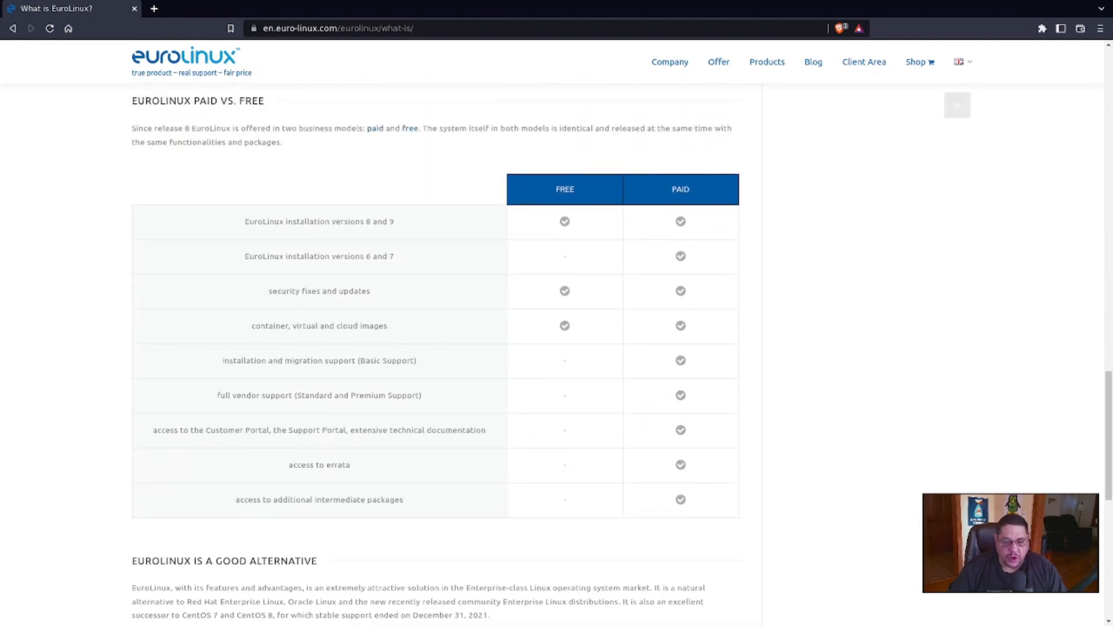
scroll("down", 3)
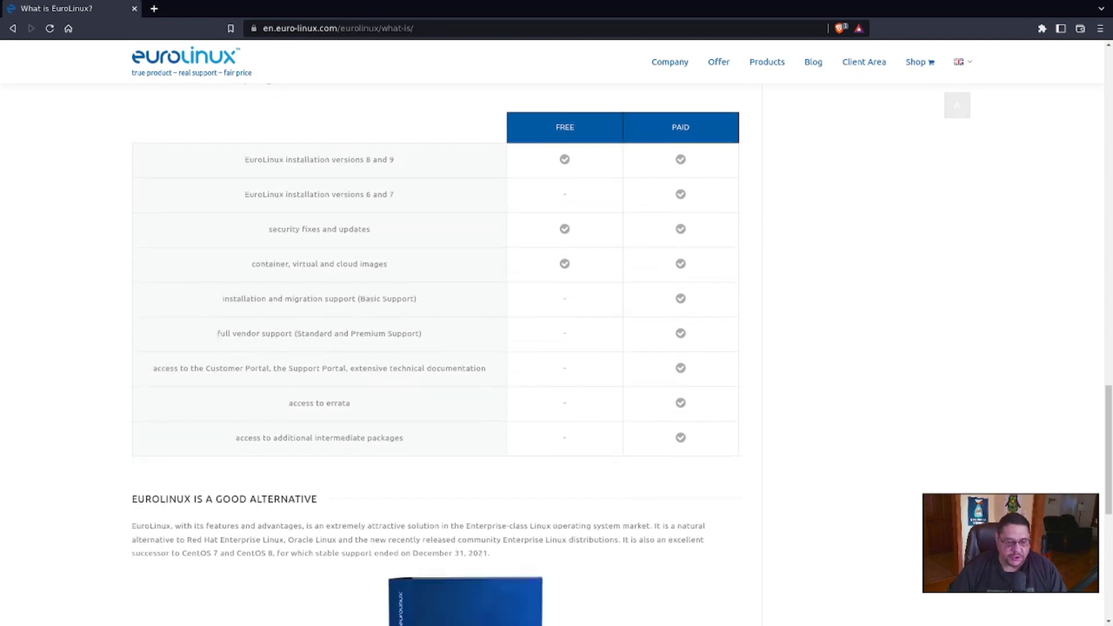
scroll("up", 3)
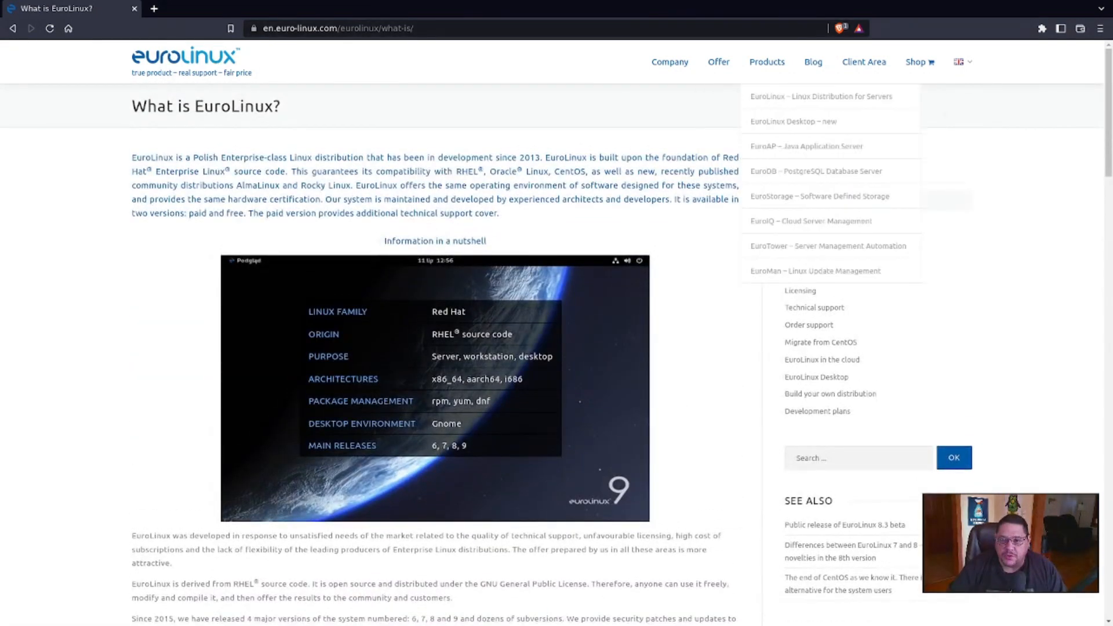
mouse_move(793, 120)
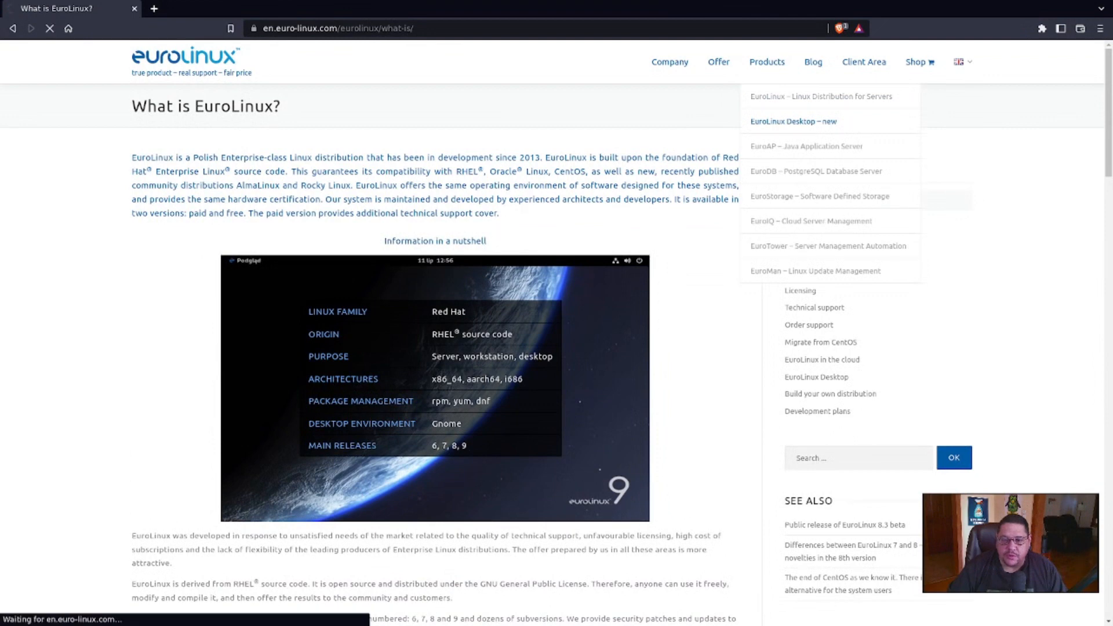
- Open the EuroLinux Desktop product page and scroll down to its Install section with download and hardware details
left_click(792, 121)
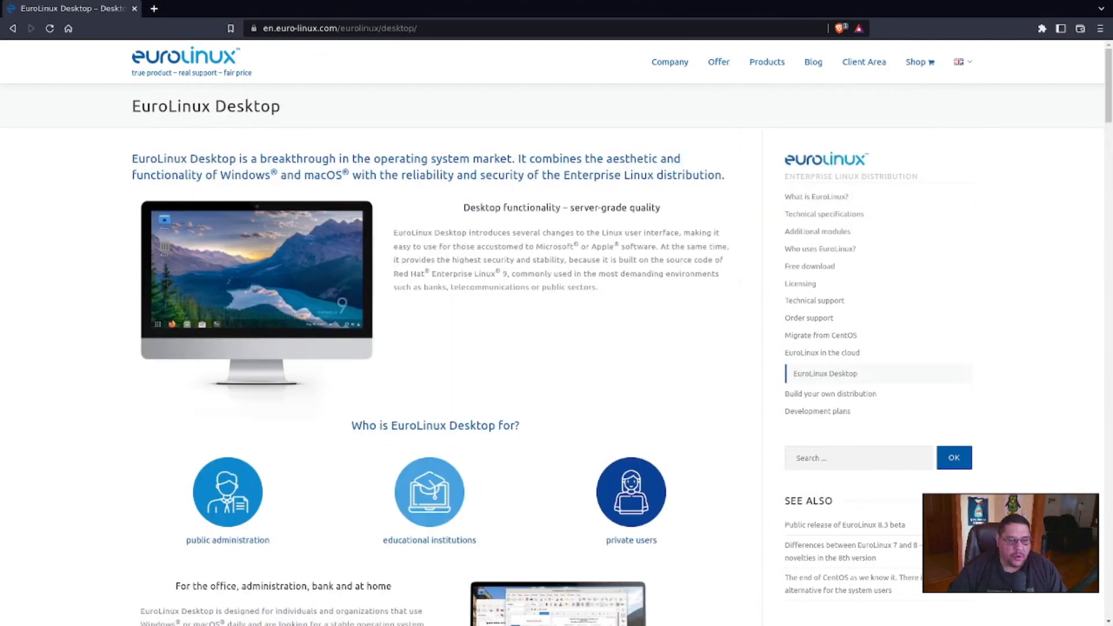
scroll("down", 3)
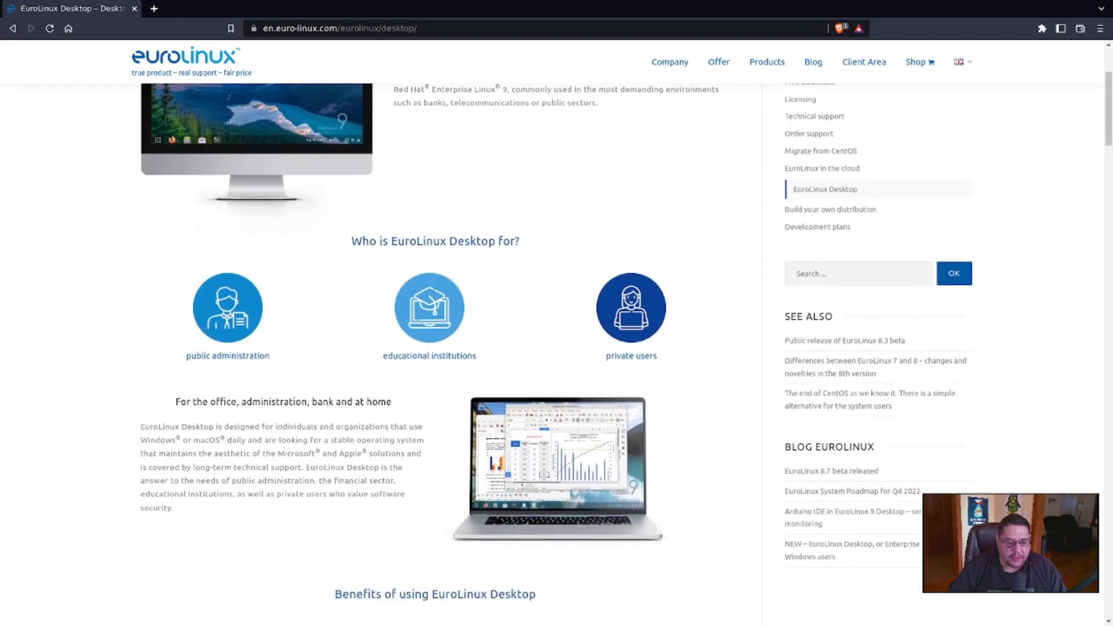
scroll("down", 3)
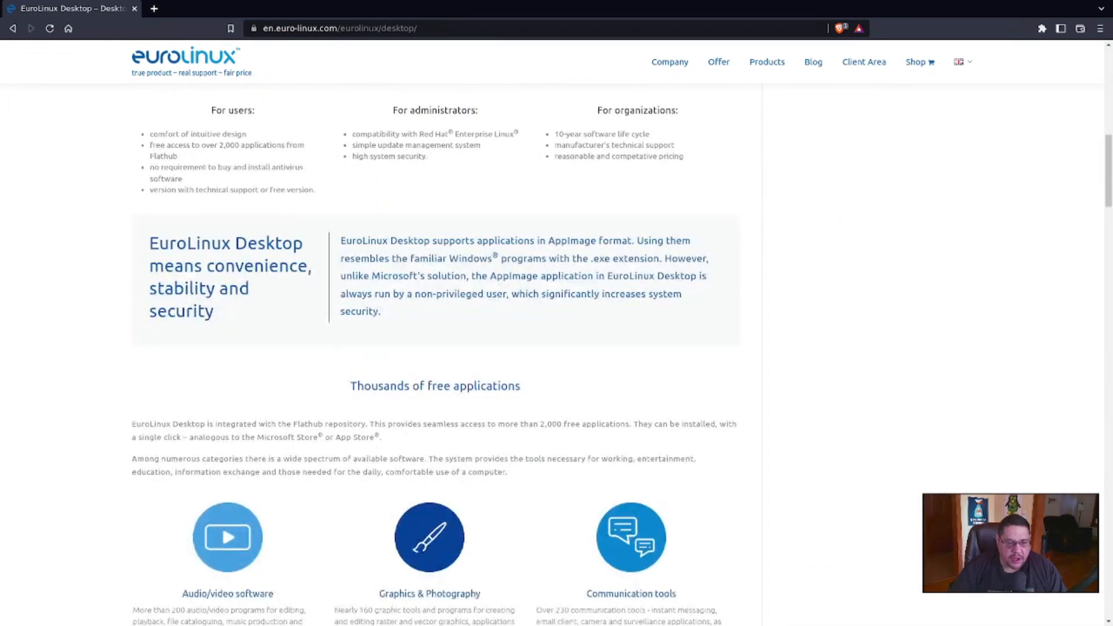
scroll("down", 3)
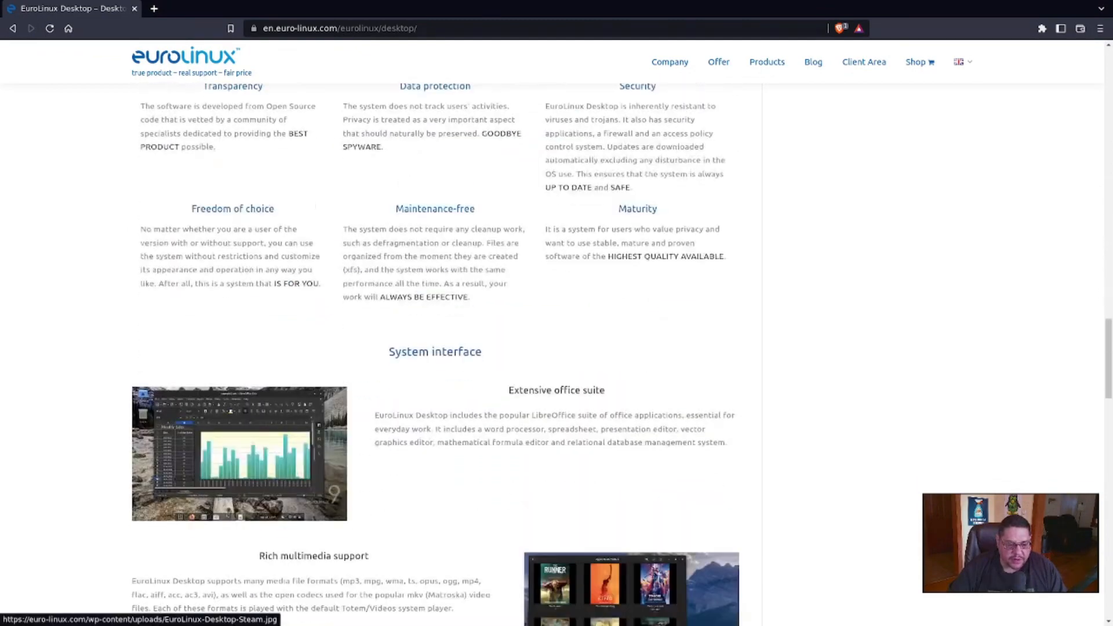
scroll("down", 3)
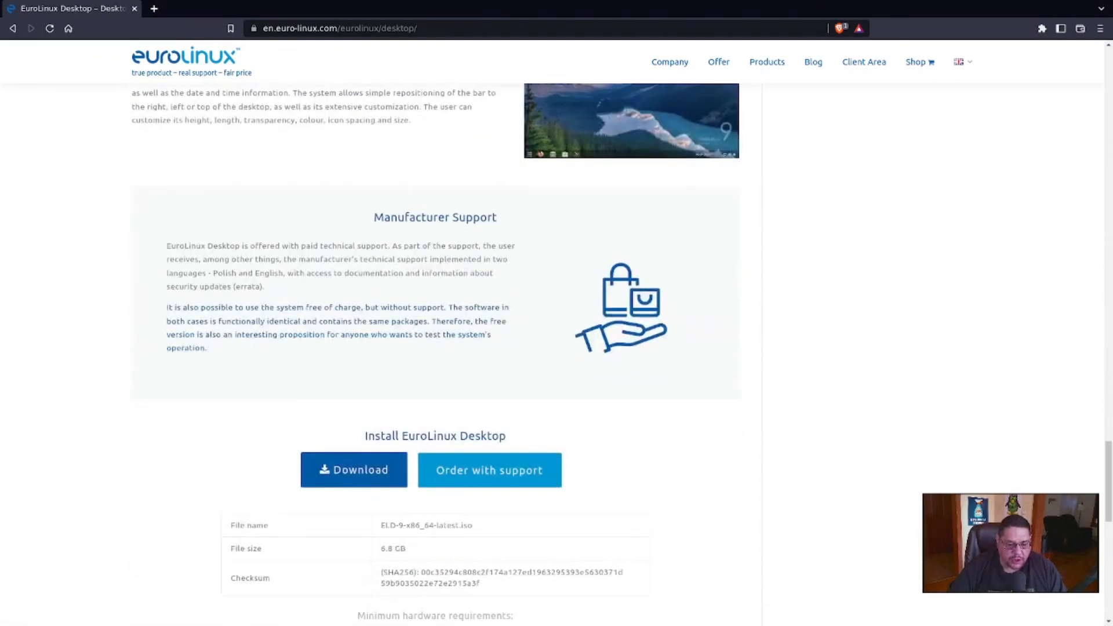
scroll("down", 3)
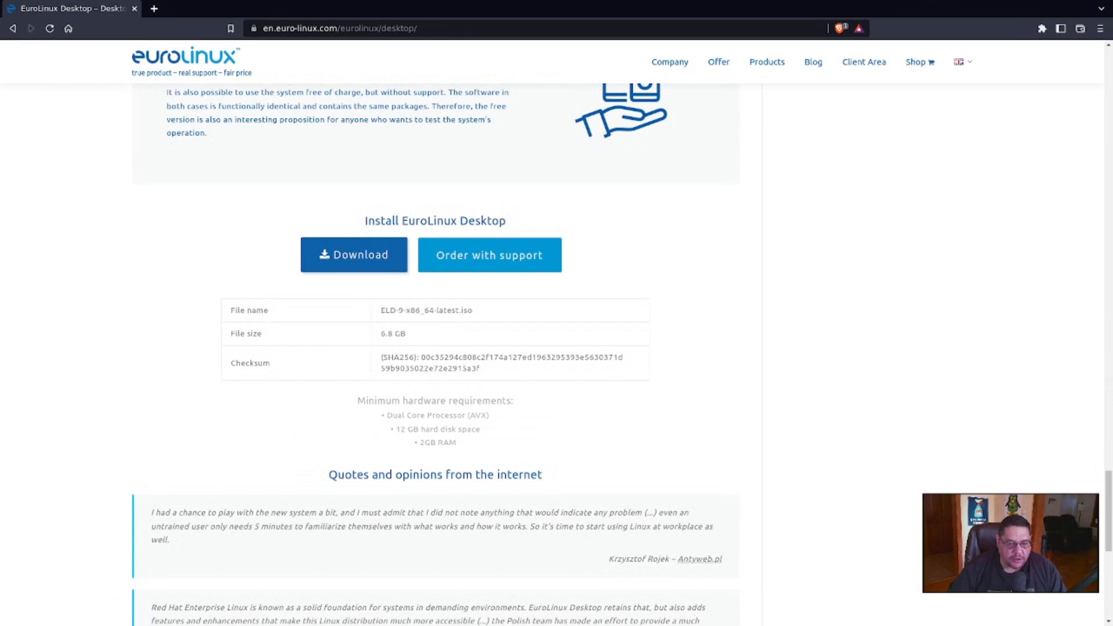
mouse_move(353, 255)
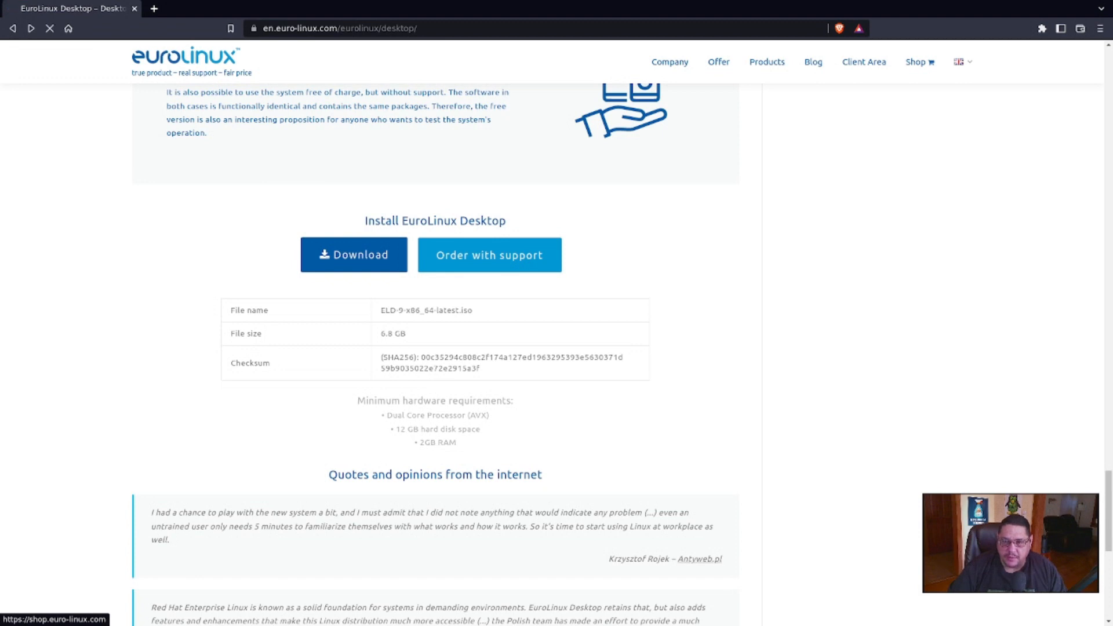
left_click(489, 254)
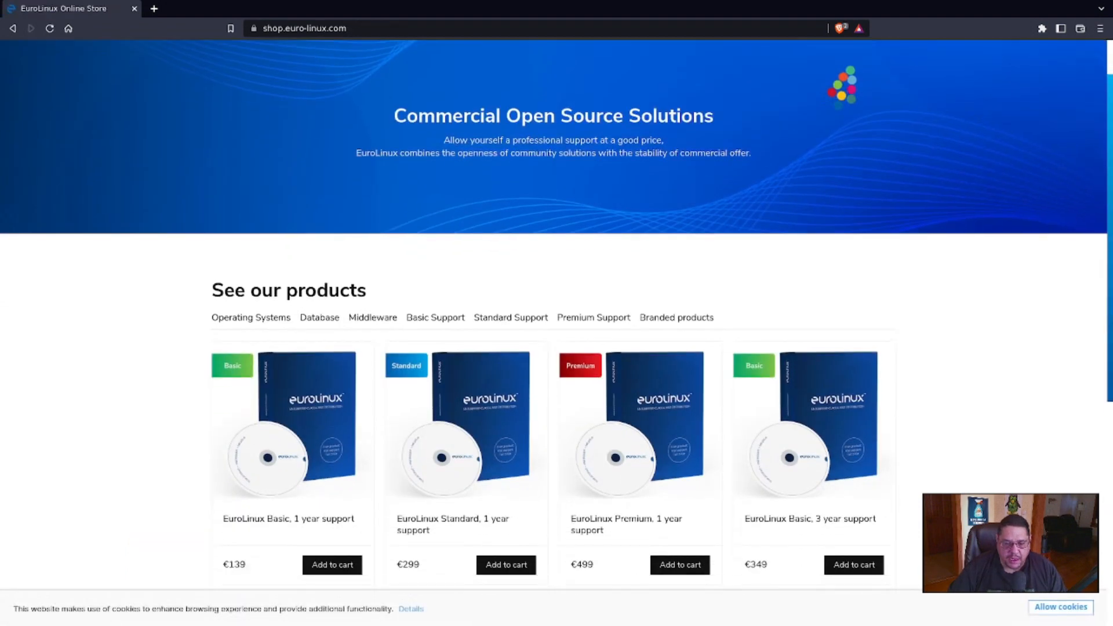
scroll("down", 3)
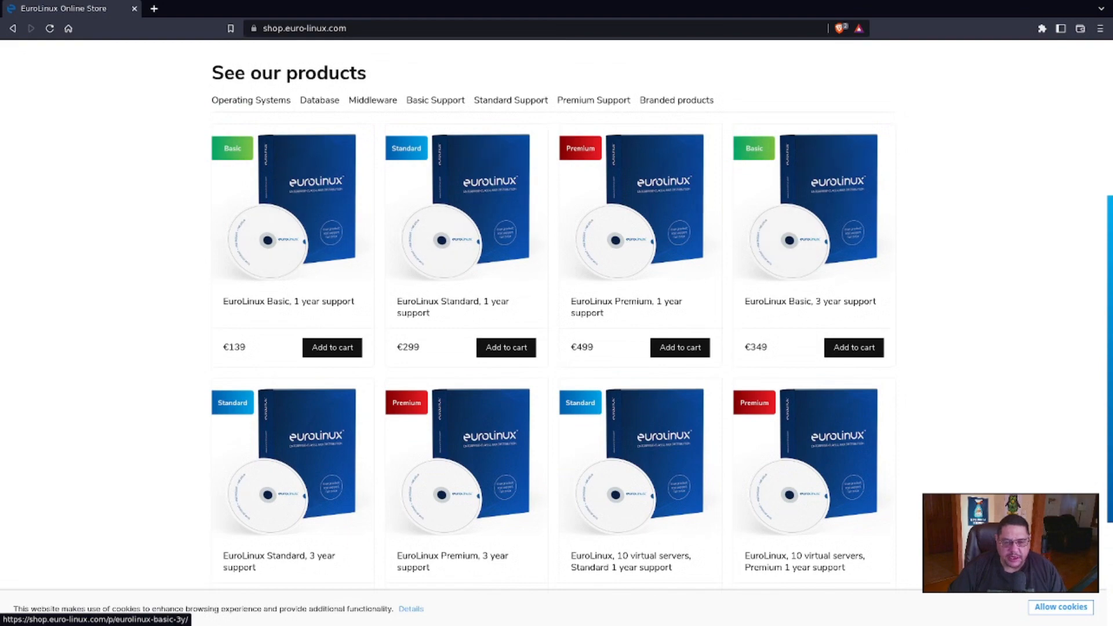
scroll("down", 3)
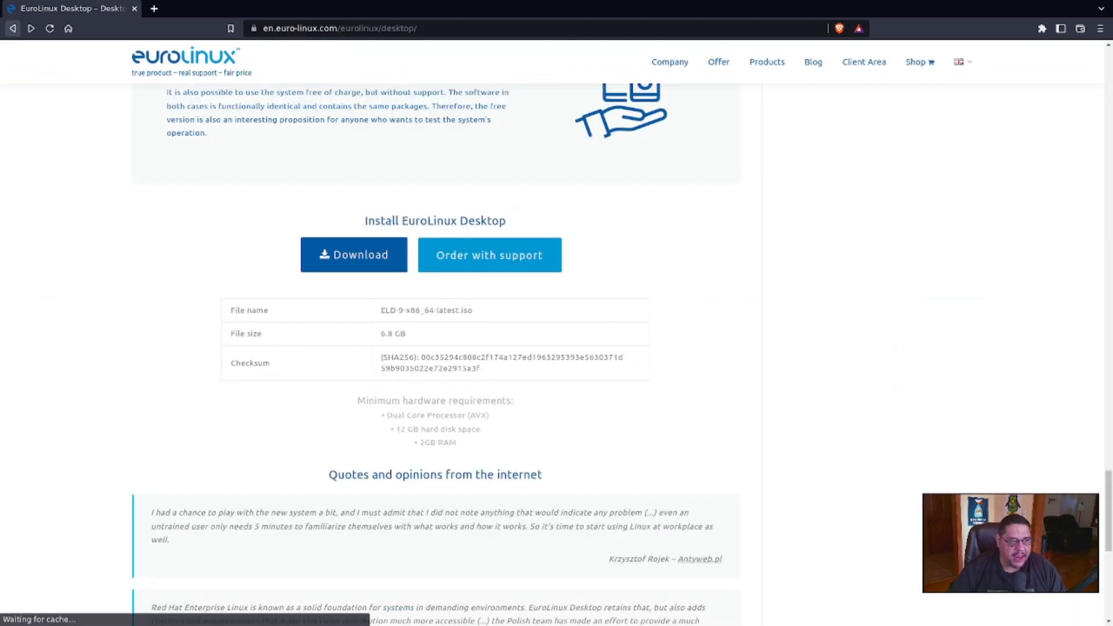
- Return to the home page, then reopen the EuroLinux Desktop page from the Products list
scroll("up", 3)
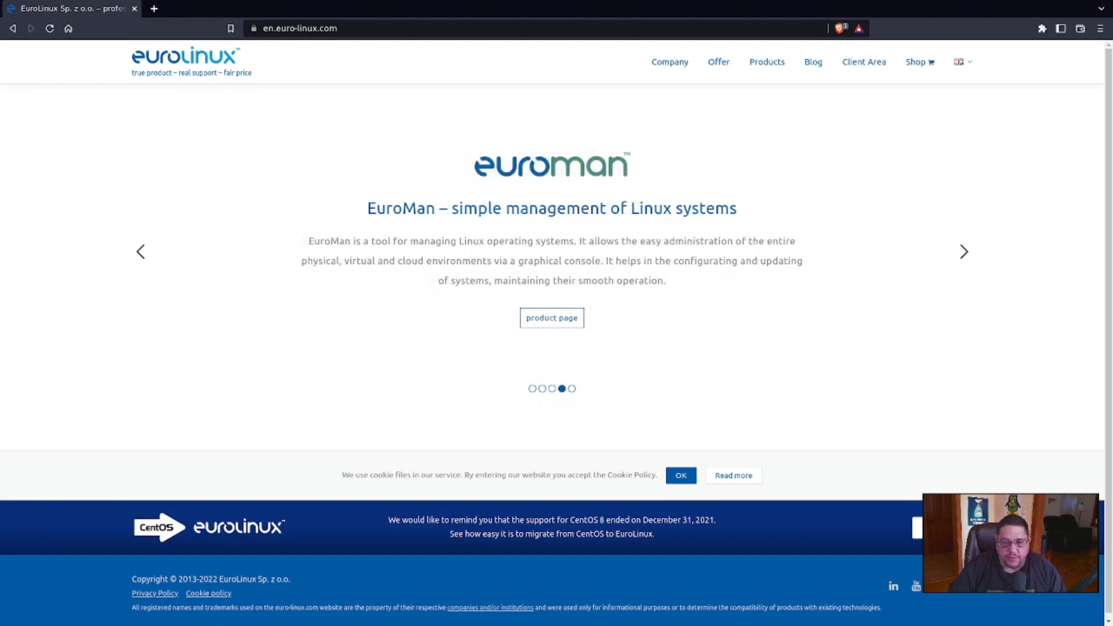
left_click(964, 251)
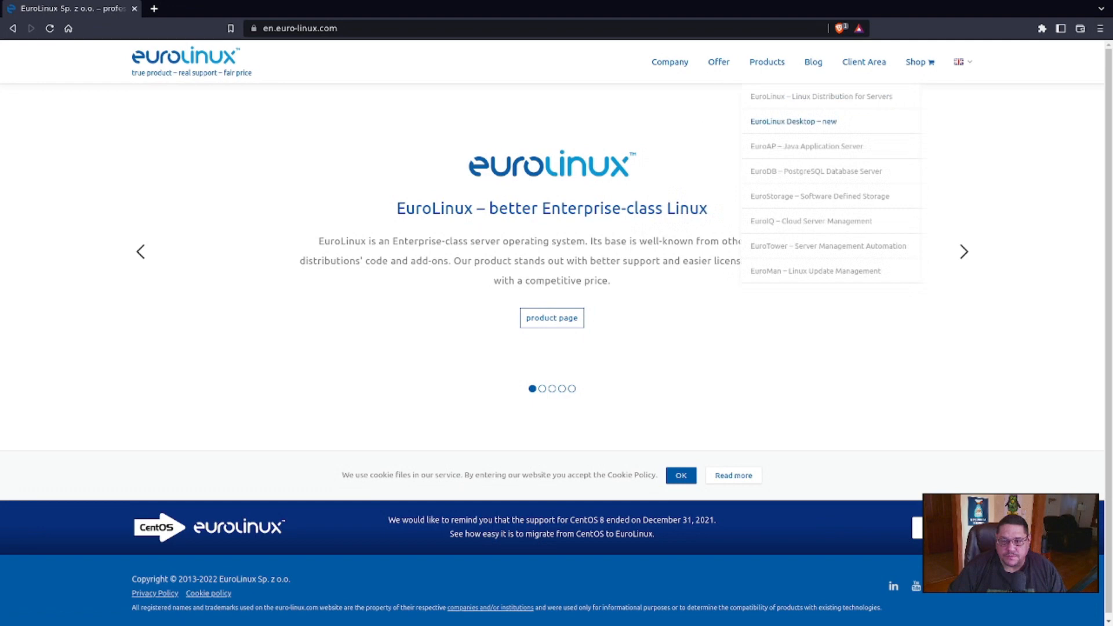
left_click(793, 120)
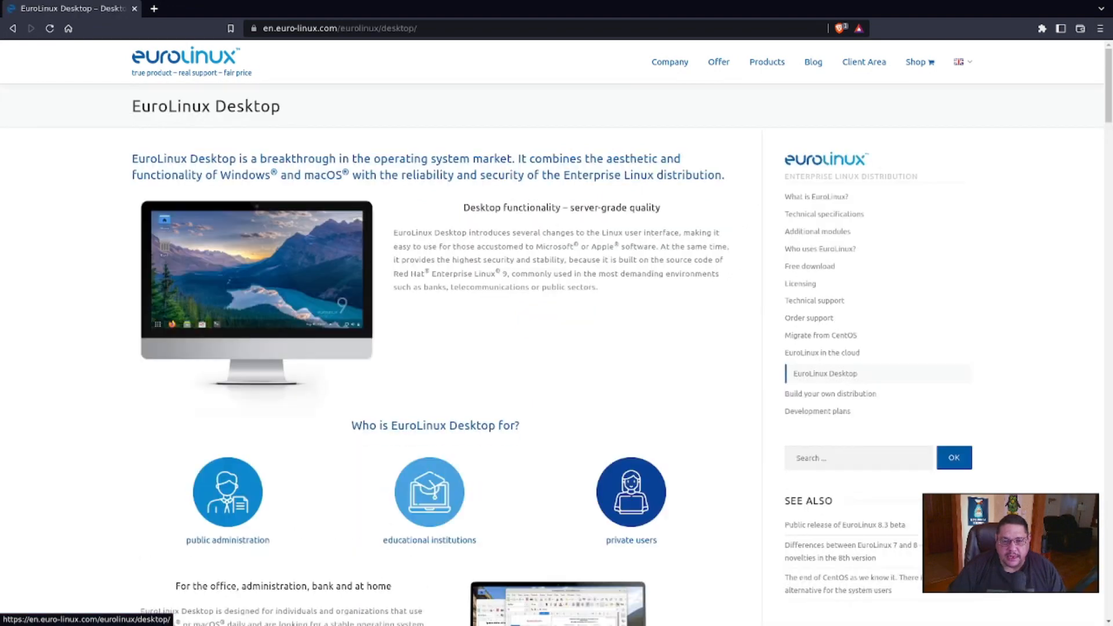
- Browse the shop.euro-linux.com support subscription listings and prices, scrolling back up afterward
left_click(915, 62)
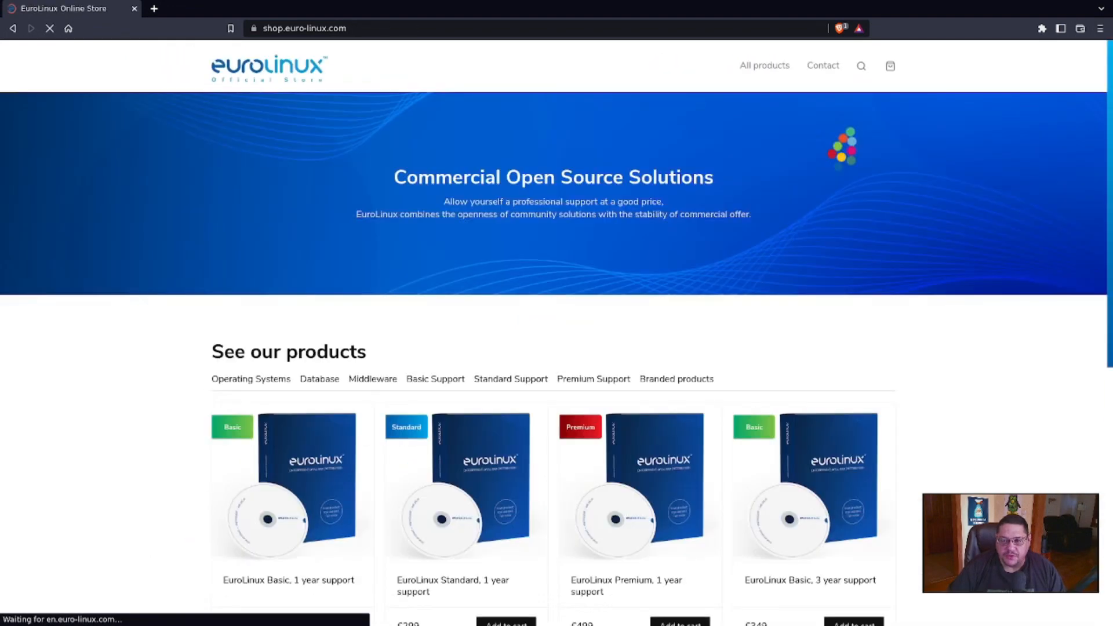
scroll("down", 3)
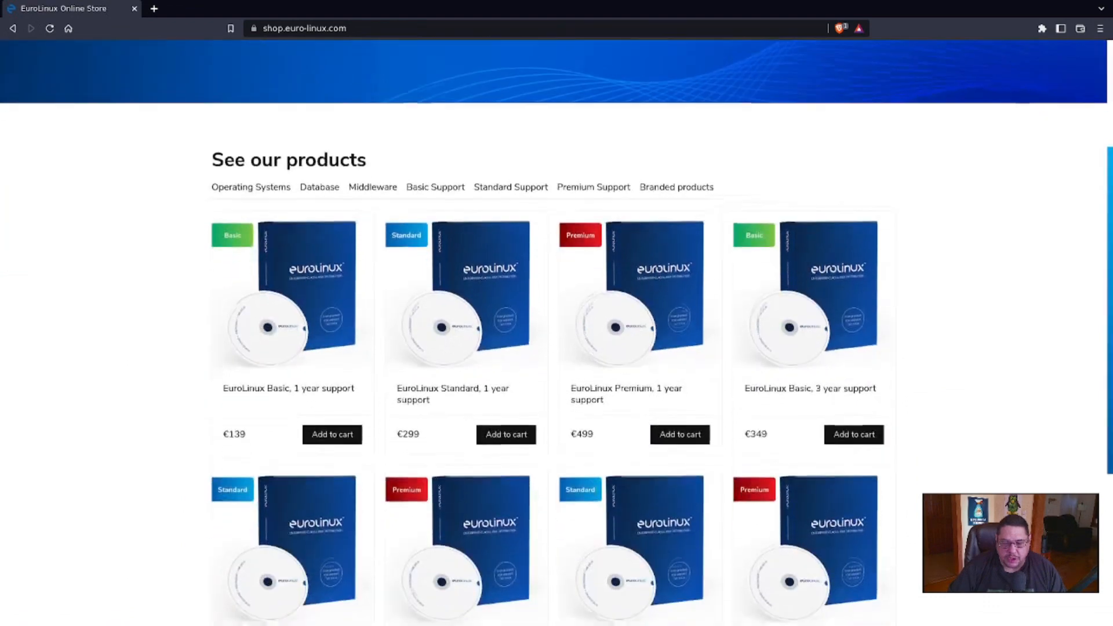
scroll("down", 3)
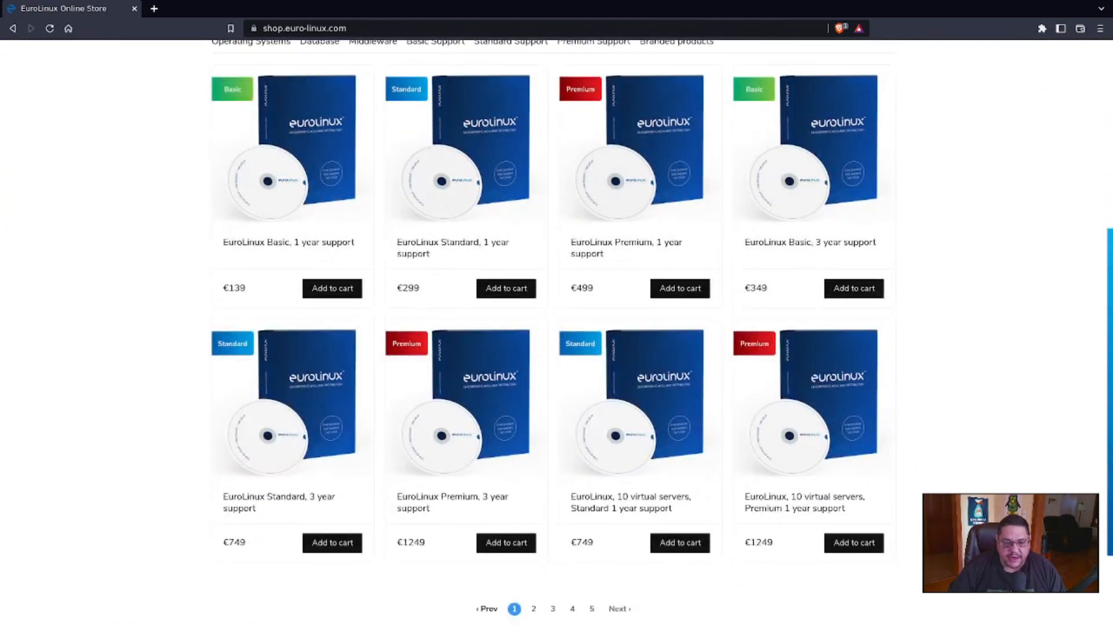
scroll("down", 3)
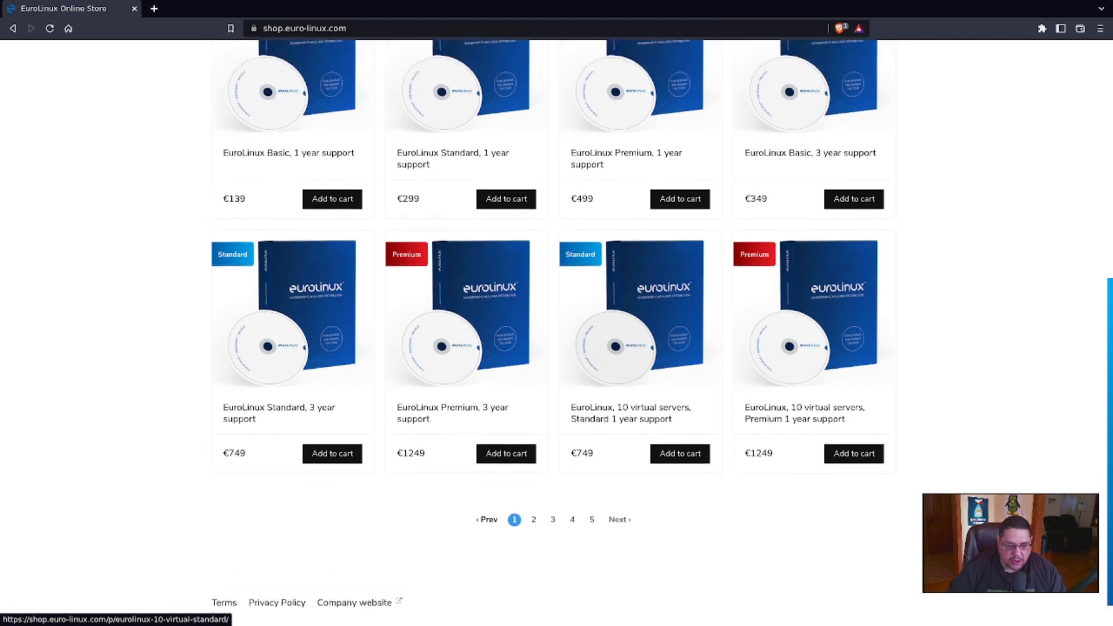
scroll("up", 3)
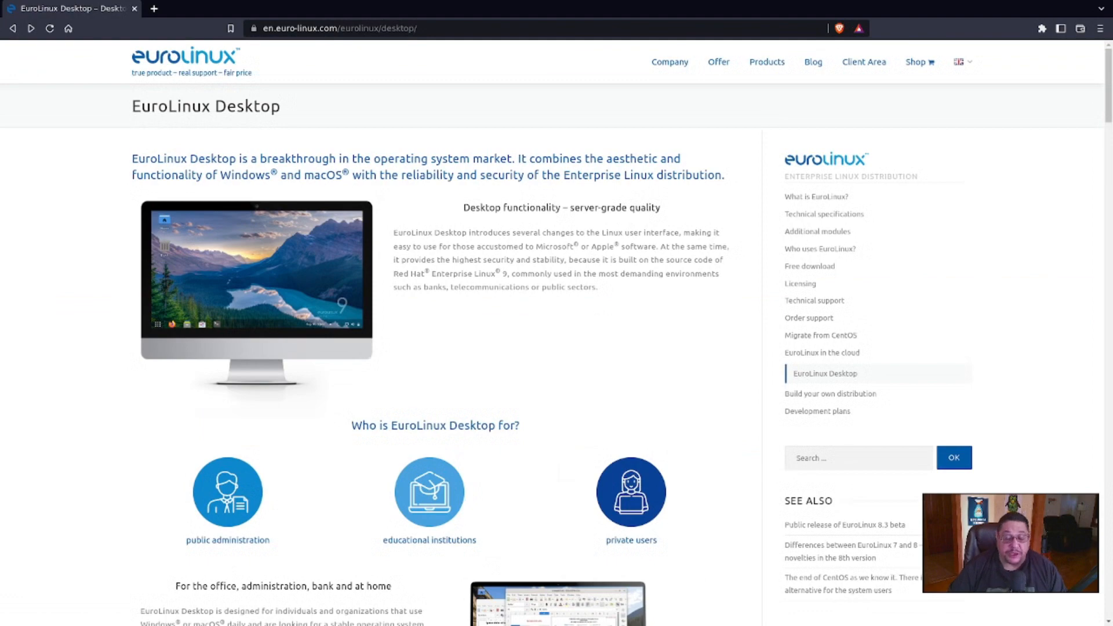
- Scroll down the EuroLinux Desktop page toward the Desktop Basic 1-year store link
scroll("down", 3)
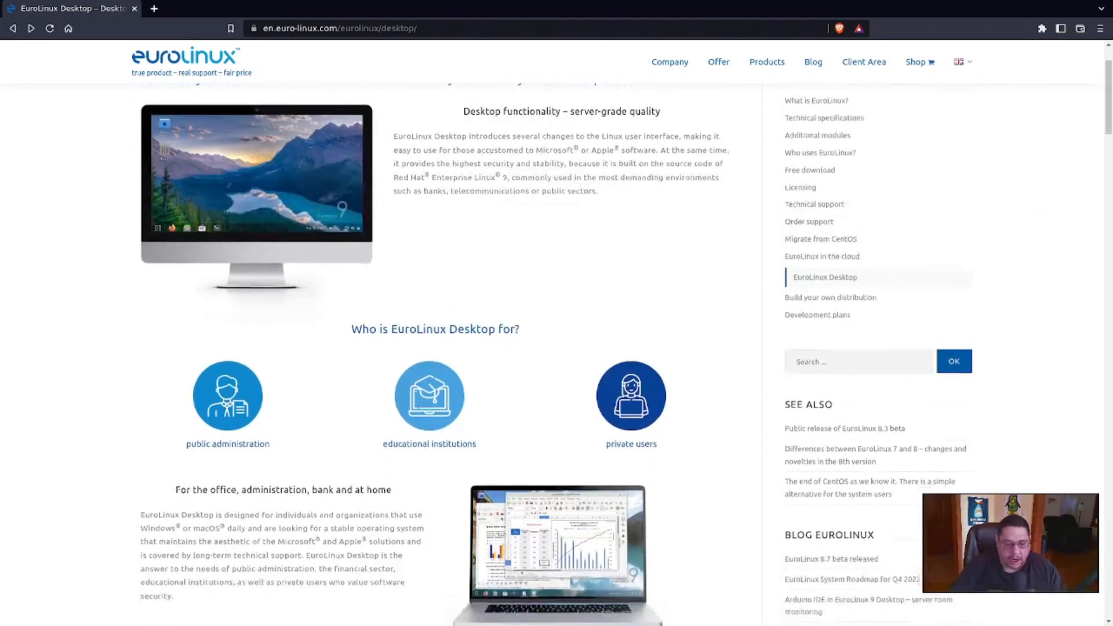
scroll("down", 3)
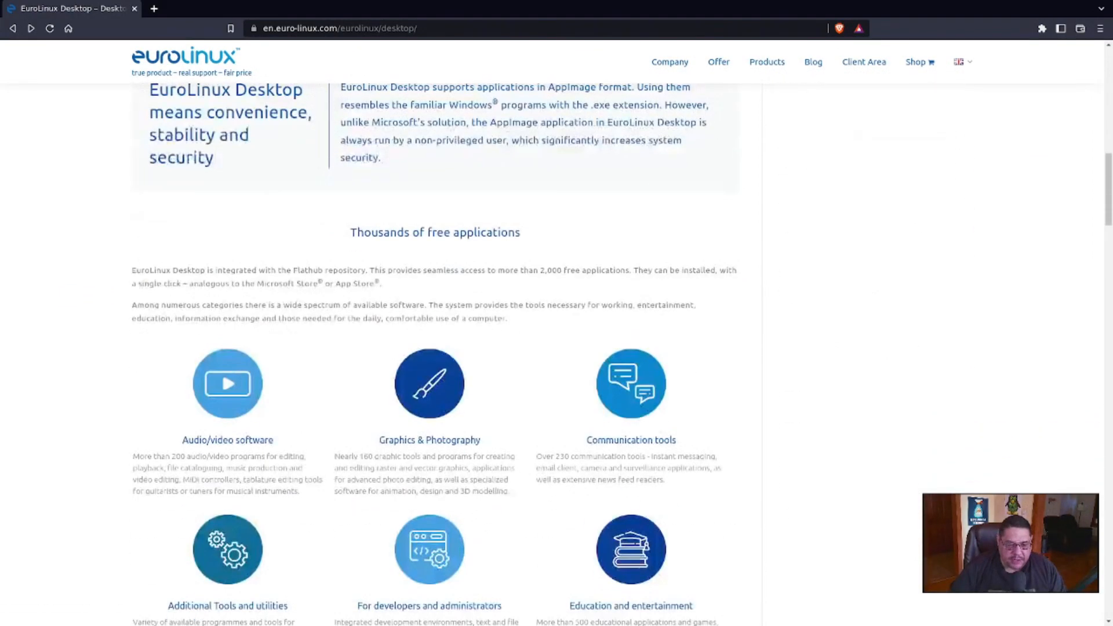
scroll("down", 3)
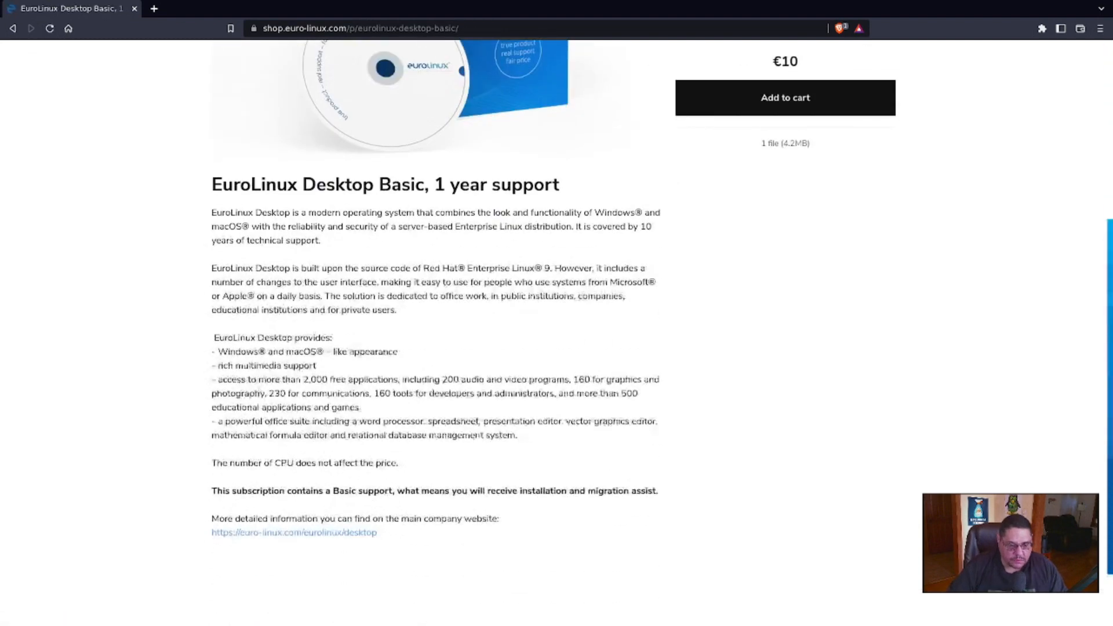
- Open the Desktop Standard, 1 year support product (€25) and scroll through its details
scroll("down", 3)
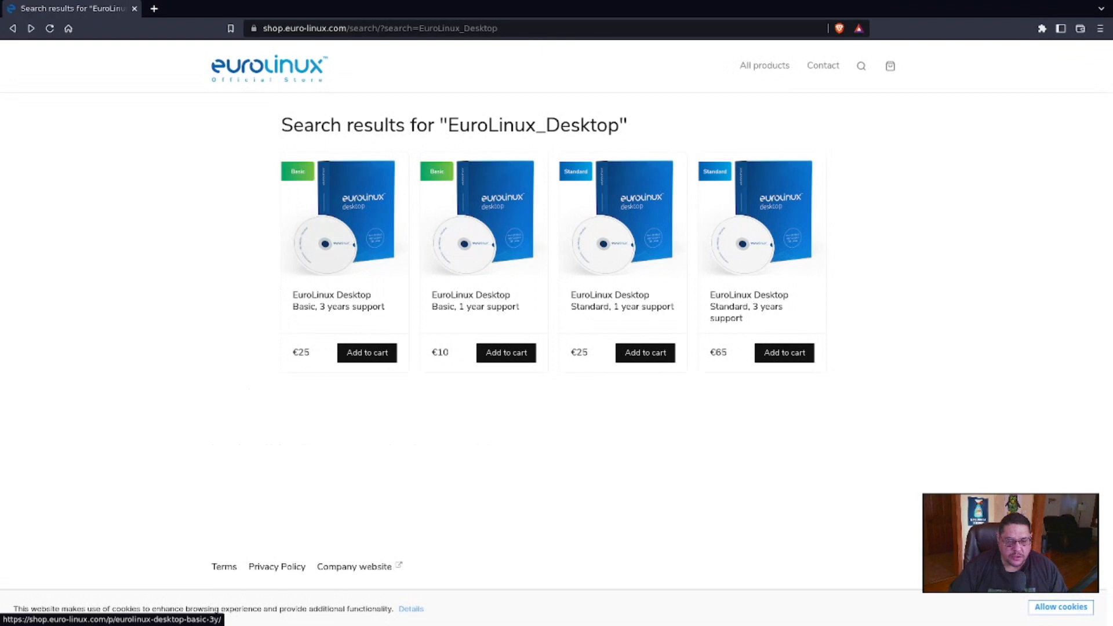
left_click(344, 221)
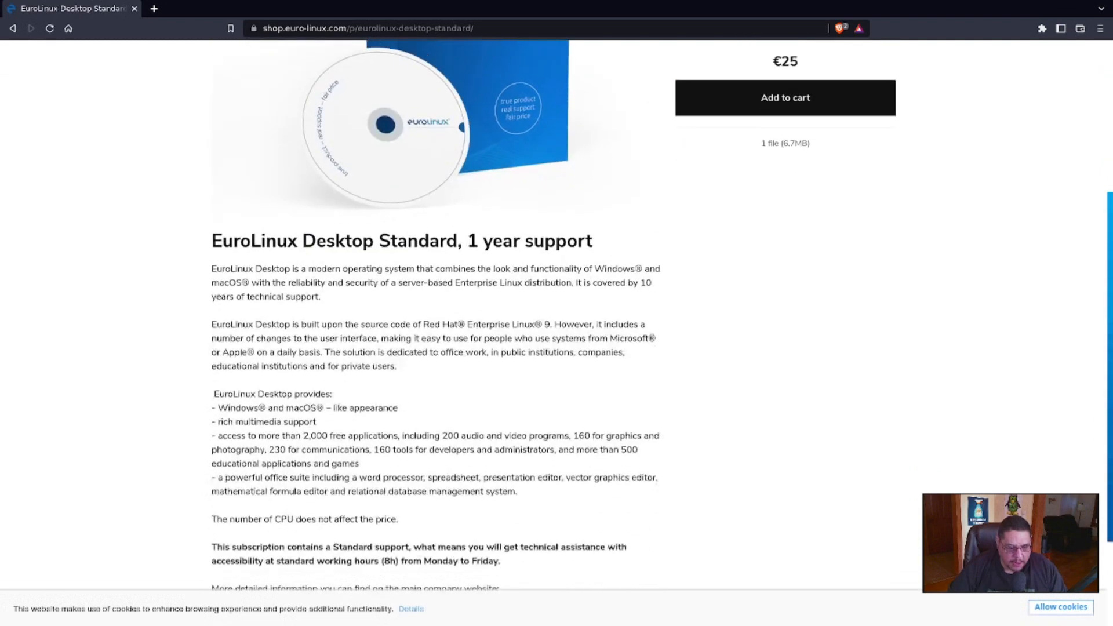
scroll("down", 3)
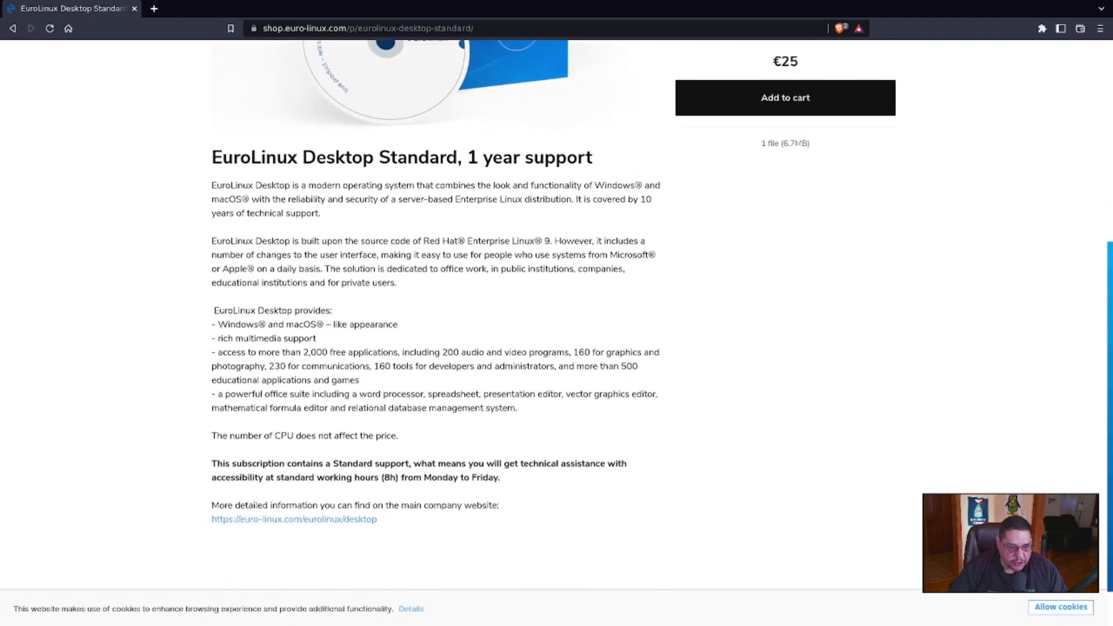
scroll("down", 3)
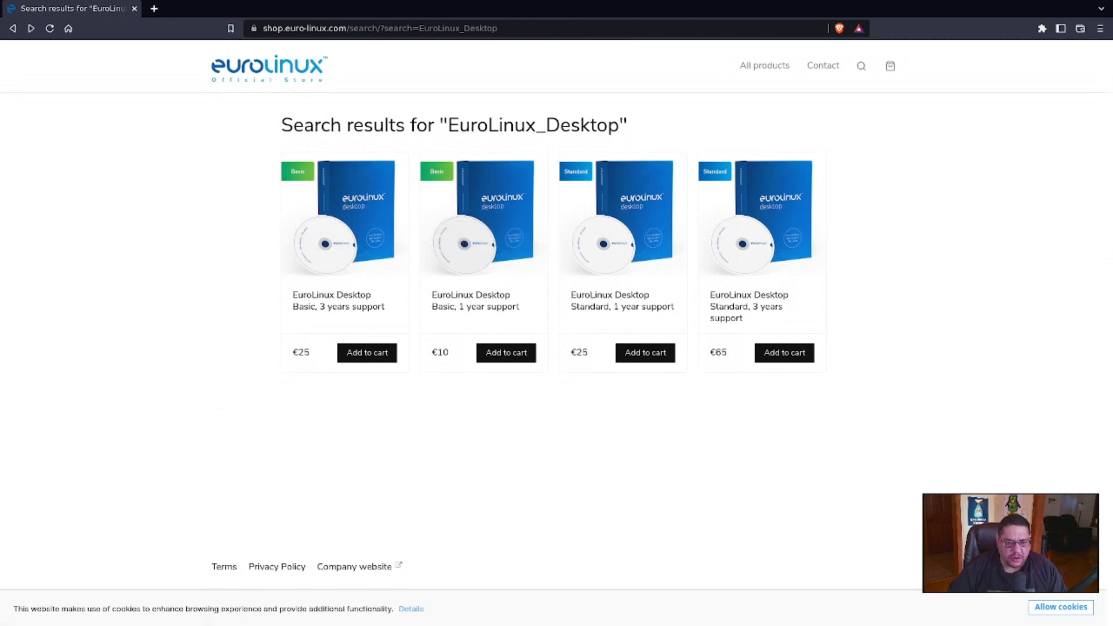
- Open the Desktop Basic, 1 year support product (€10), read its description, and go back to the plan list
left_click(482, 220)
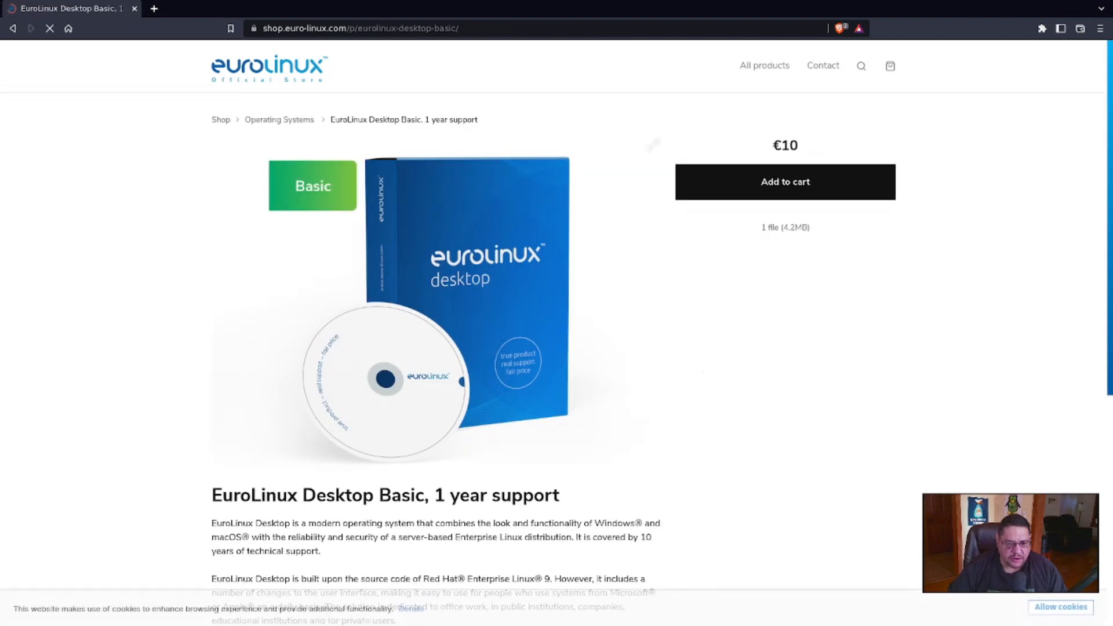
scroll("down", 3)
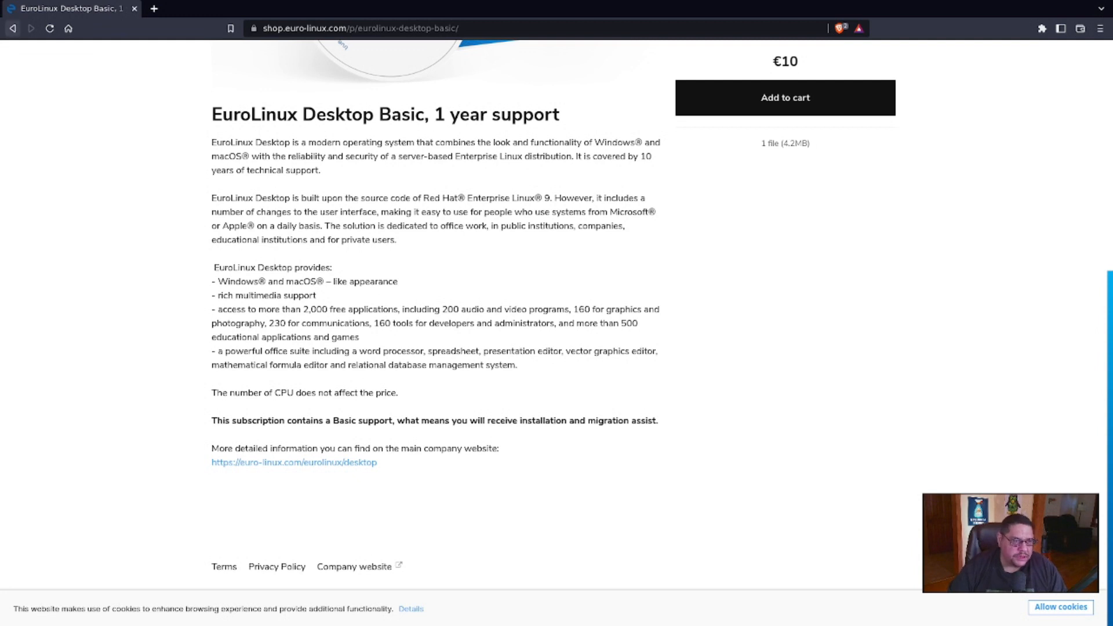
left_click(13, 28)
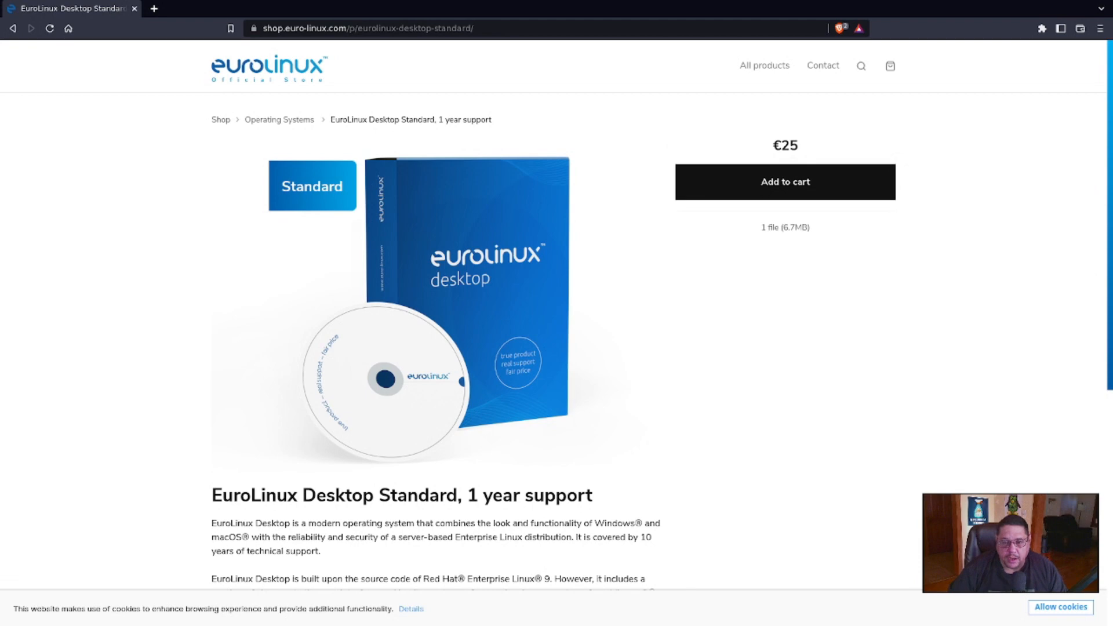
mouse_move(12, 28)
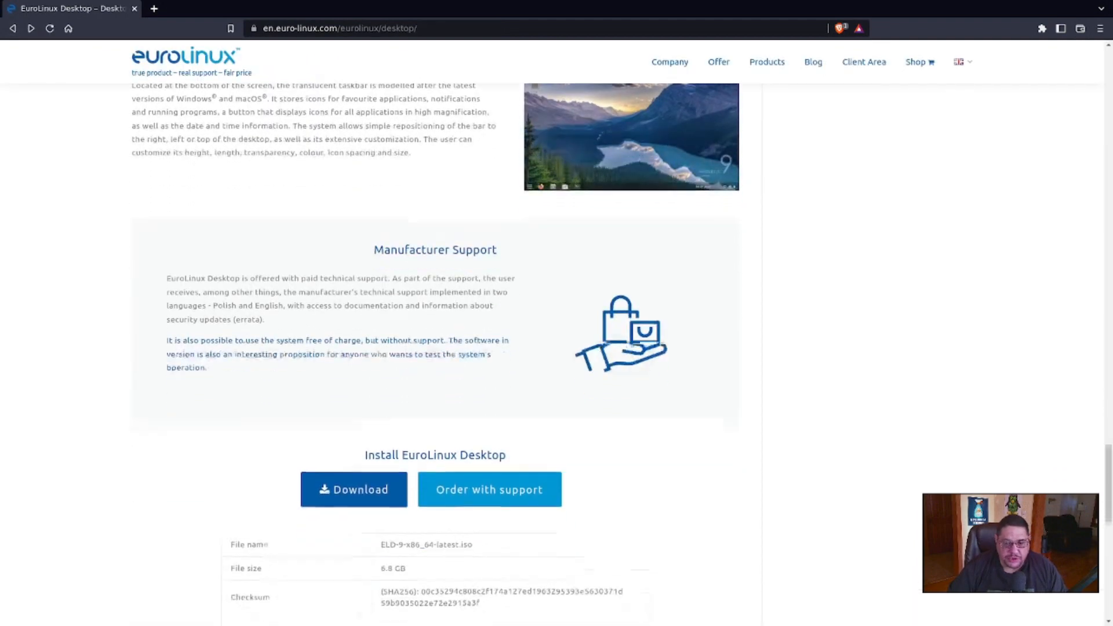
scroll("up", 3)
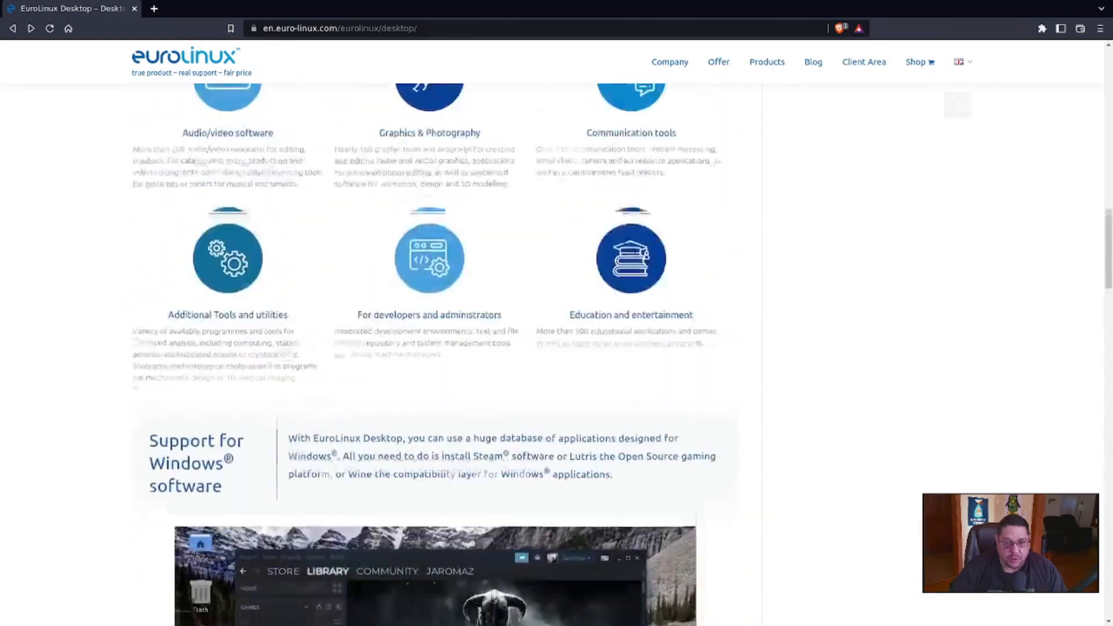
scroll("up", 3)
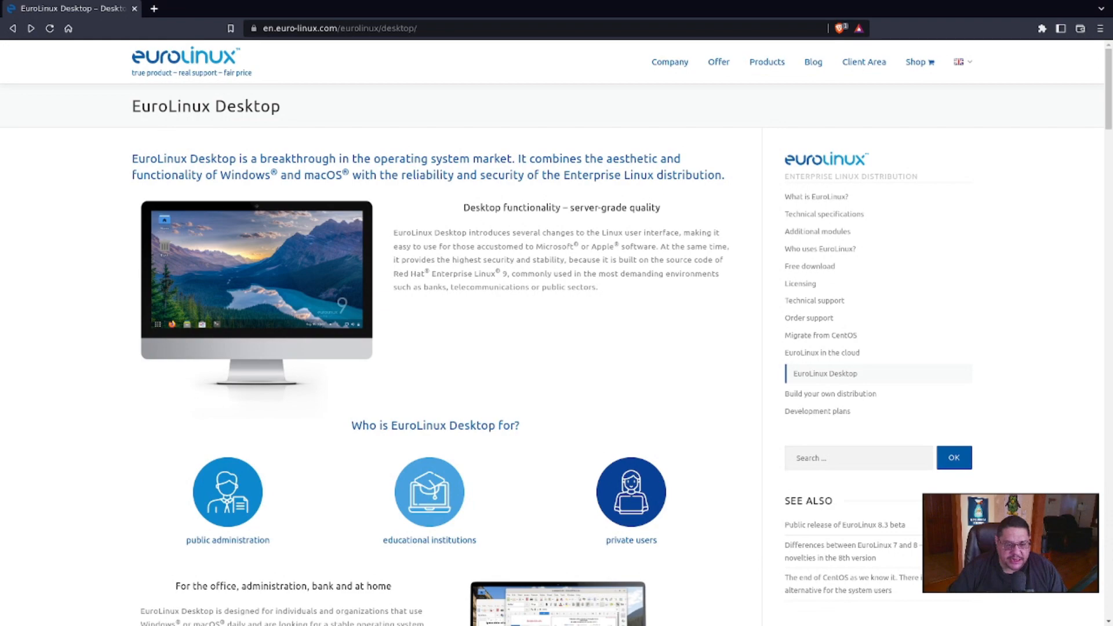
scroll("down", 3)
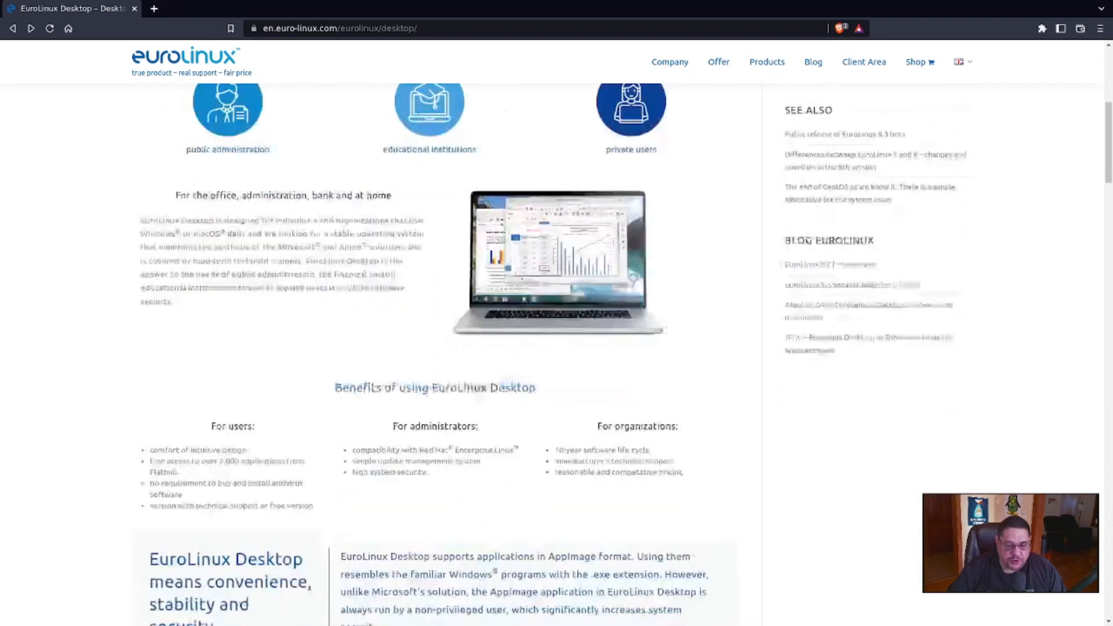
scroll("up", 3)
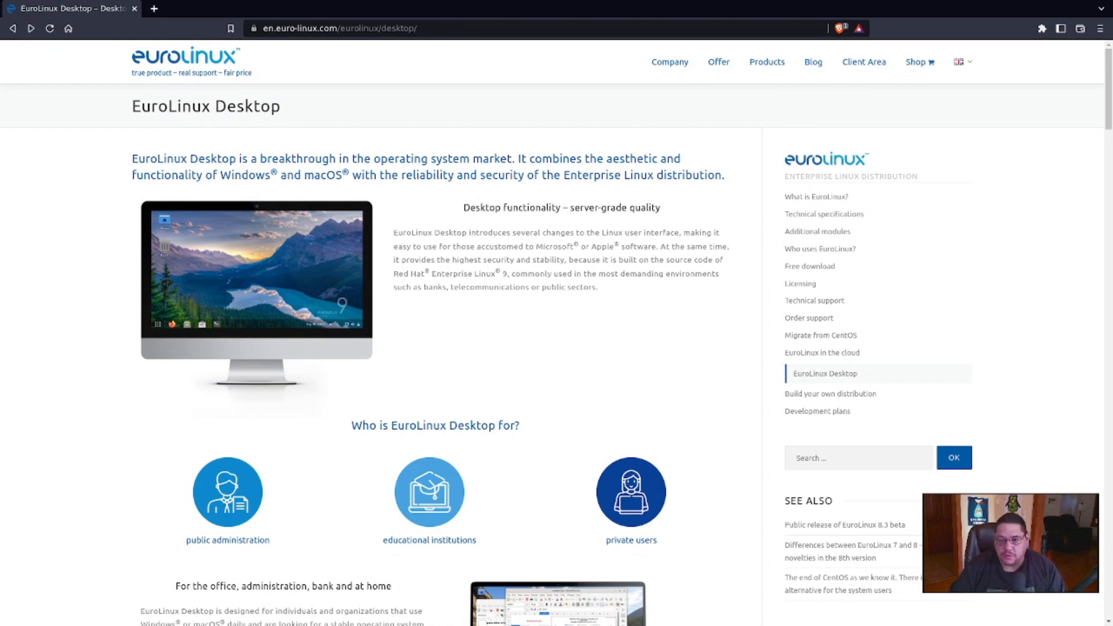
scroll("down", 3)
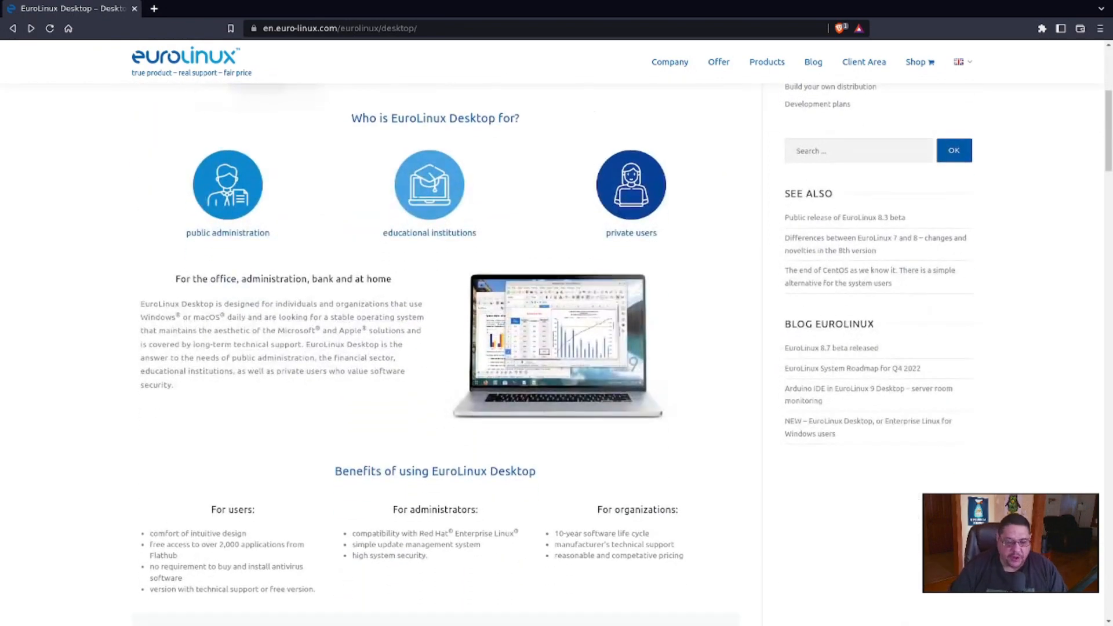
scroll("down", 3)
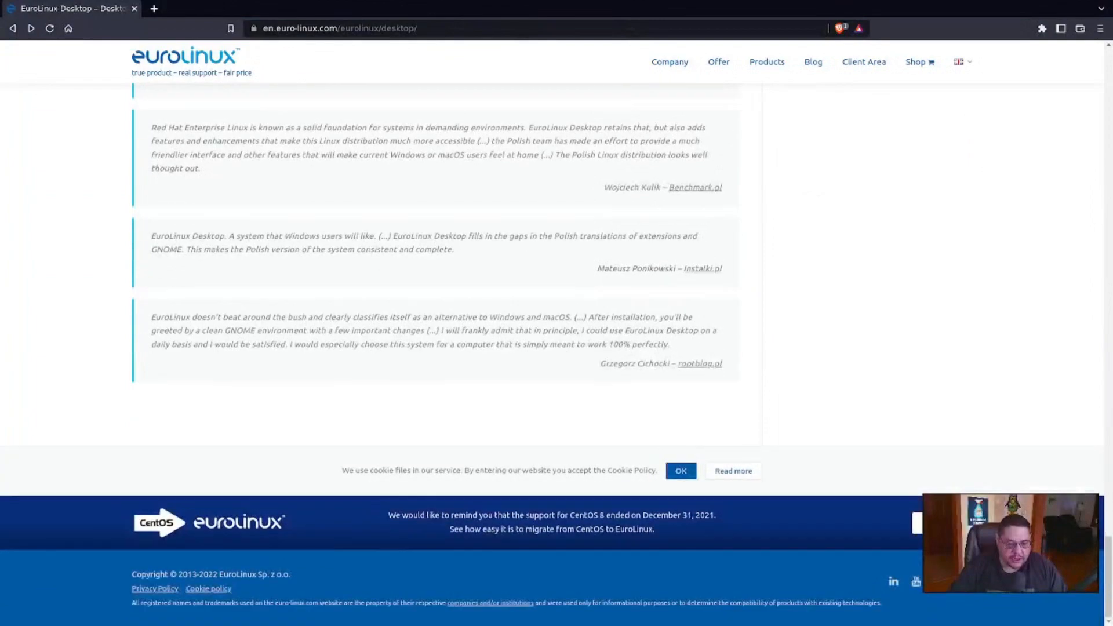
scroll("up", 3)
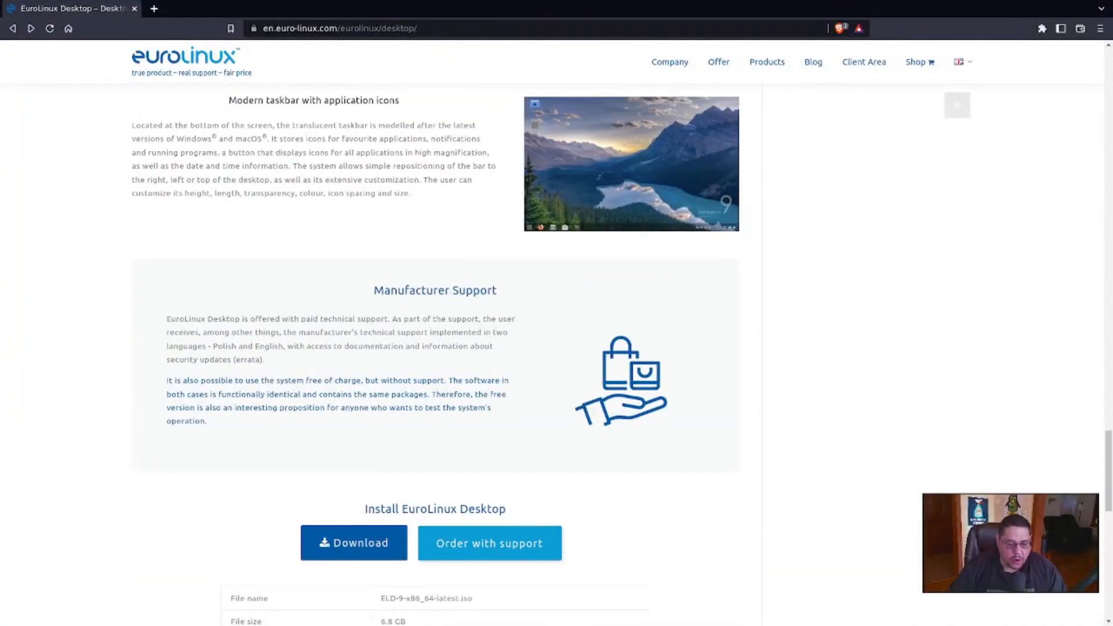
scroll("up", 3)
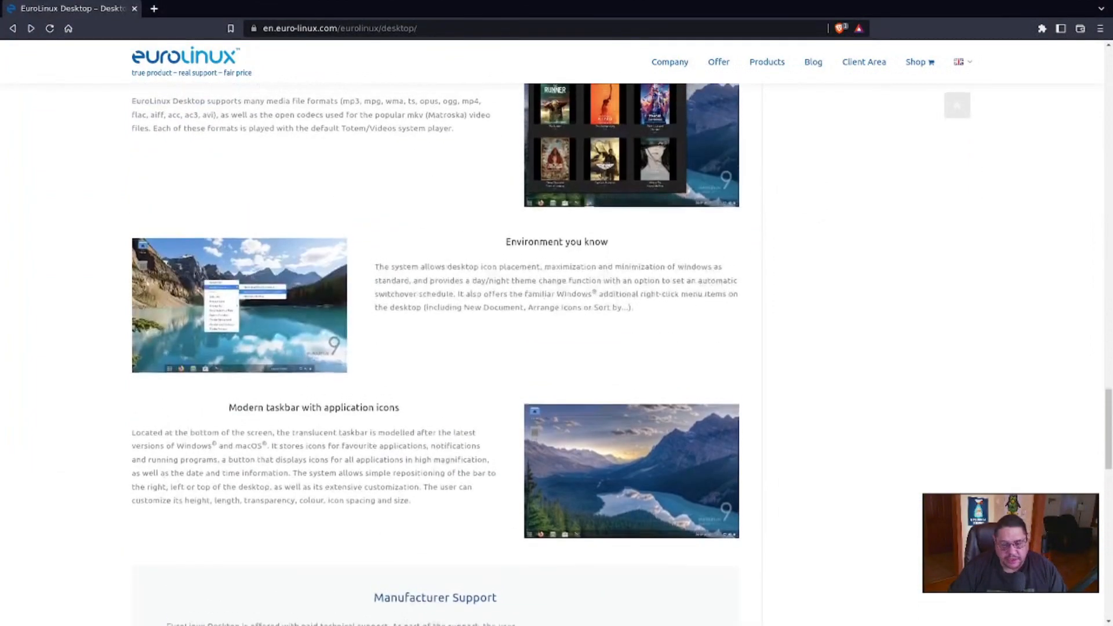
scroll("up", 3)
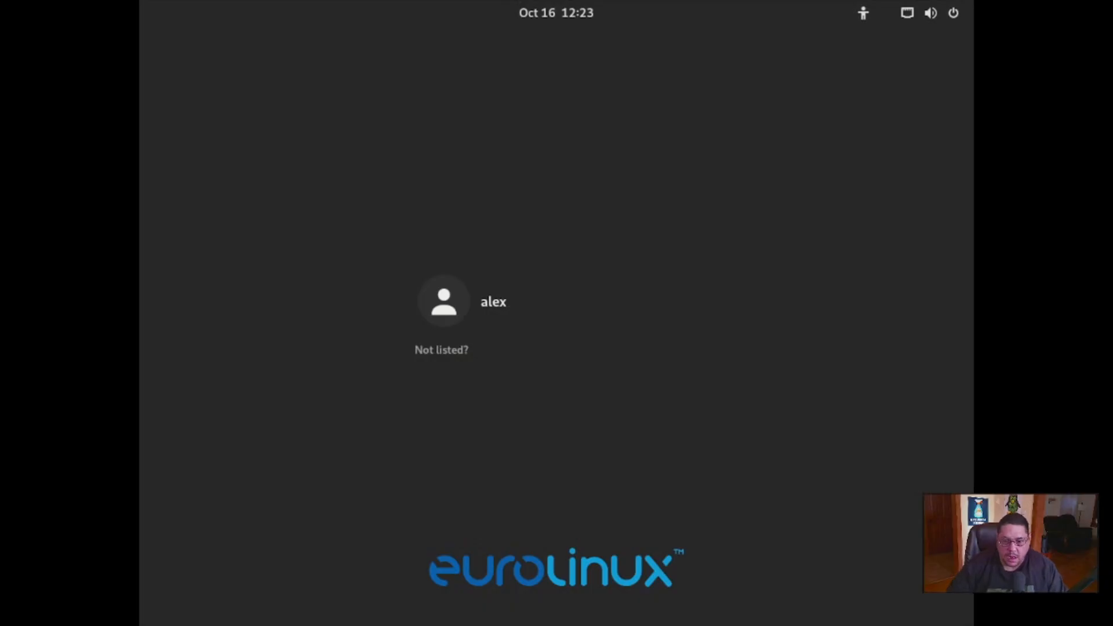
- Sign in as user alex on the GDM screen to reach the EuroLinux 9 desktop
left_click(443, 301)
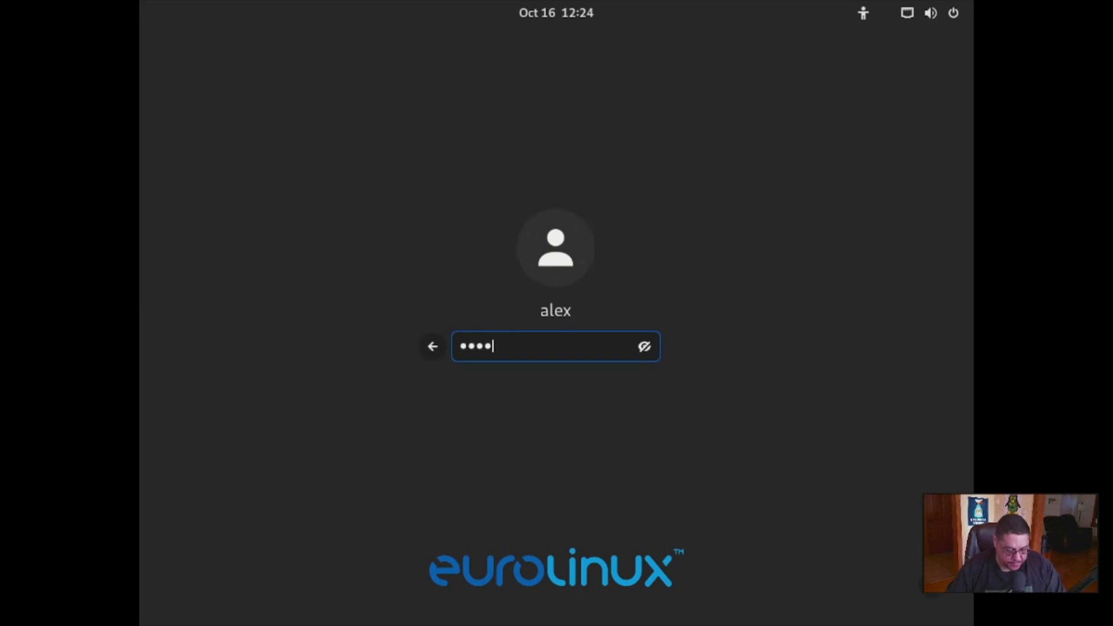
key("Return")
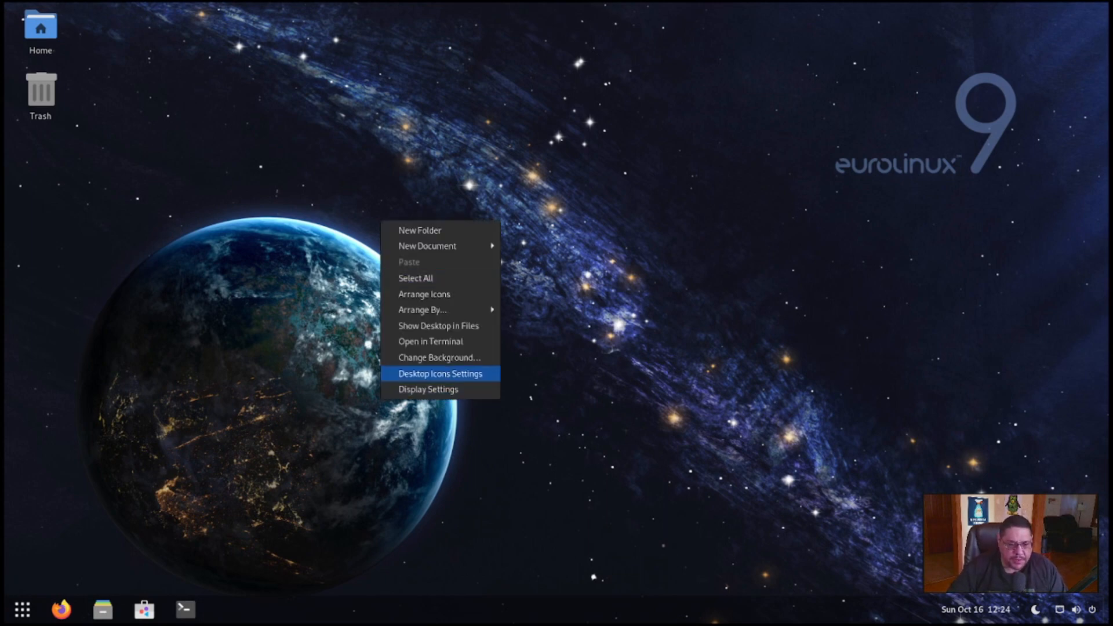
mouse_move(438, 357)
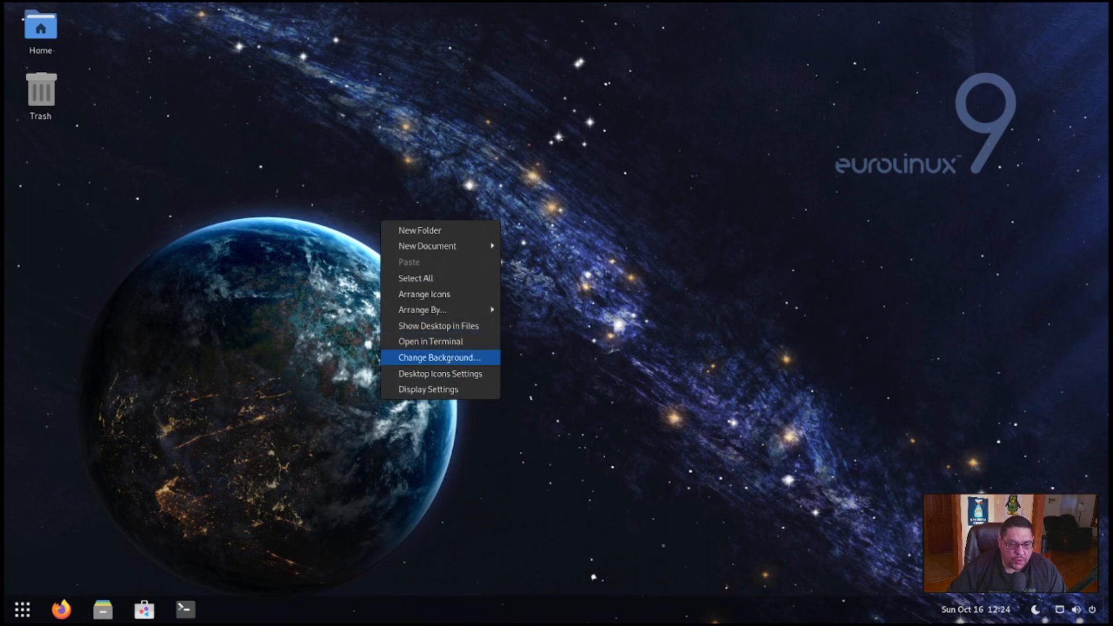
- Open Background settings, restore the Earth-and-galaxy wallpaper, and close Settings
left_click(438, 357)
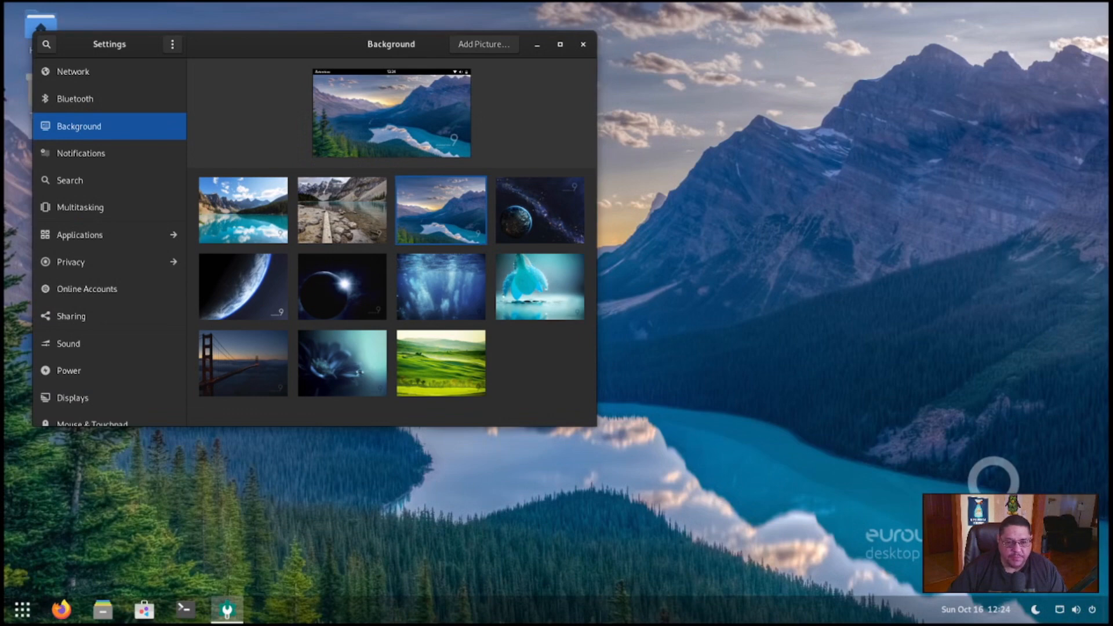
left_click(539, 209)
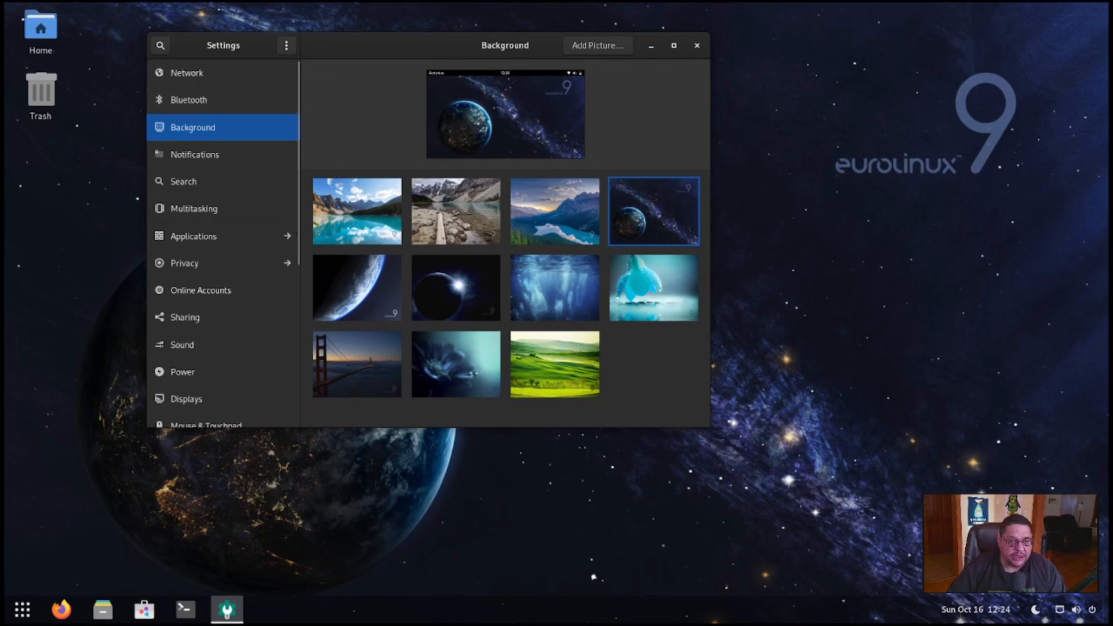
left_click(695, 45)
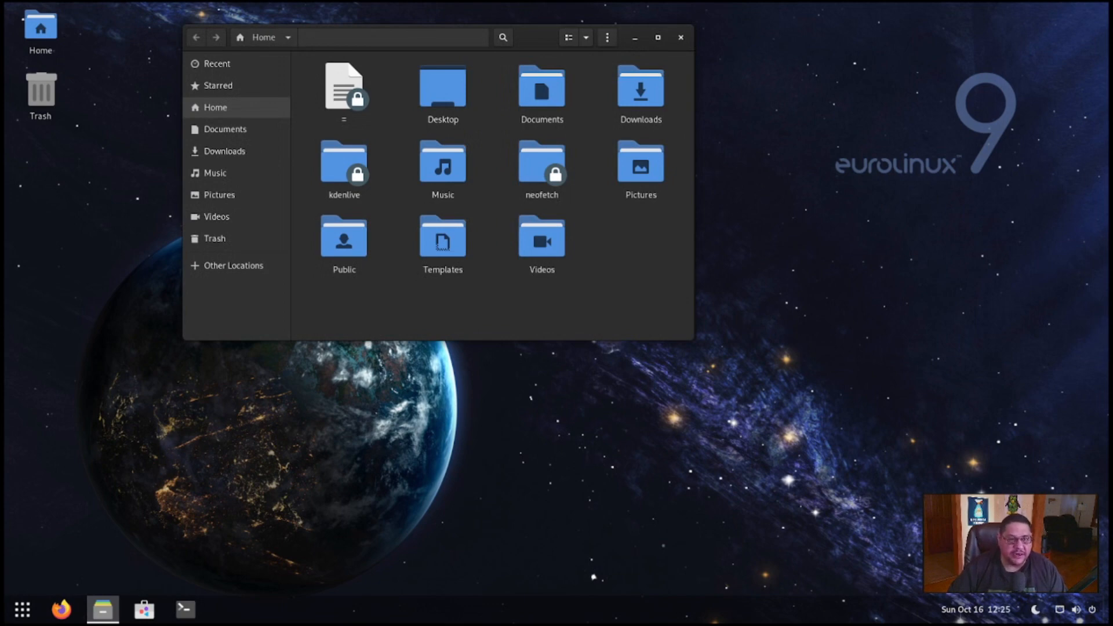
mouse_move(196, 37)
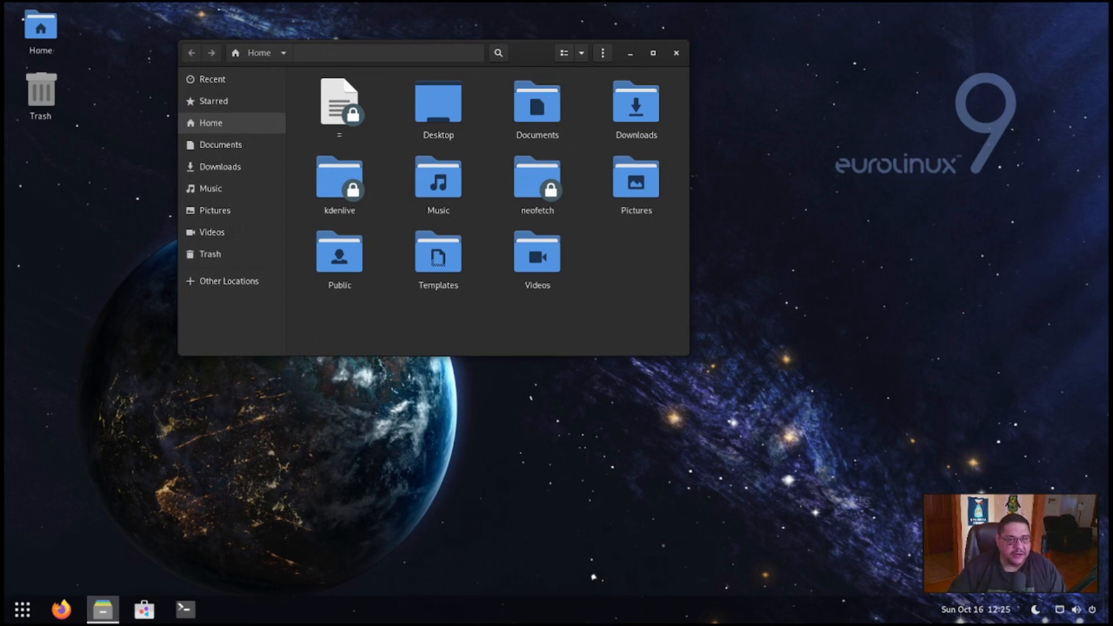
left_click(674, 52)
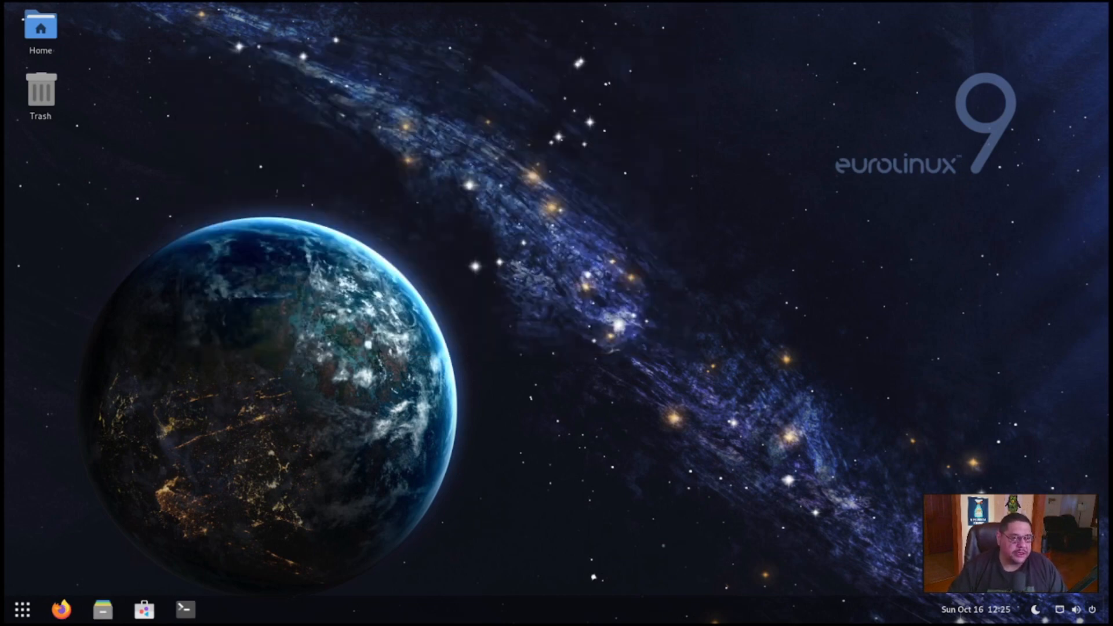
left_click(40, 33)
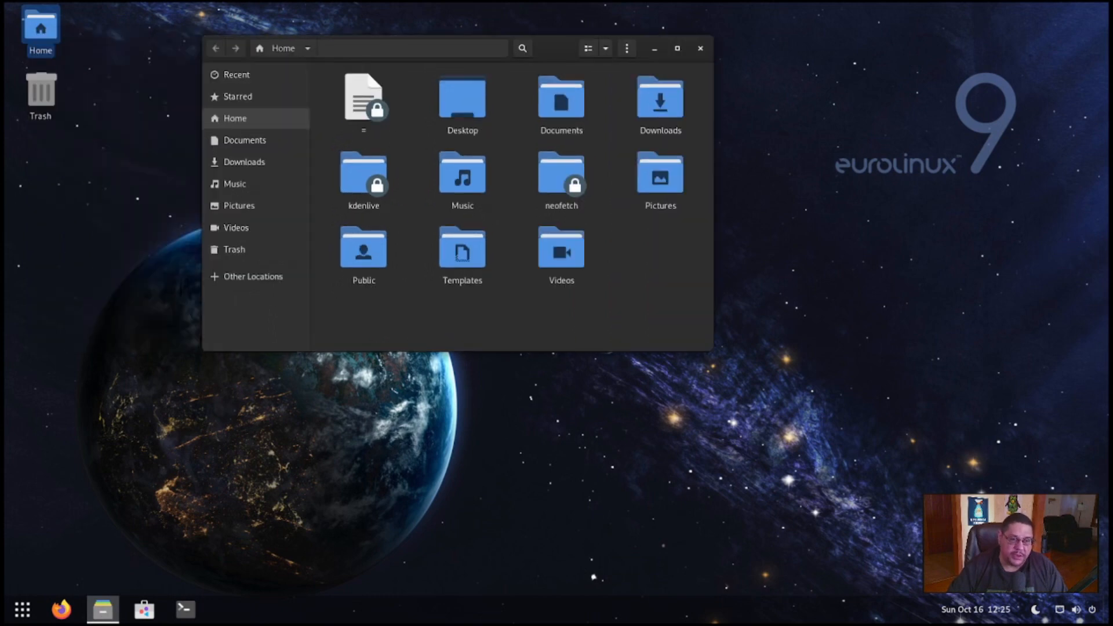
left_click(698, 49)
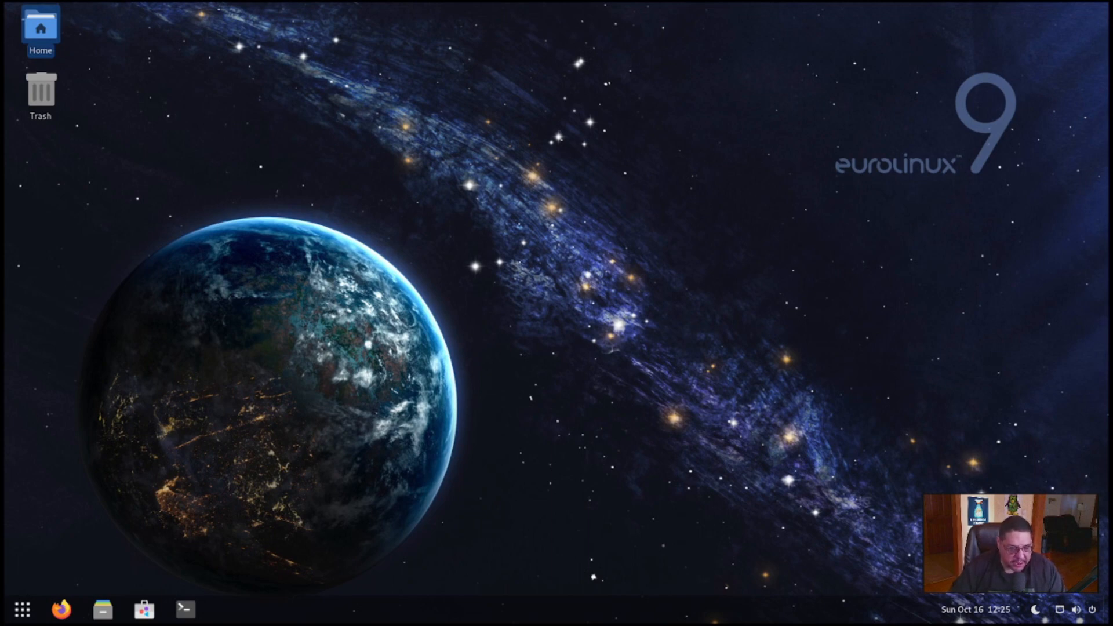
mouse_move(21, 609)
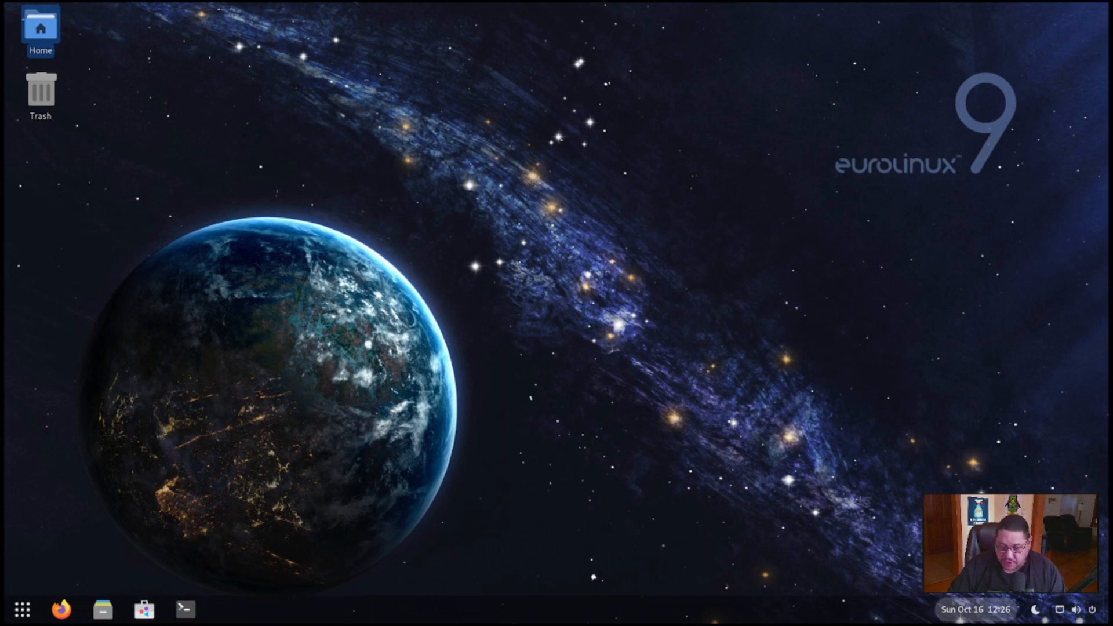
left_click(972, 610)
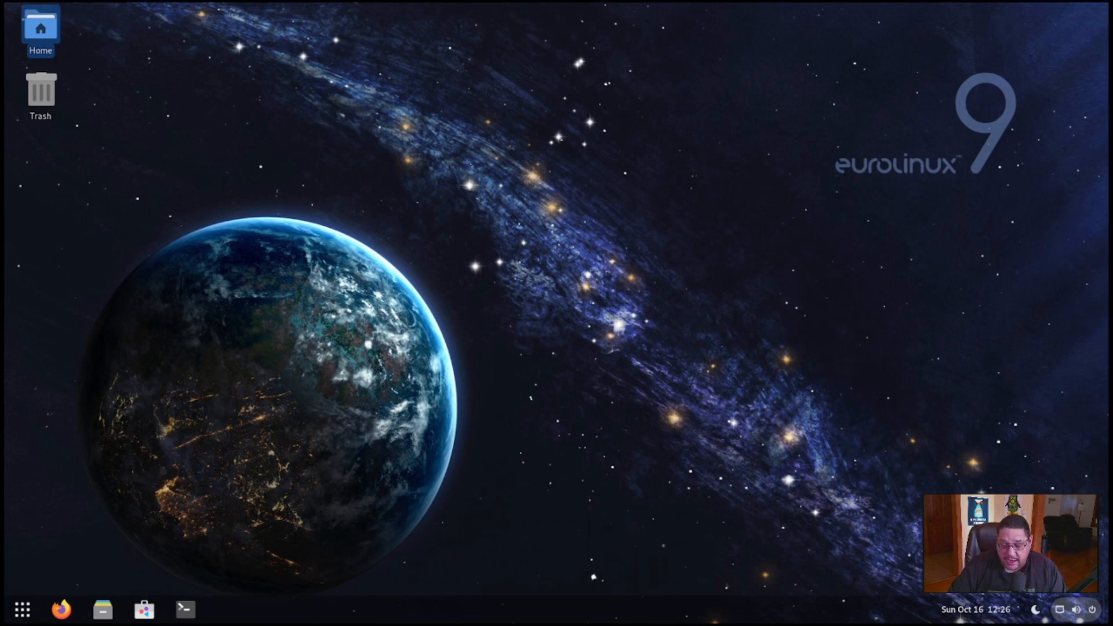
left_click(1068, 609)
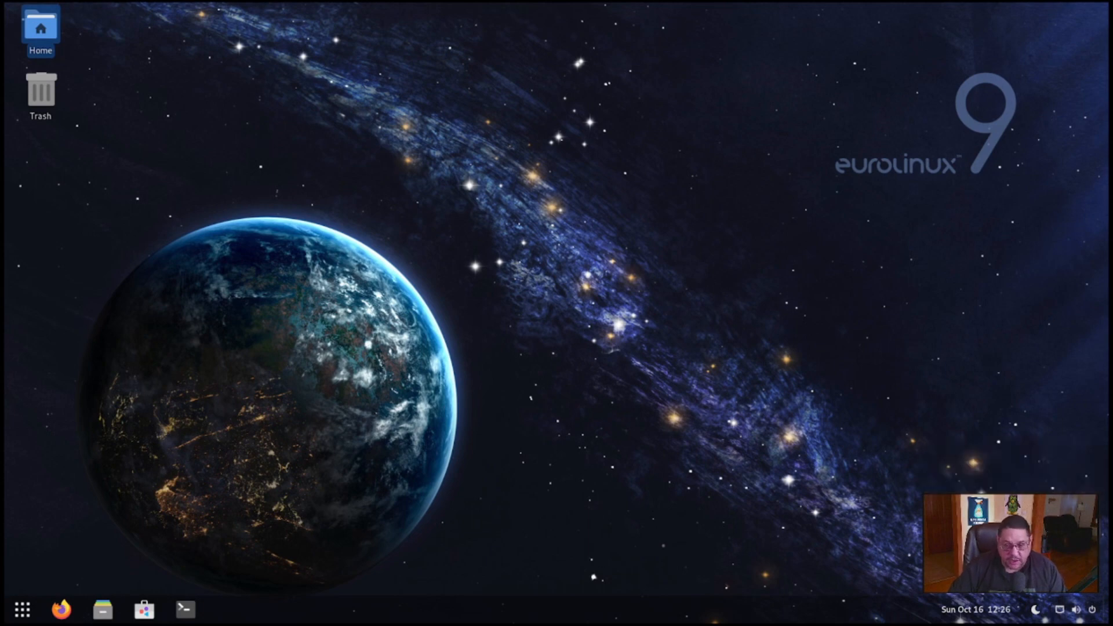
mouse_move(54, 608)
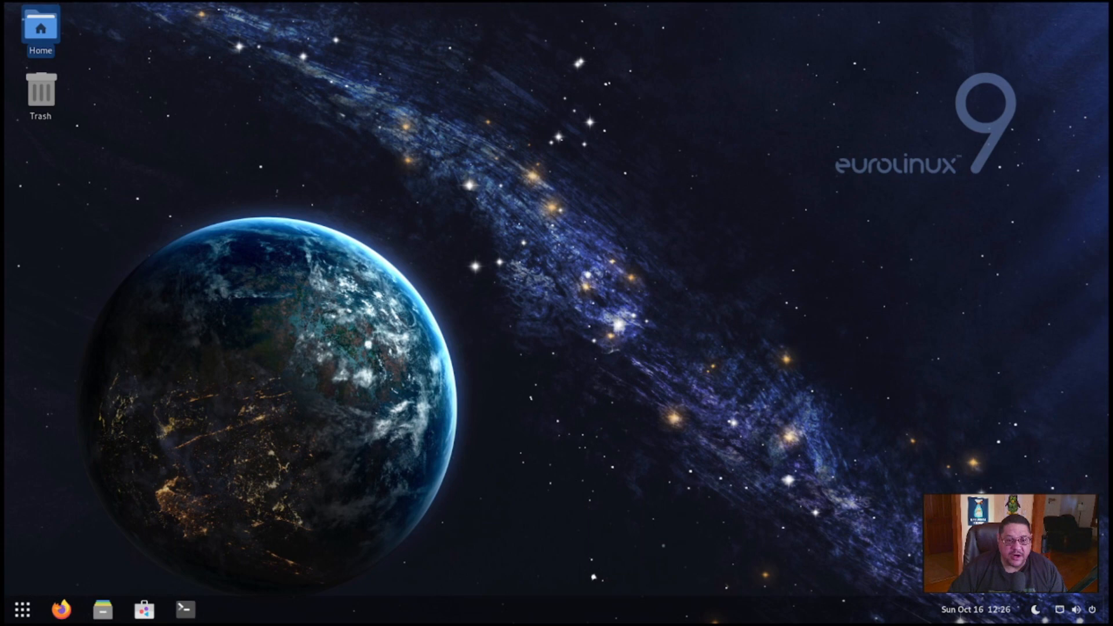
left_click(56, 609)
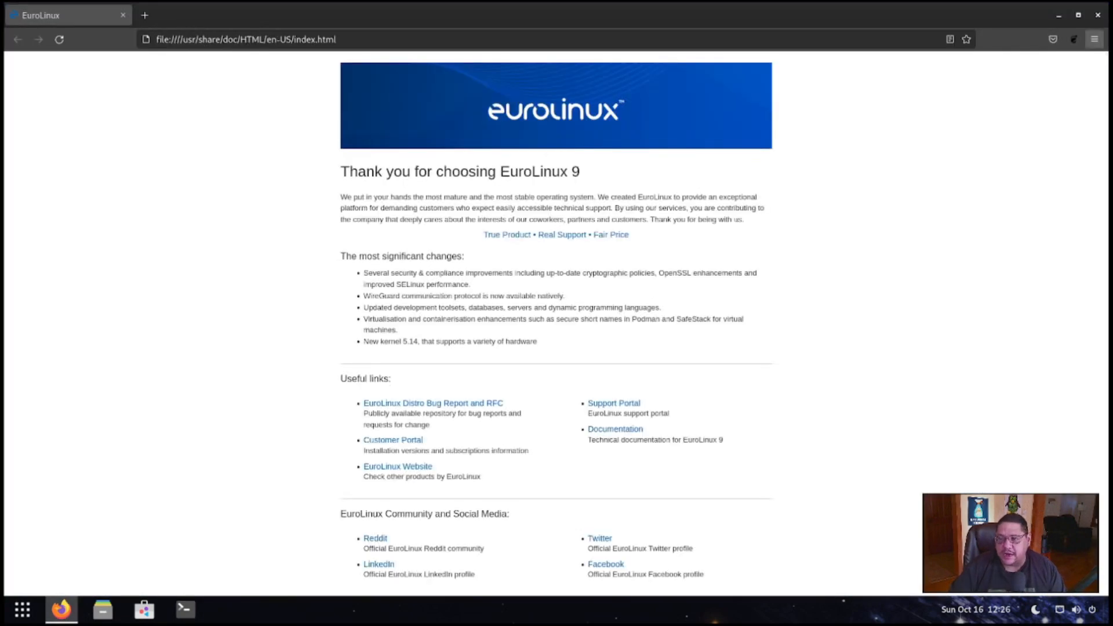
left_click(1094, 39)
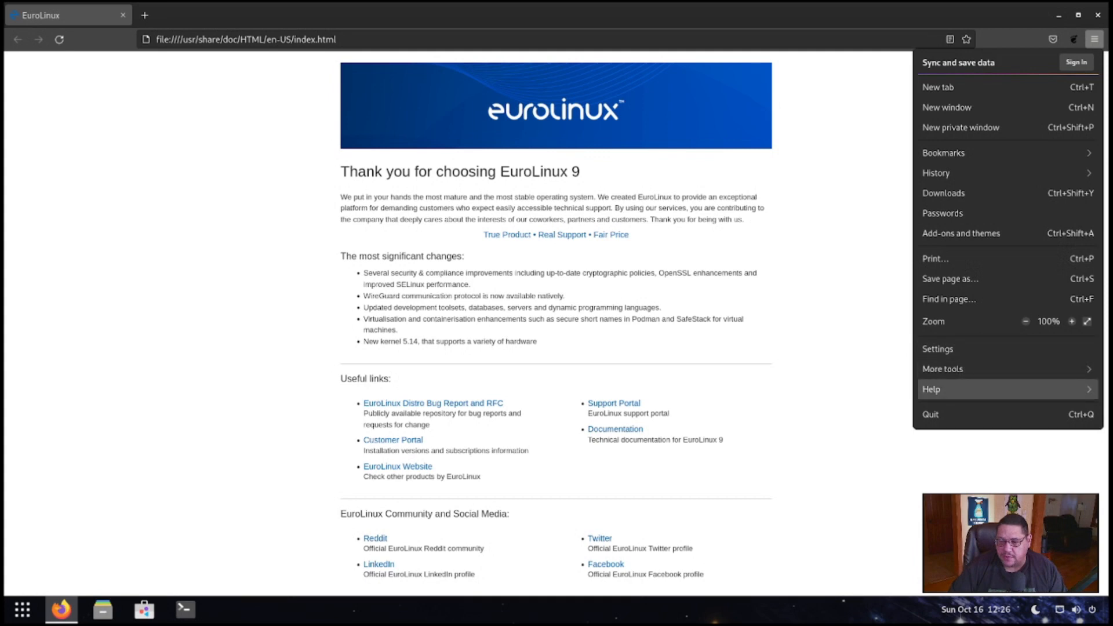
left_click(930, 389)
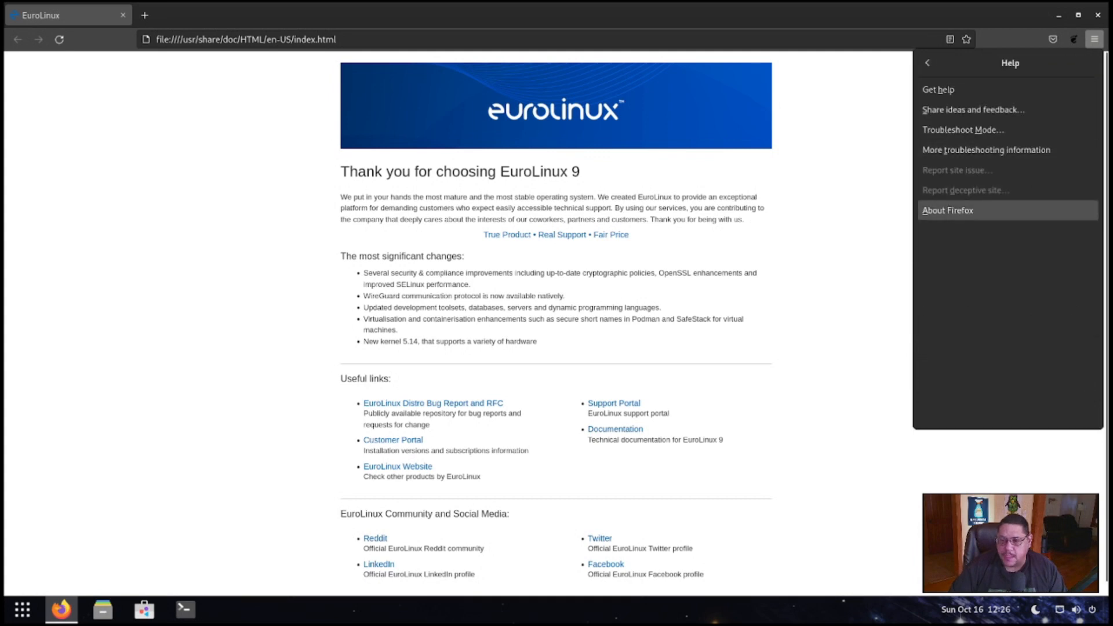
left_click(947, 210)
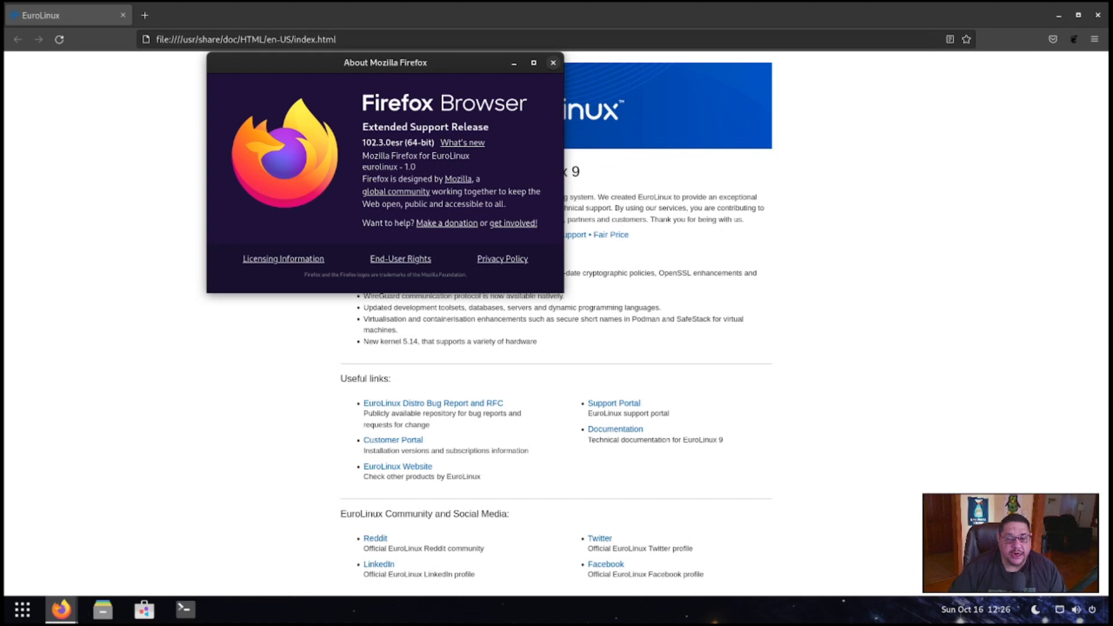
left_click(553, 63)
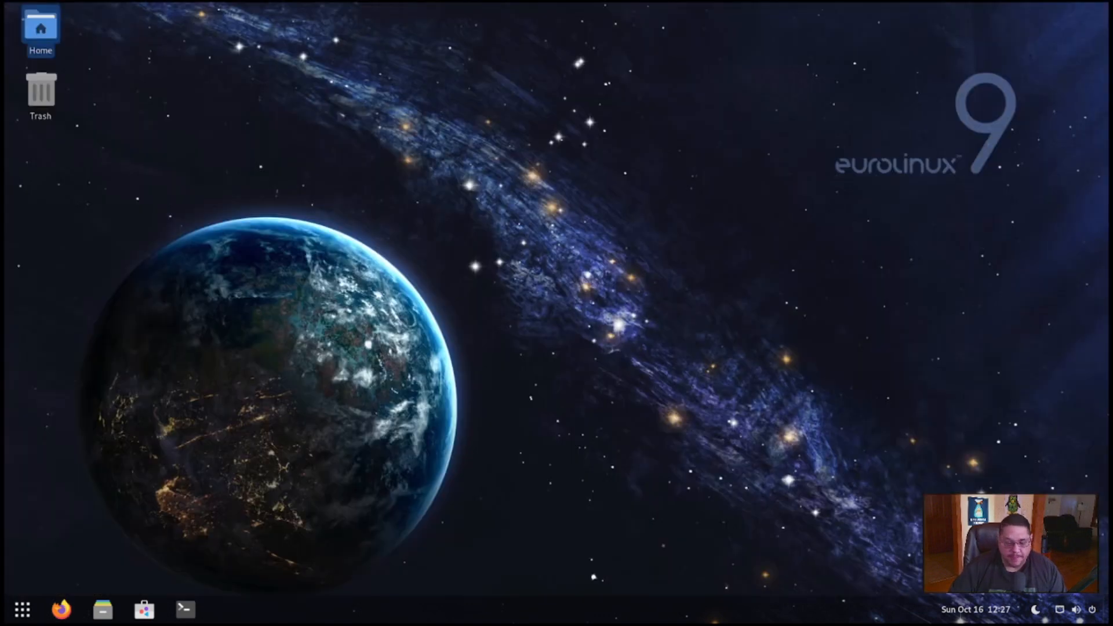
mouse_move(102, 609)
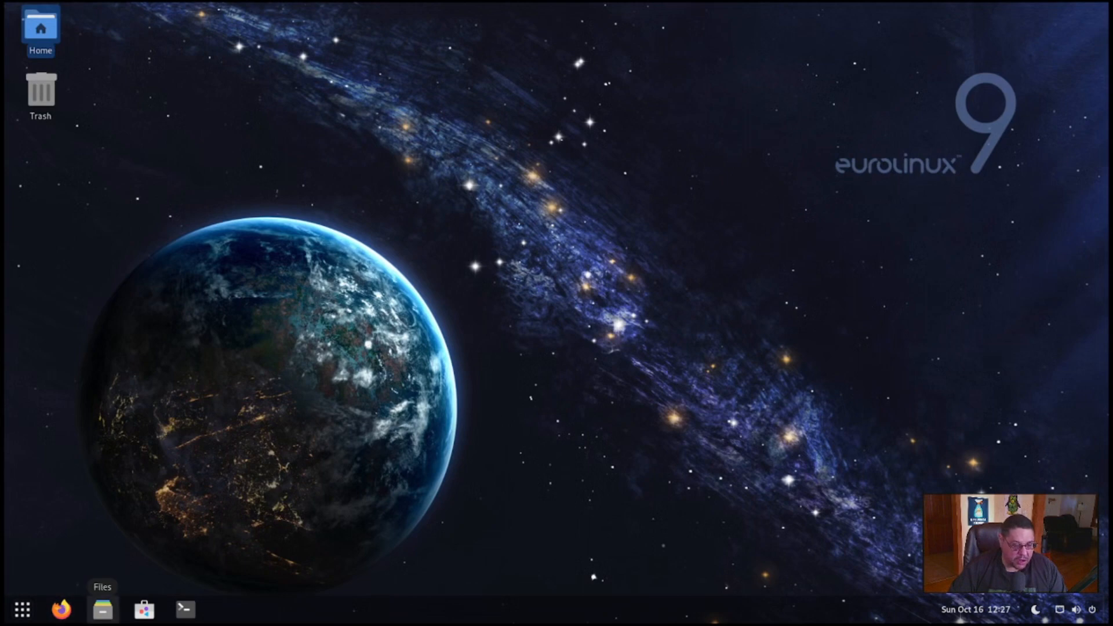
left_click(102, 609)
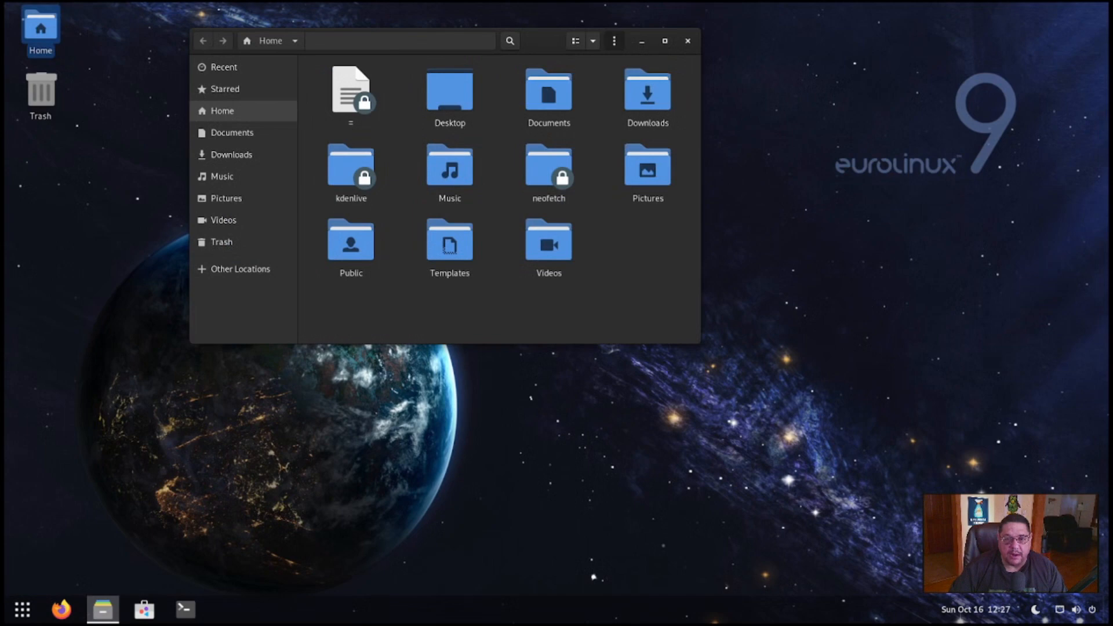
left_click(613, 40)
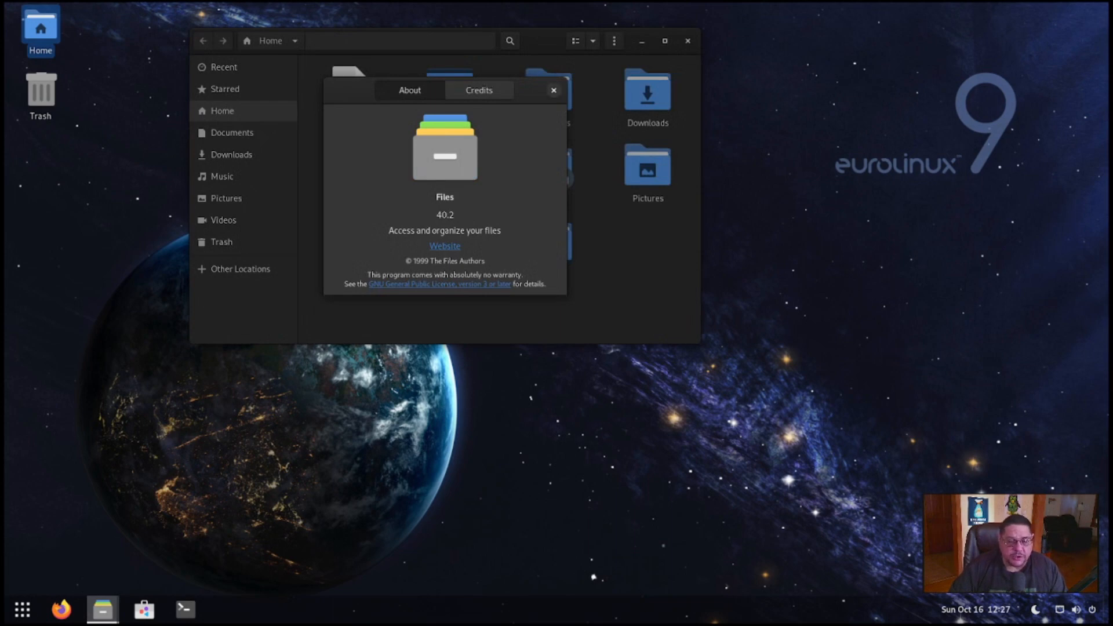
left_click(553, 91)
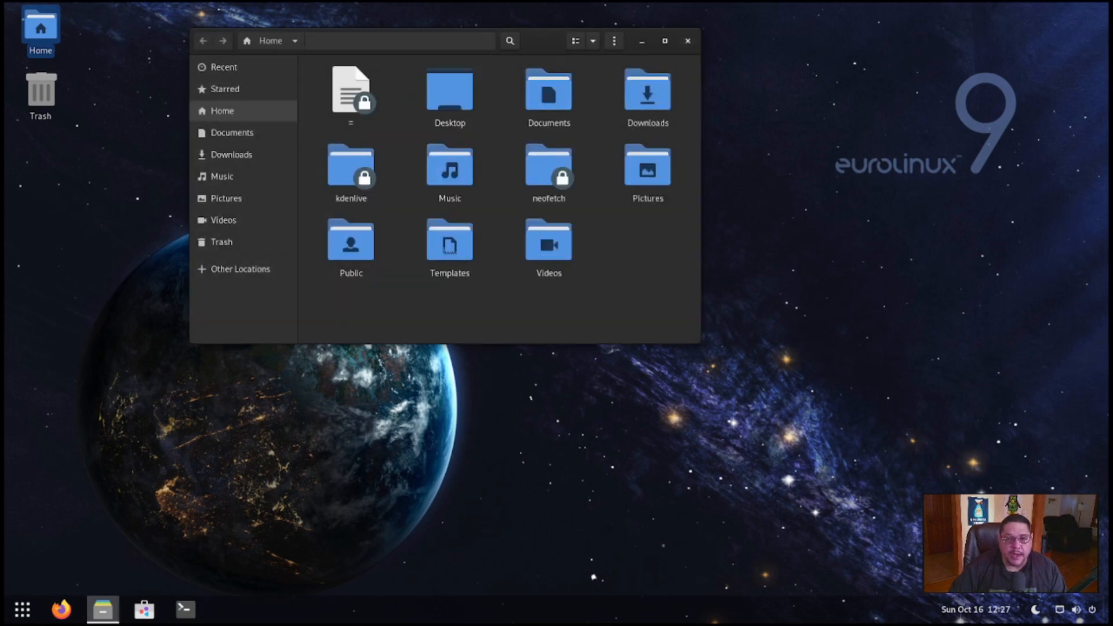
left_click(686, 40)
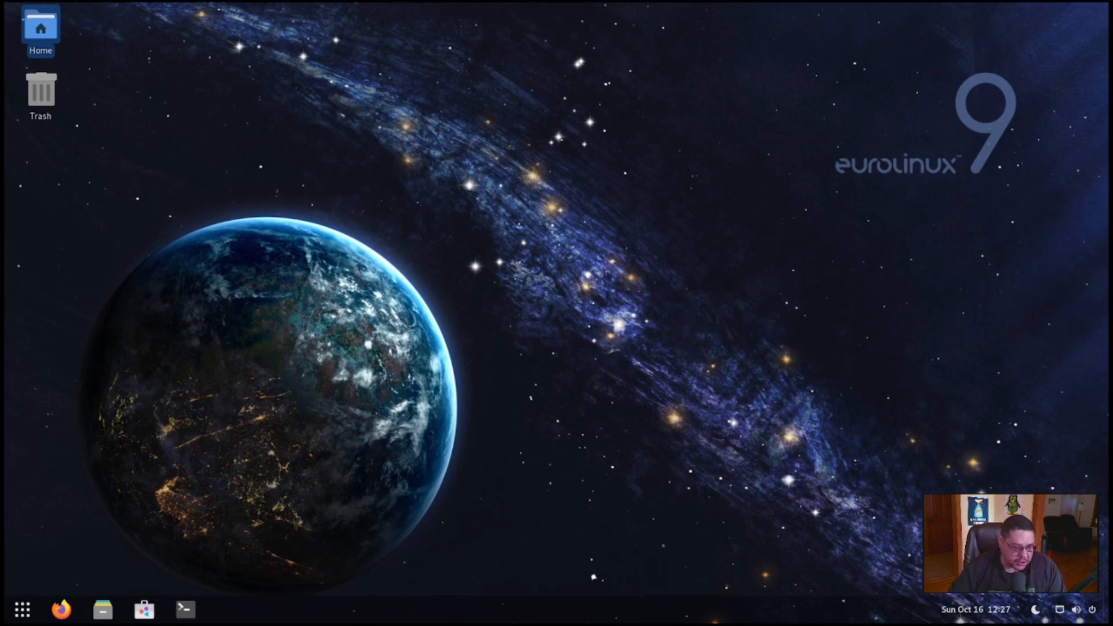
mouse_move(143, 609)
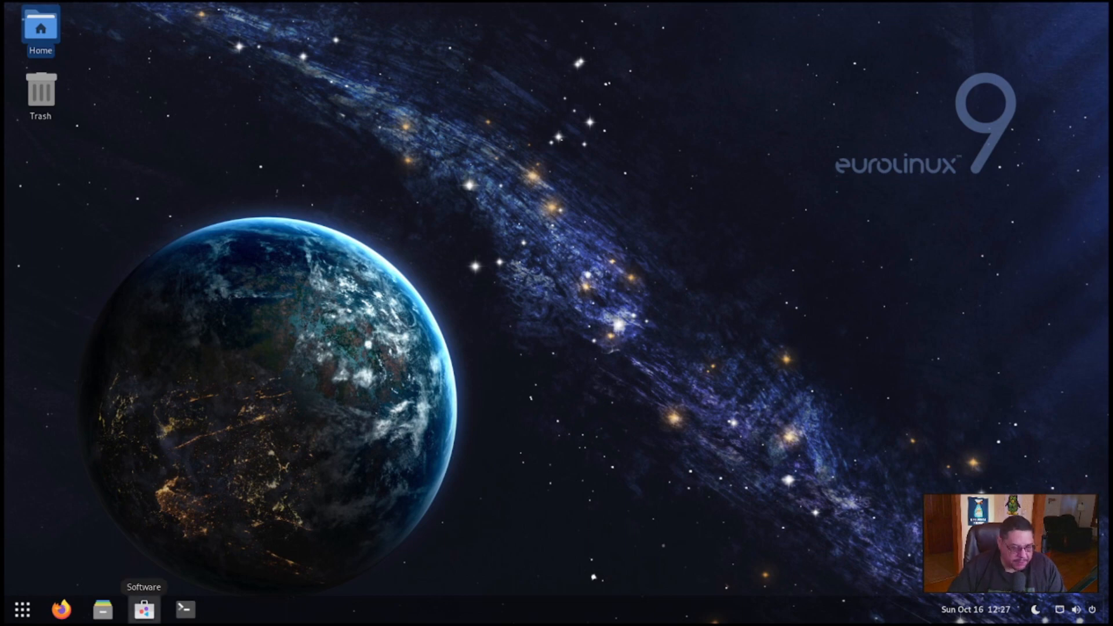
- Scroll through the Software Repositories list (Flathub, Copr, EuroLinux) and close it to return to Explore
left_click(144, 608)
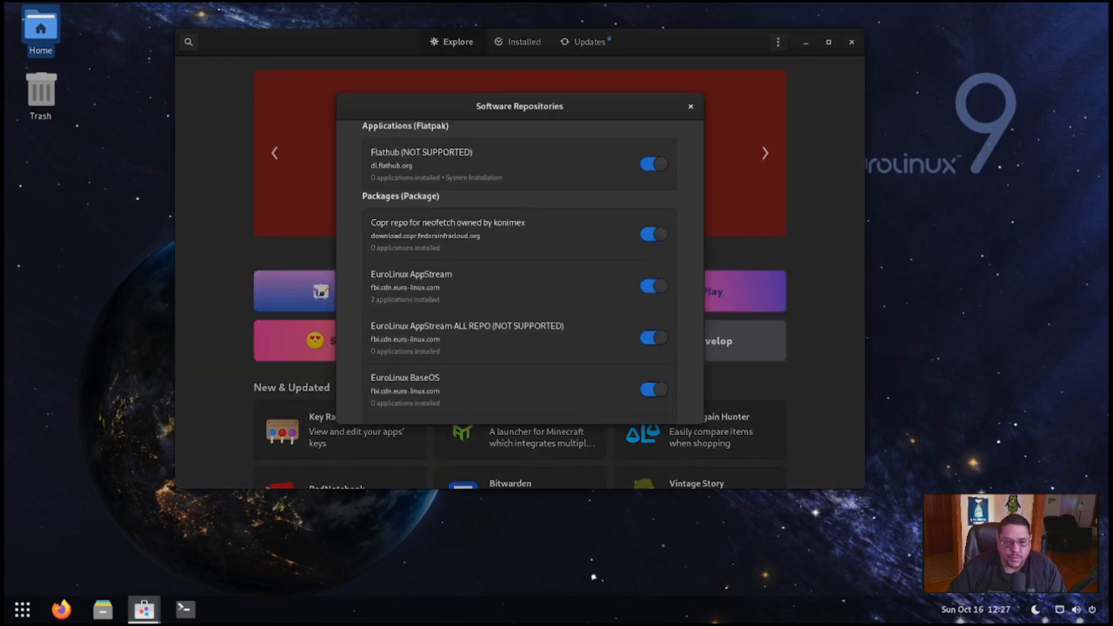
scroll("up", 3)
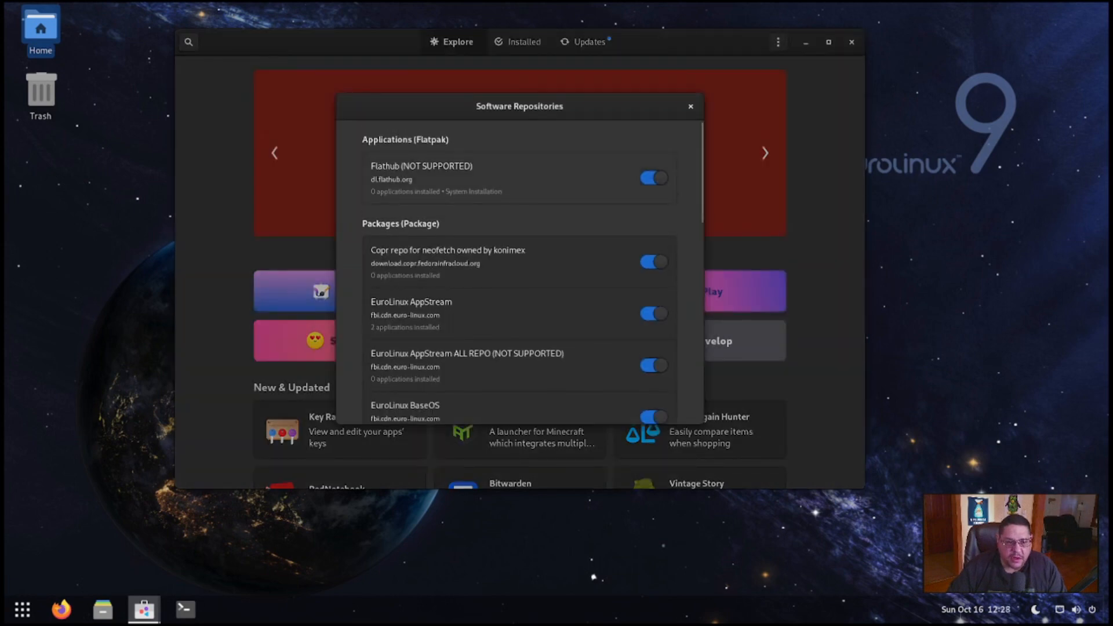
scroll("down", 3)
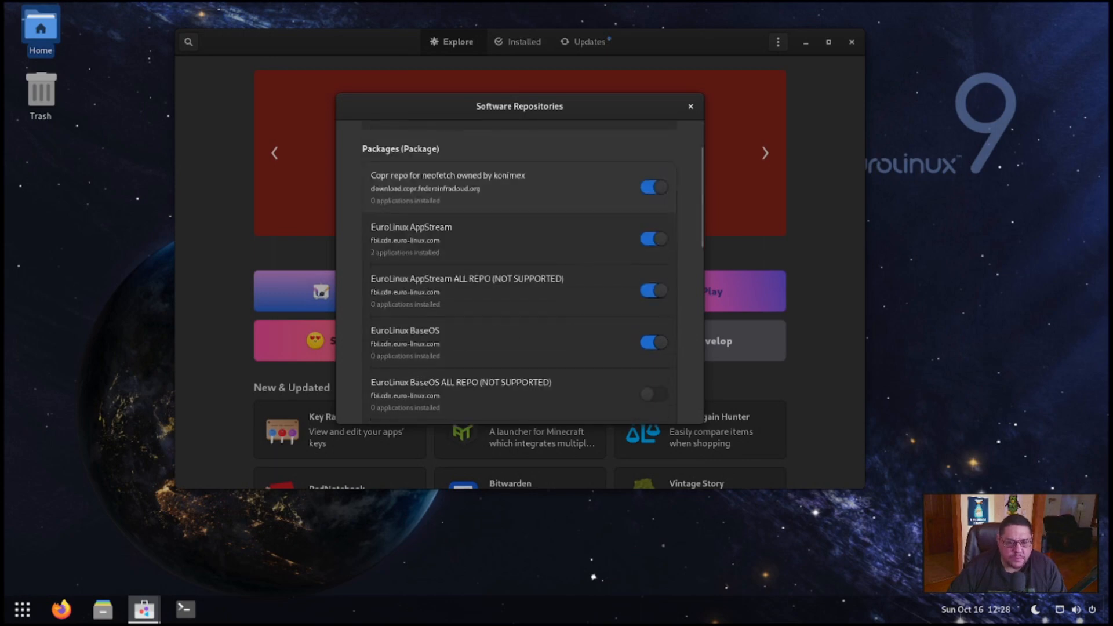
scroll("down", 3)
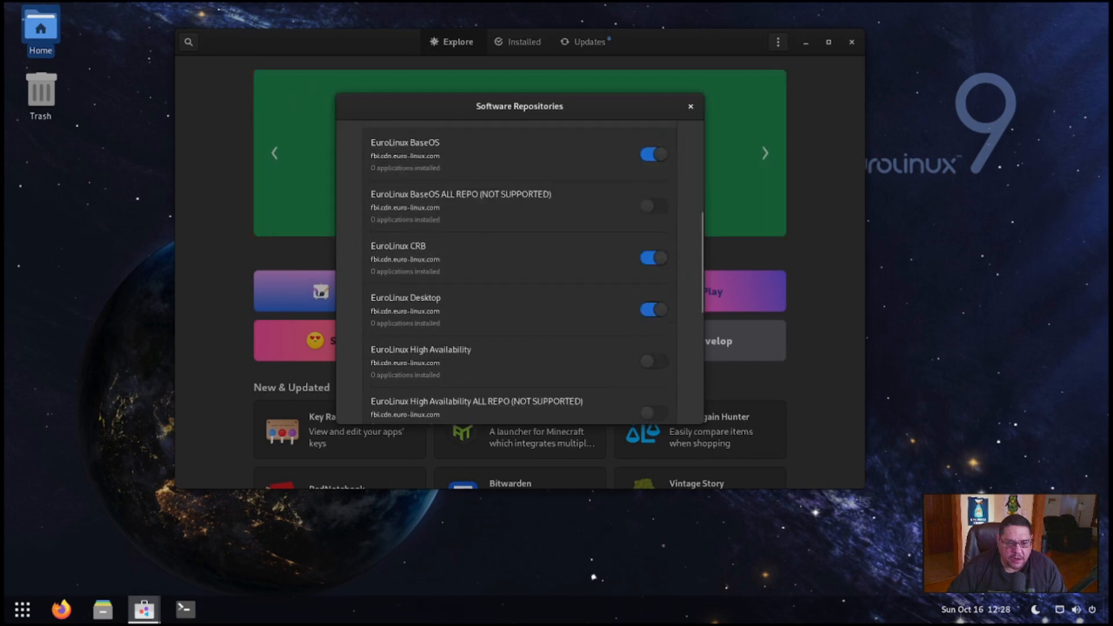
scroll("up", 3)
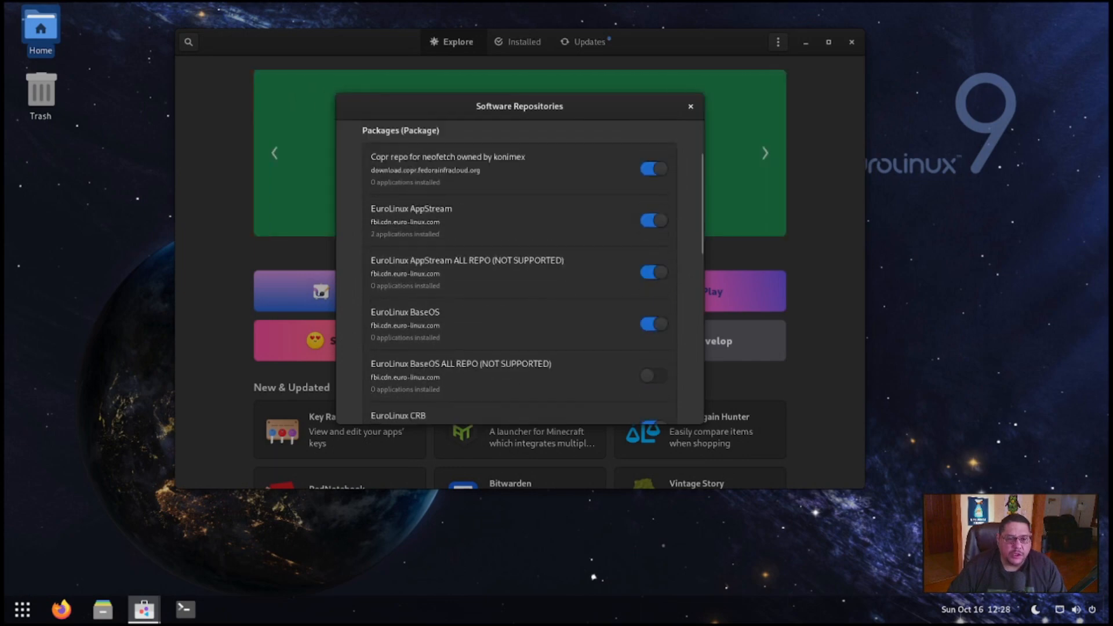
scroll("up", 3)
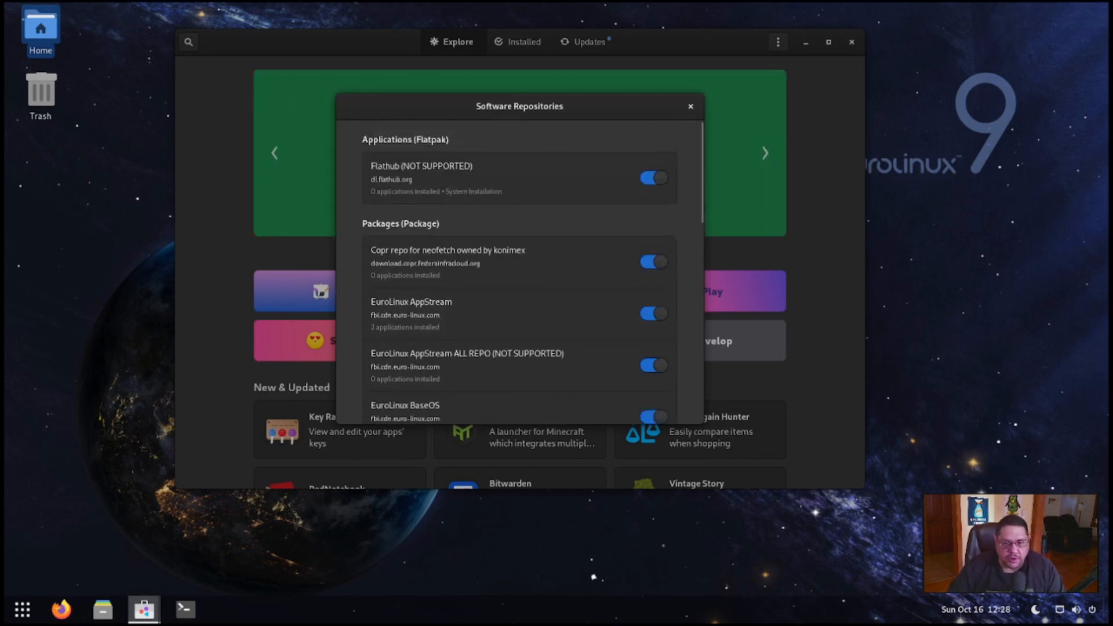
left_click(688, 105)
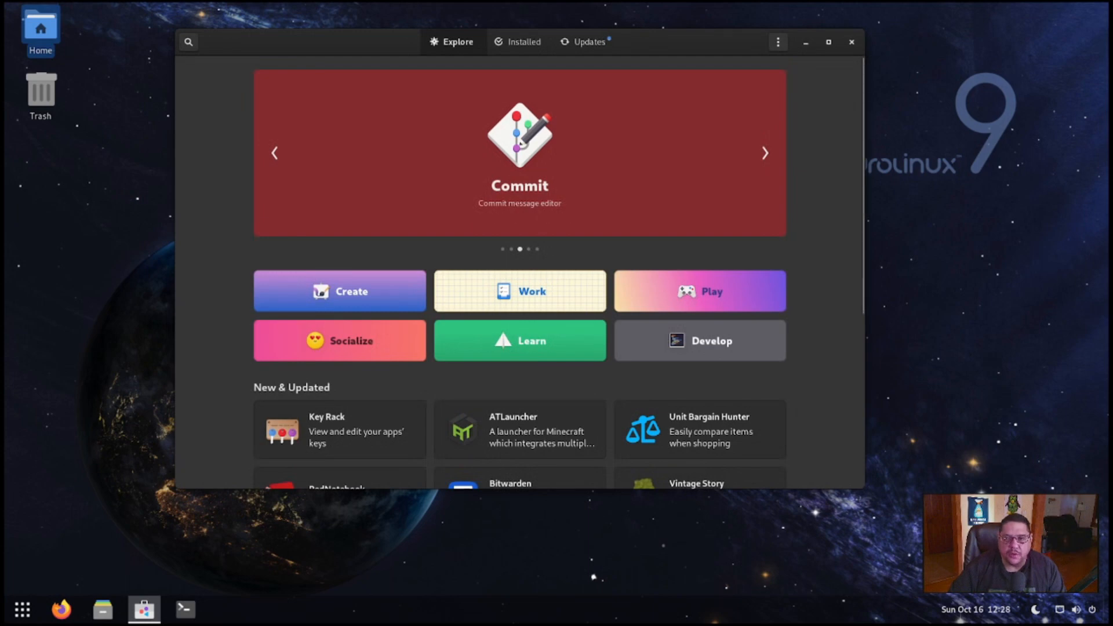
- Browse the Installed applications list in GNOME Software, scrolling through it
left_click(523, 42)
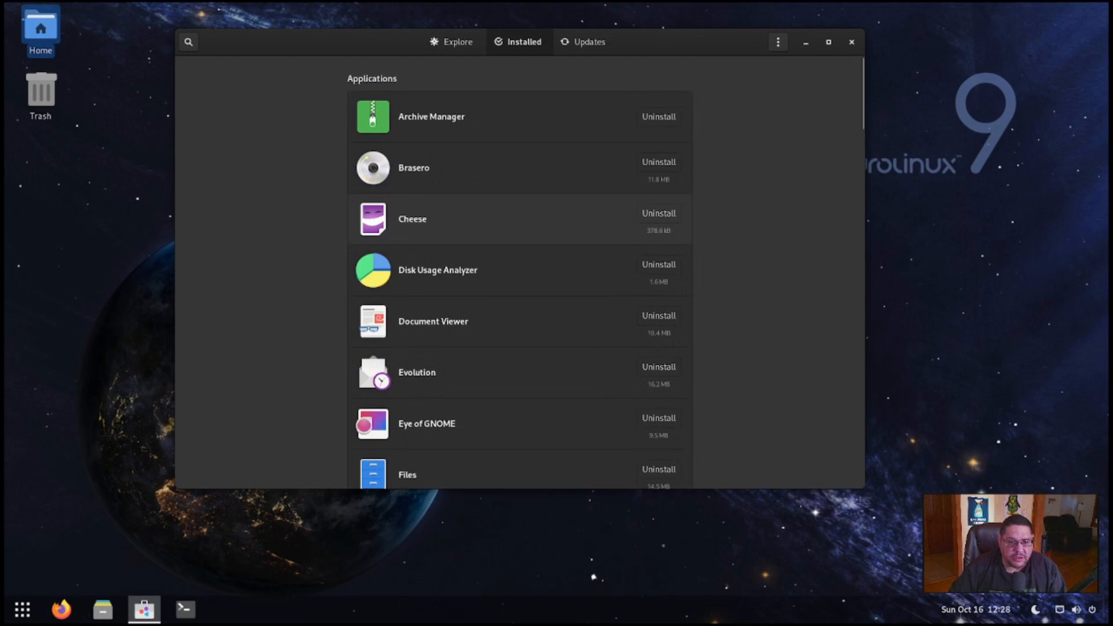
scroll("down", 3)
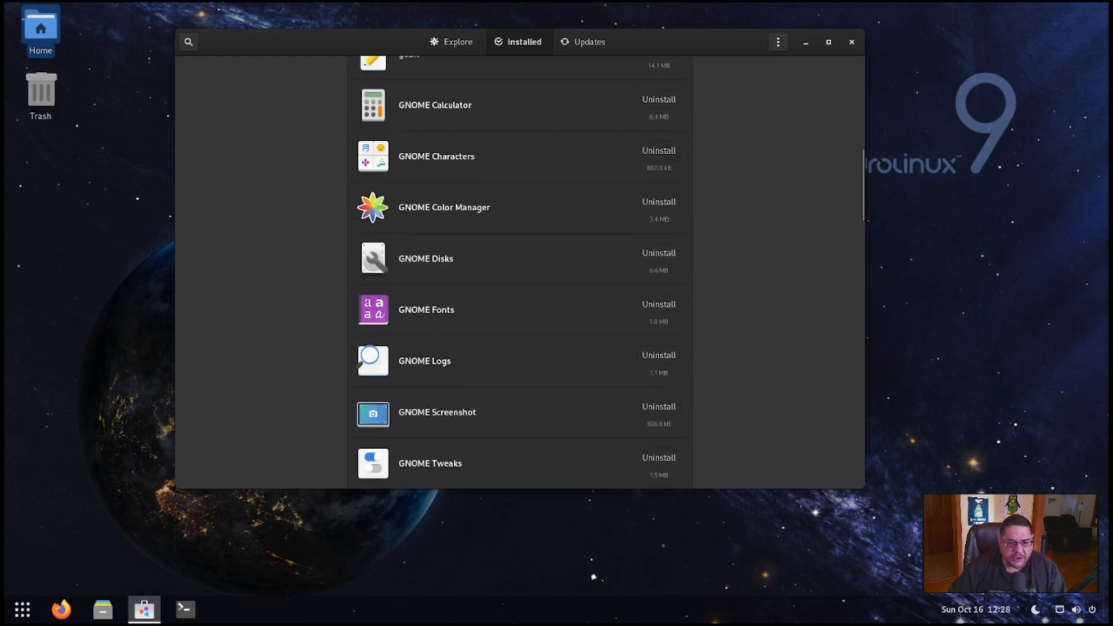
scroll("down", 3)
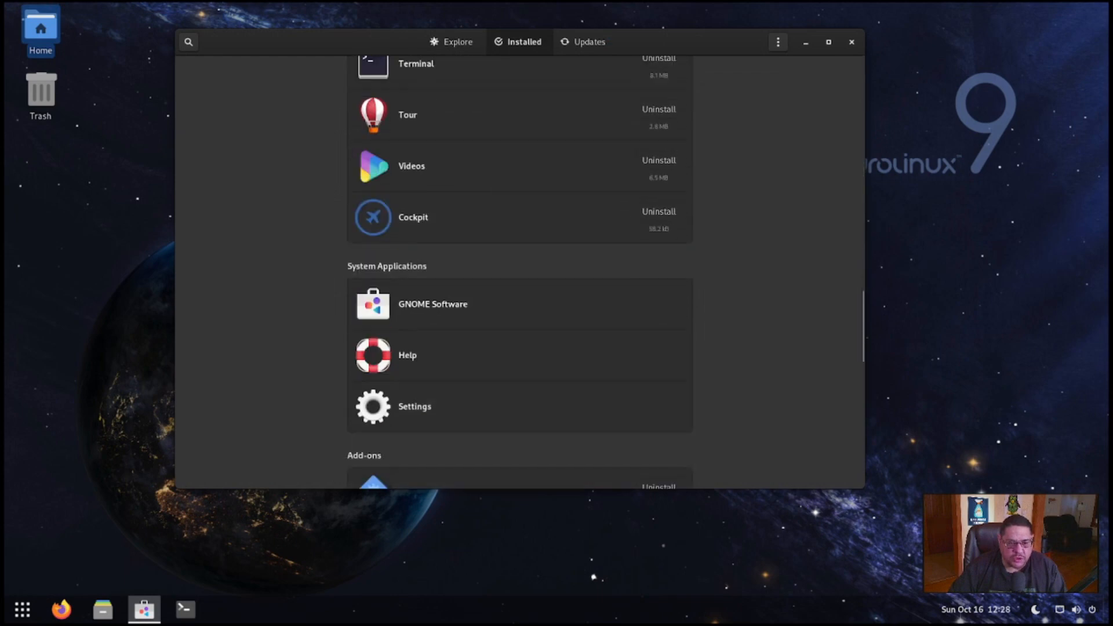
scroll("up", 3)
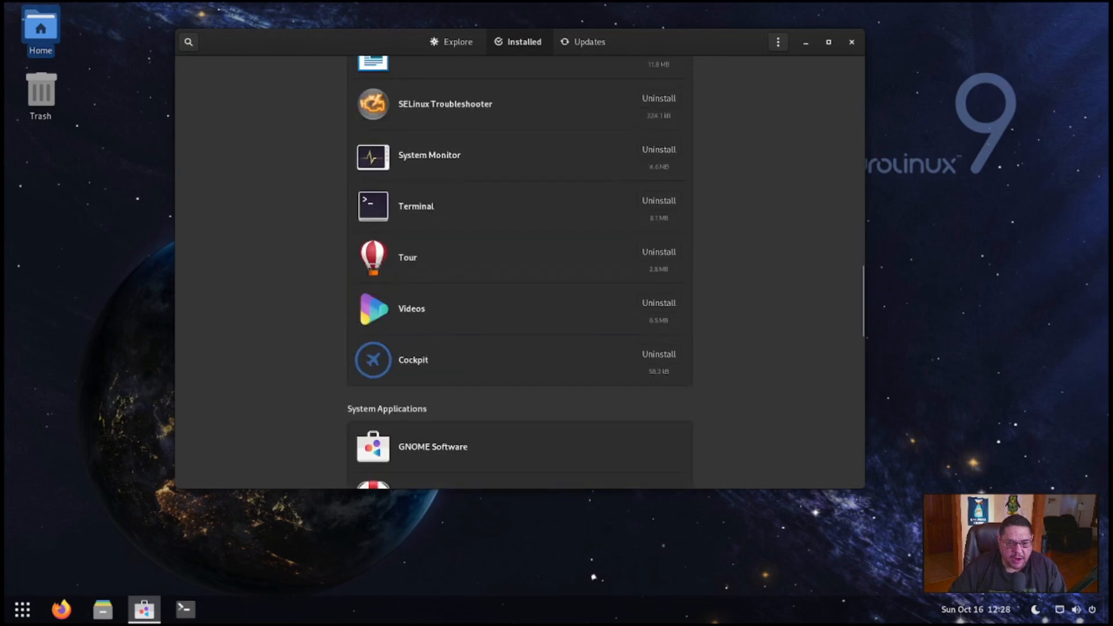
scroll("up", 3)
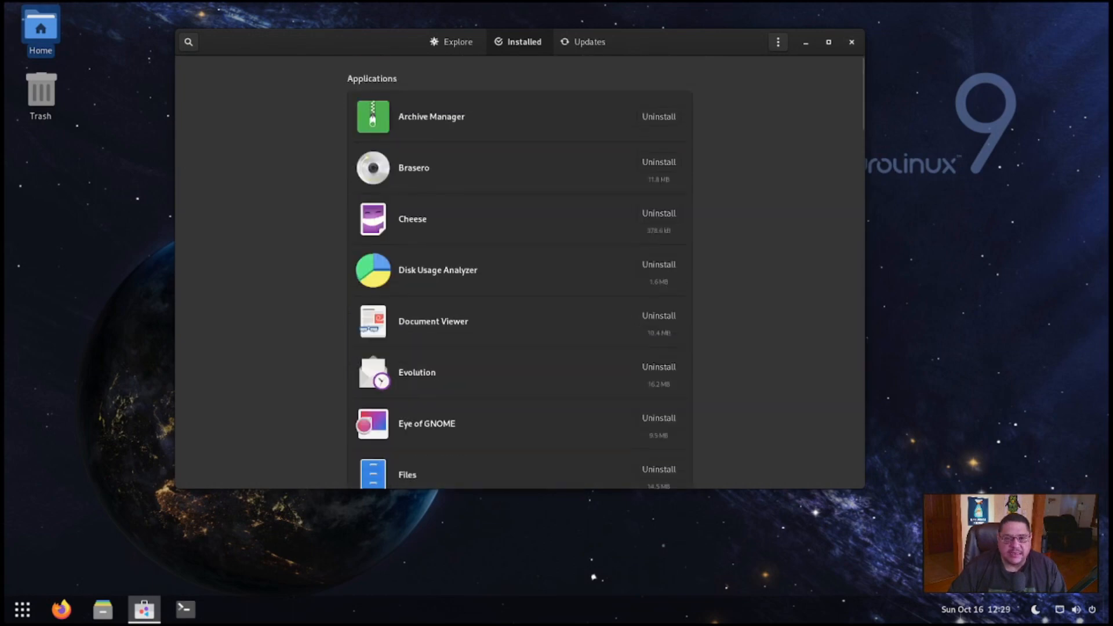
- Revisit the Explore page of featured apps, then close GNOME Software
left_click(450, 42)
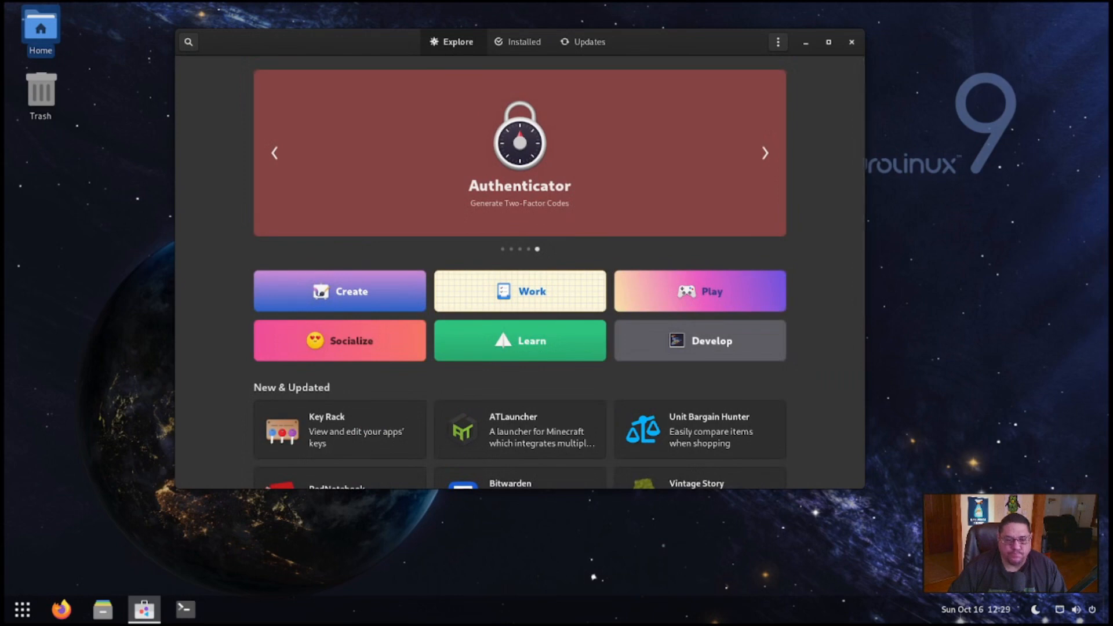
scroll("down", 3)
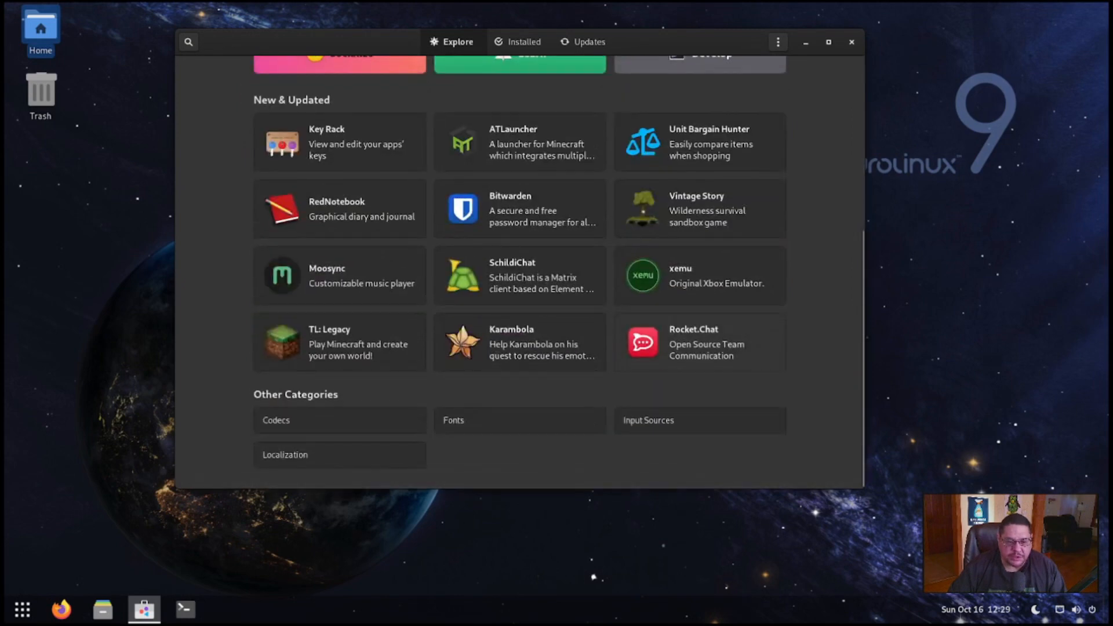
scroll("up", 3)
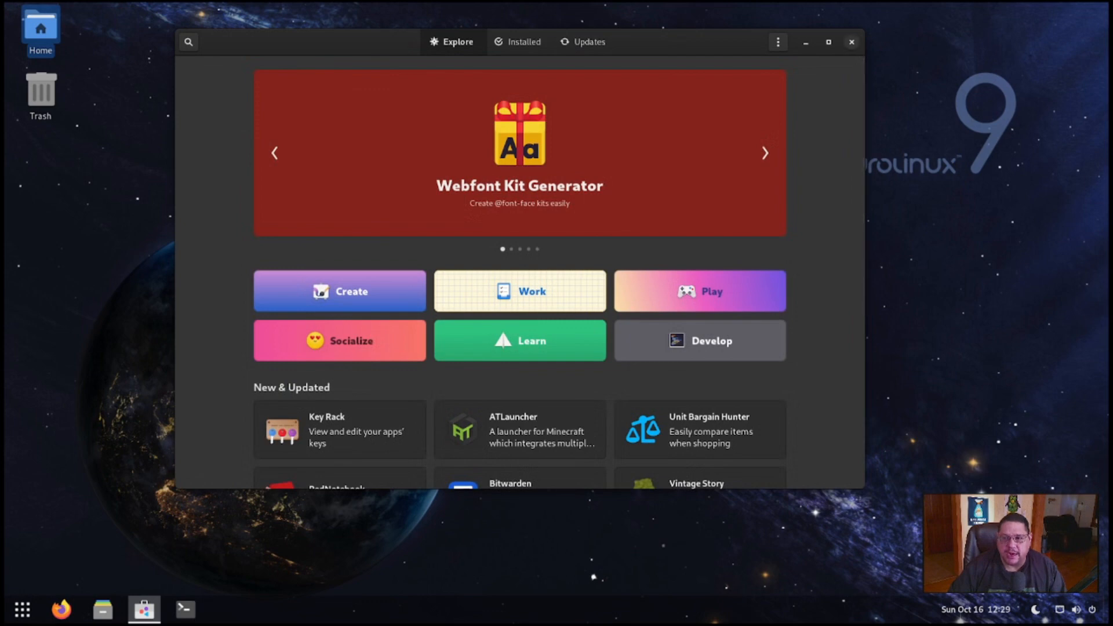
left_click(850, 42)
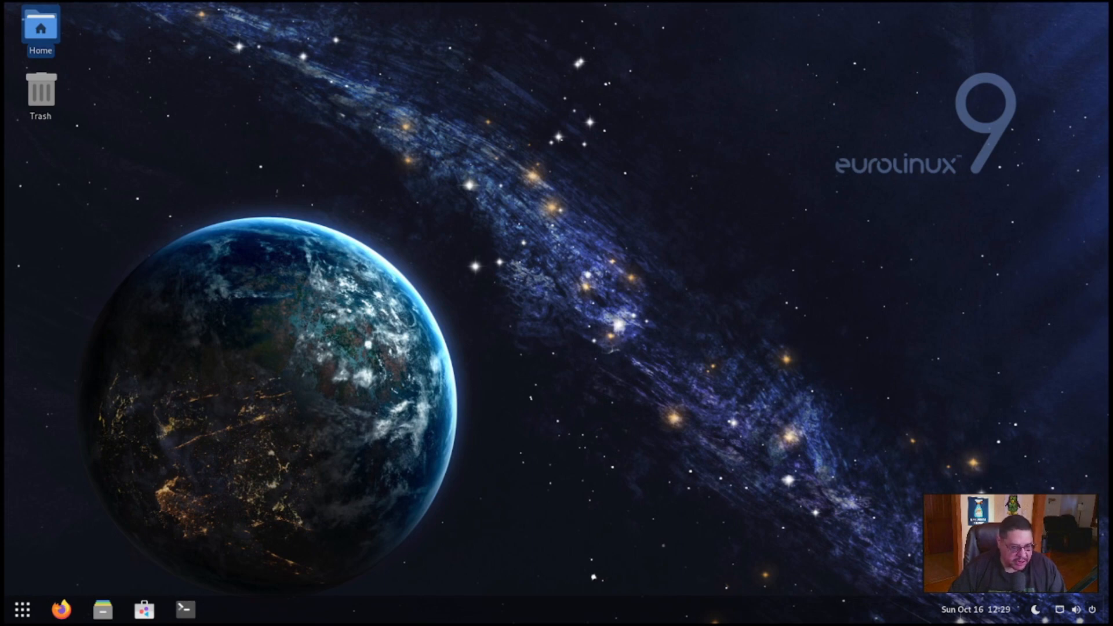
mouse_move(22, 610)
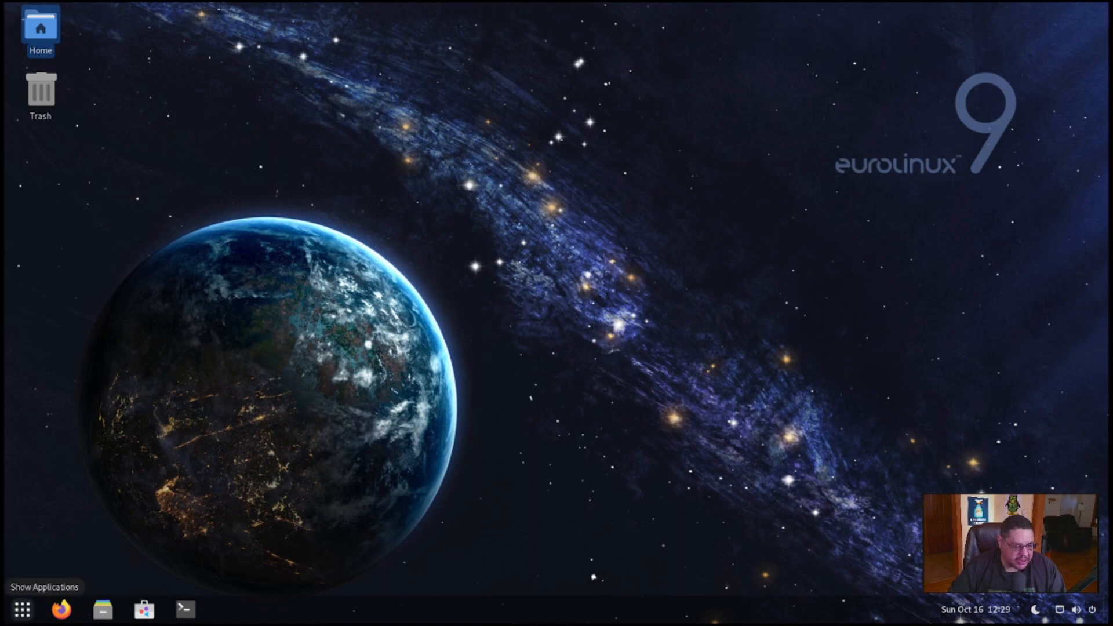
- Launch System Monitor from the Show Applications grid
left_click(22, 609)
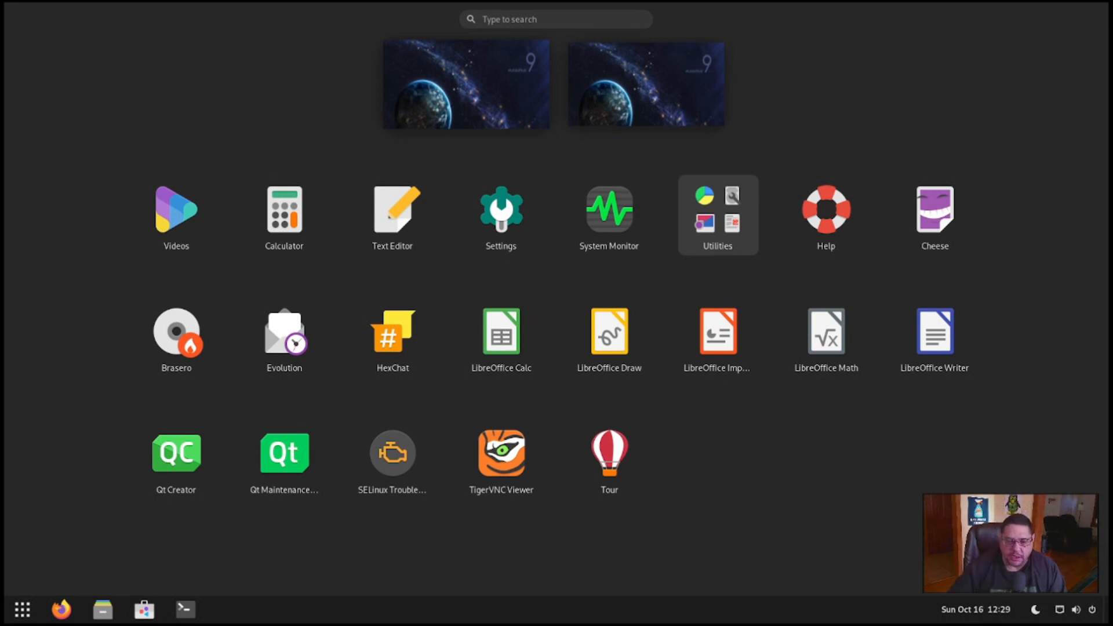
mouse_move(609, 214)
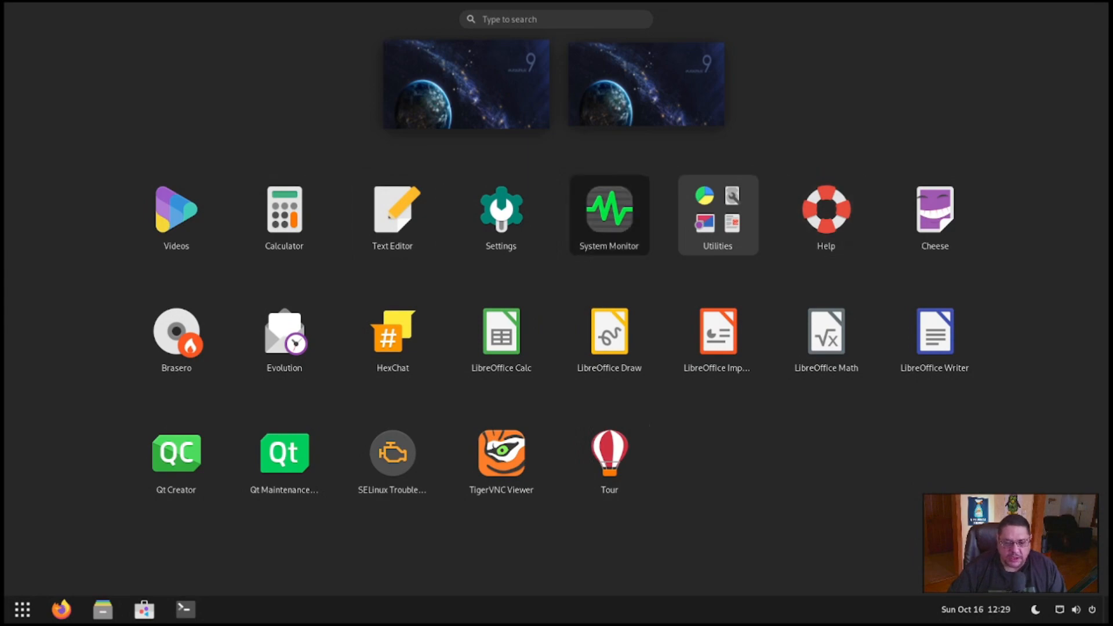
left_click(609, 214)
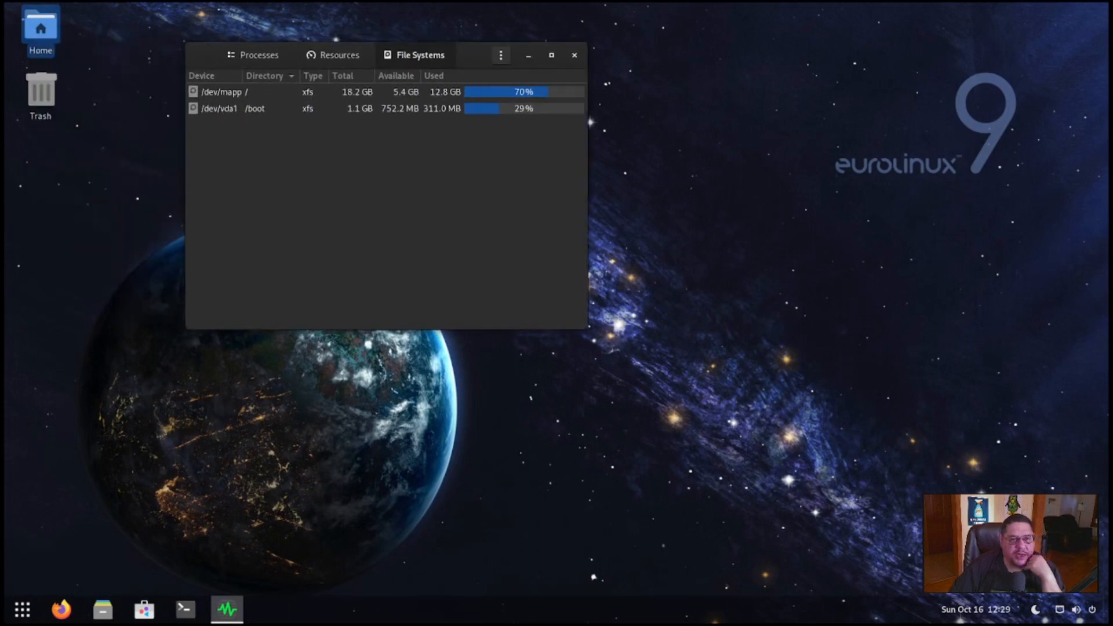
- View the Processes list and Resources graphs, then close System Monitor
left_click(257, 54)
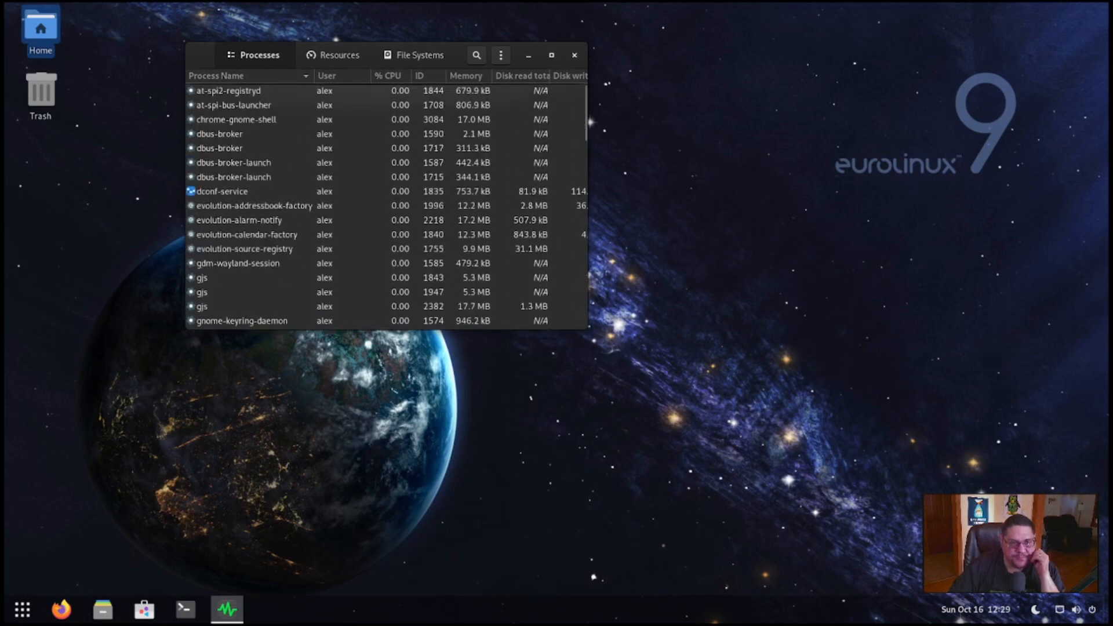
left_click(339, 55)
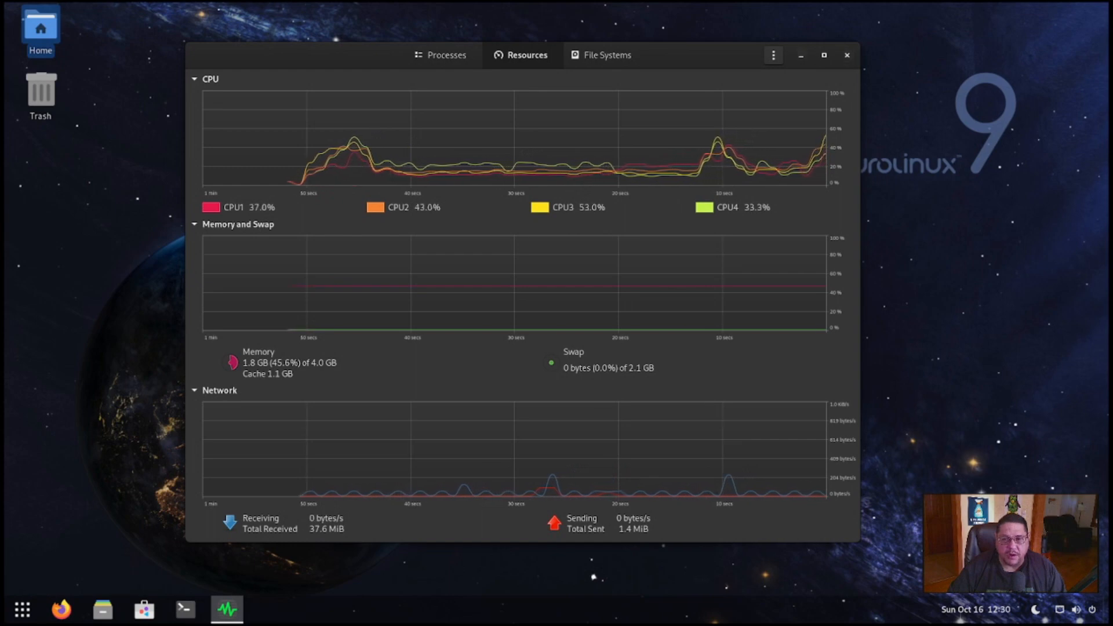
left_click(846, 54)
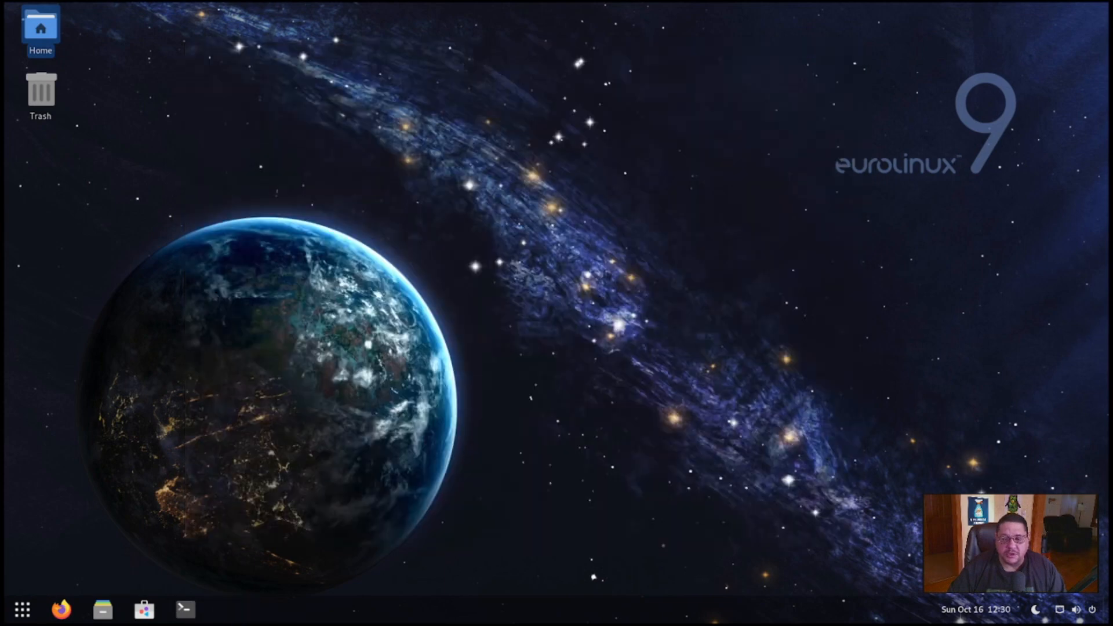
left_click(21, 609)
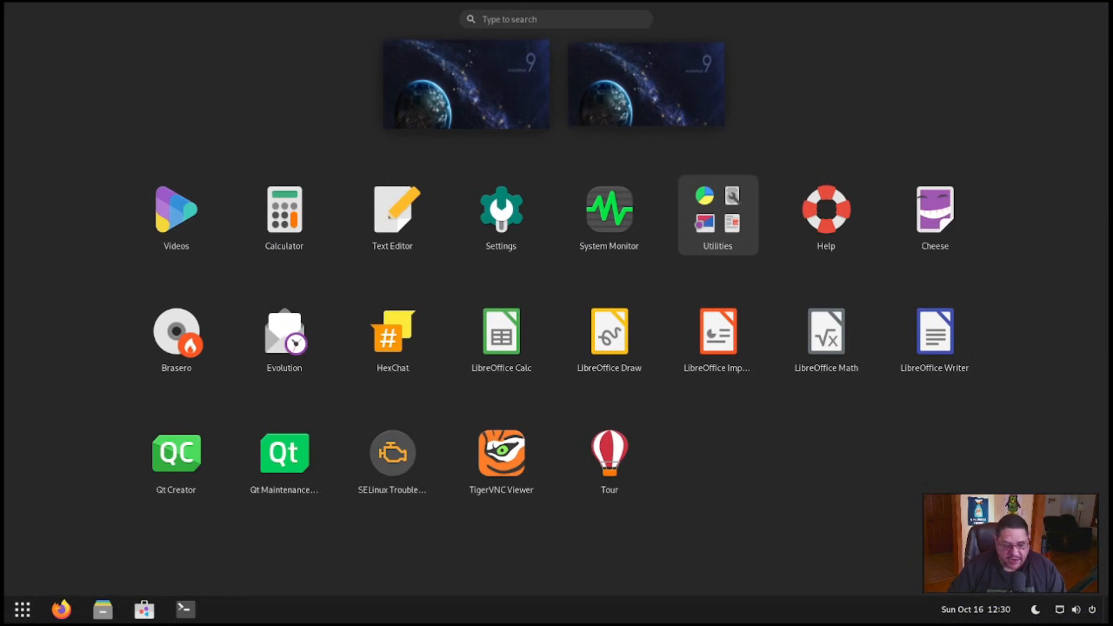
key("Escape")
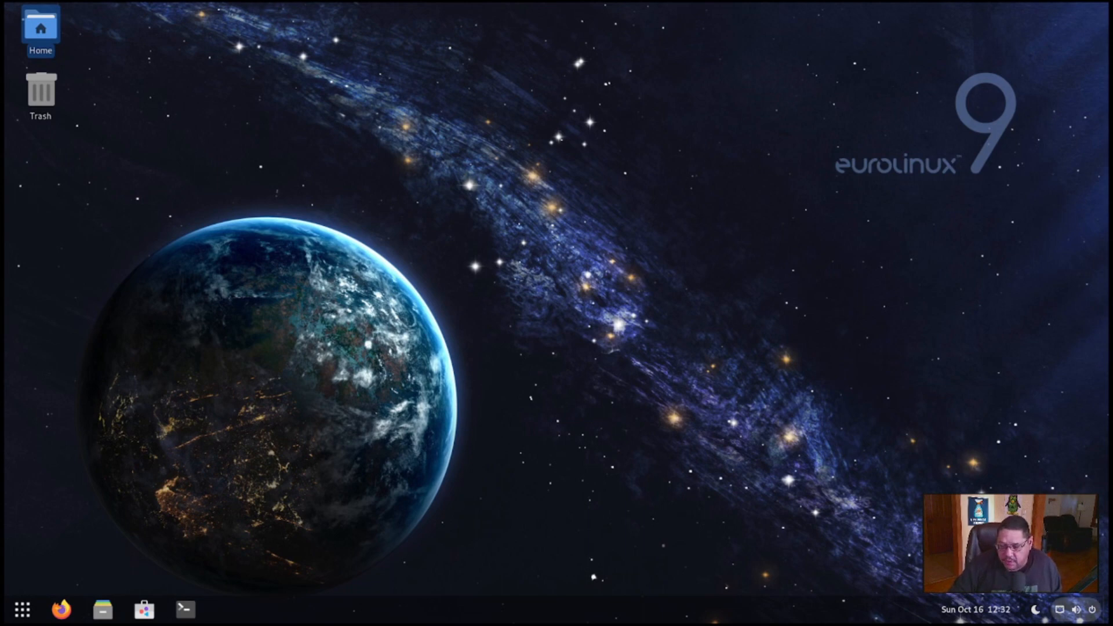
- Start logging out through the system menu's Power Off / Log Out entry
left_click(1075, 610)
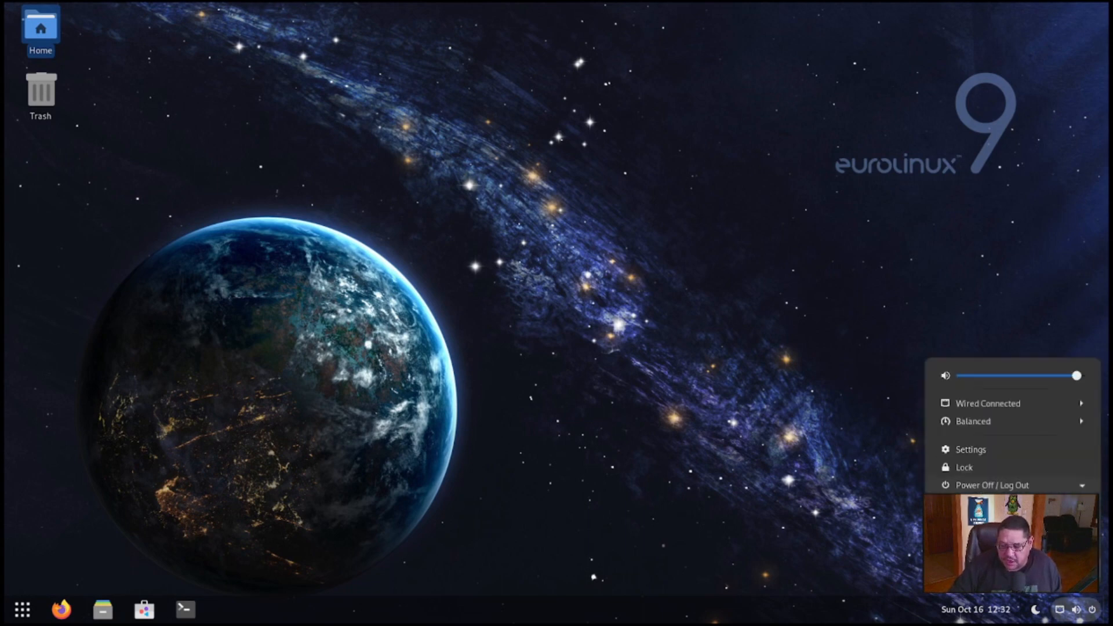
left_click(964, 467)
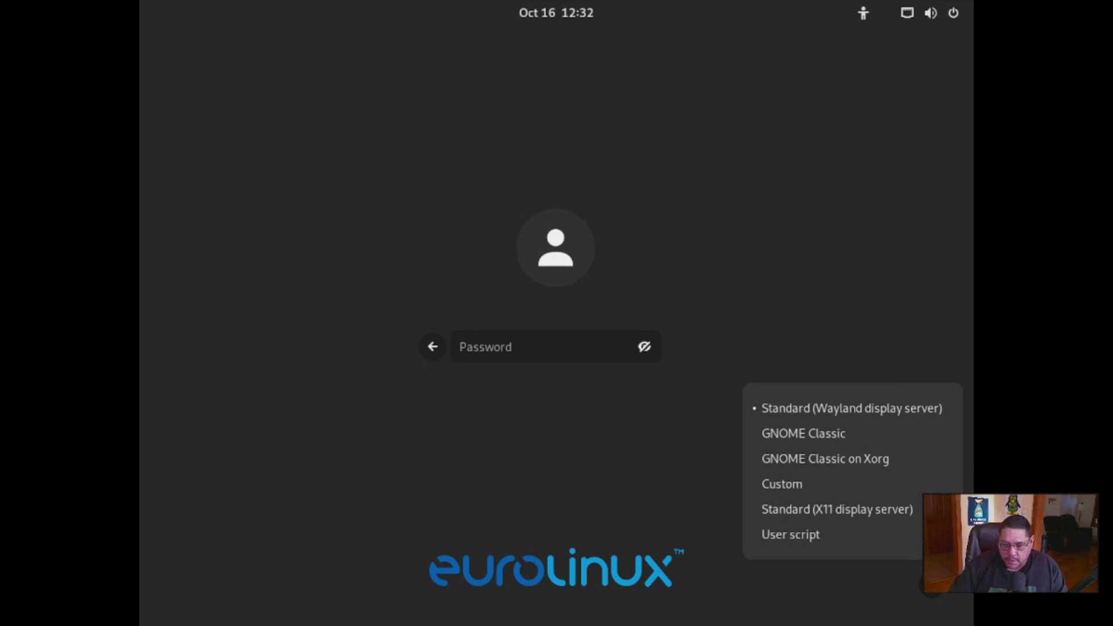
mouse_move(789, 533)
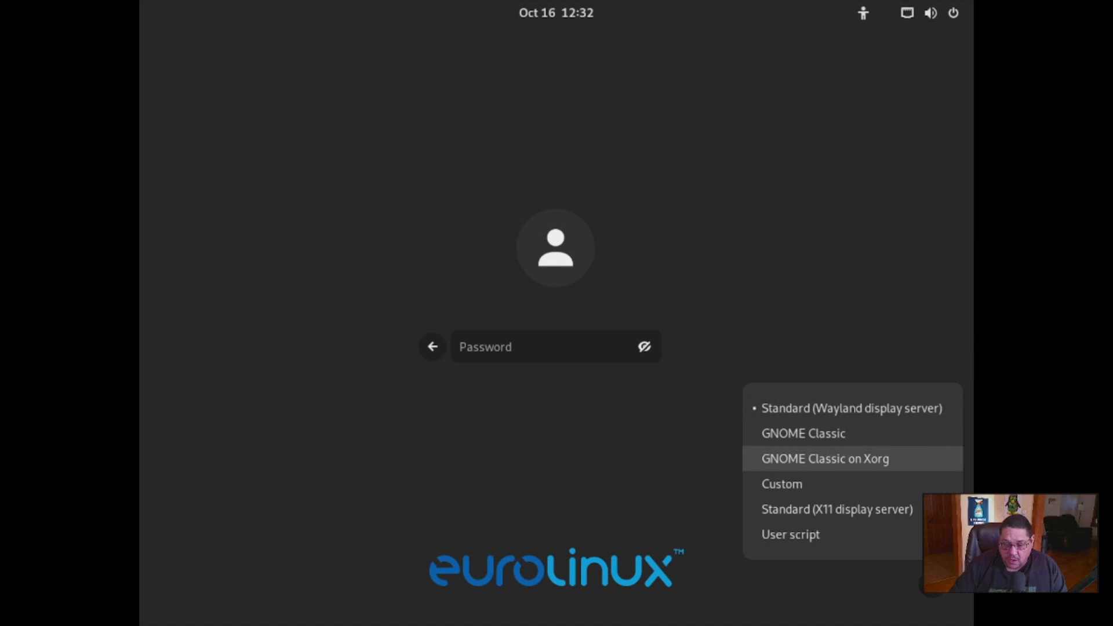
mouse_move(852, 408)
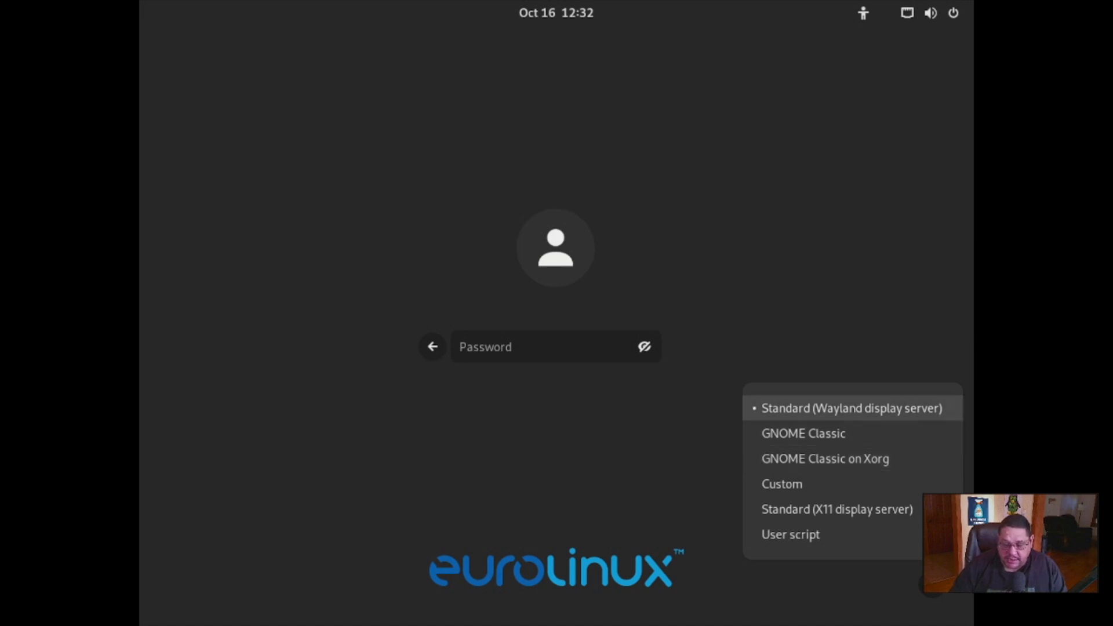
mouse_move(802, 433)
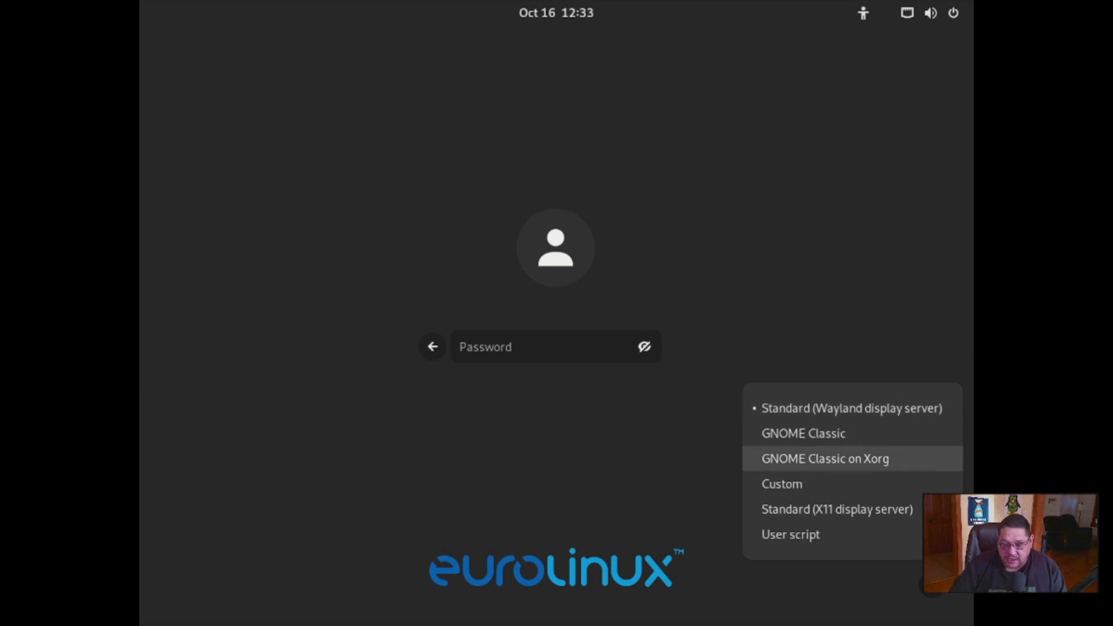
mouse_move(781, 483)
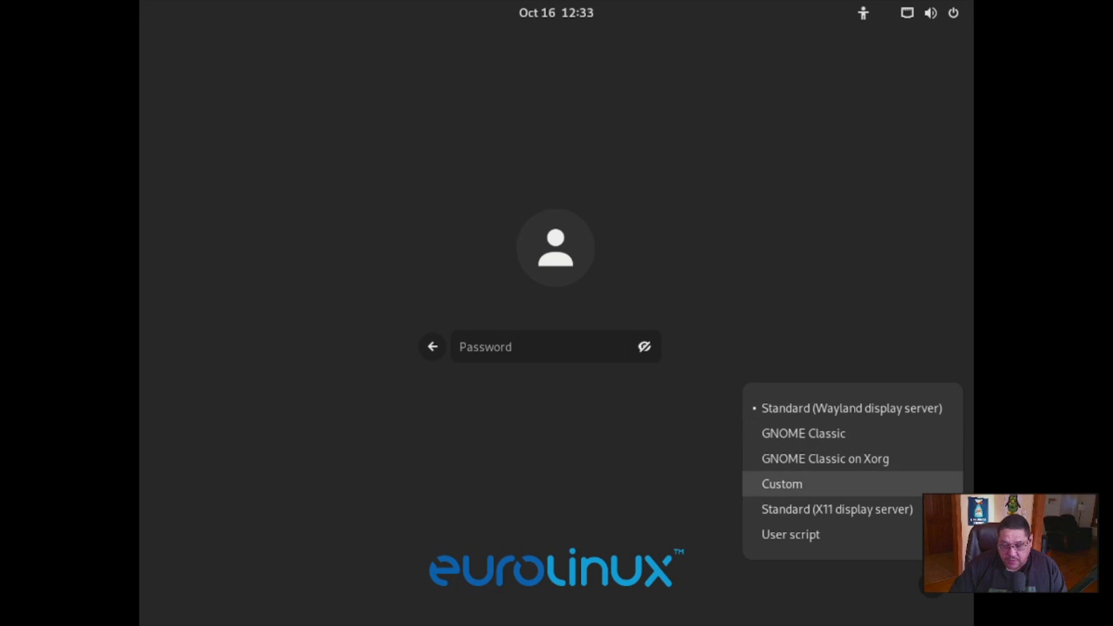